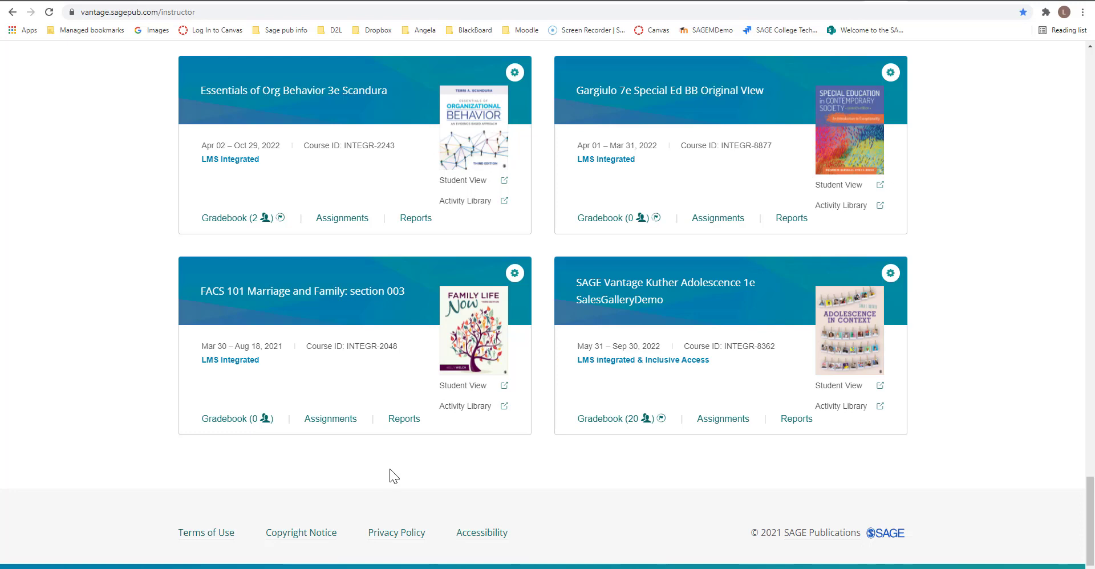
pyautogui.moveTo(279, 459)
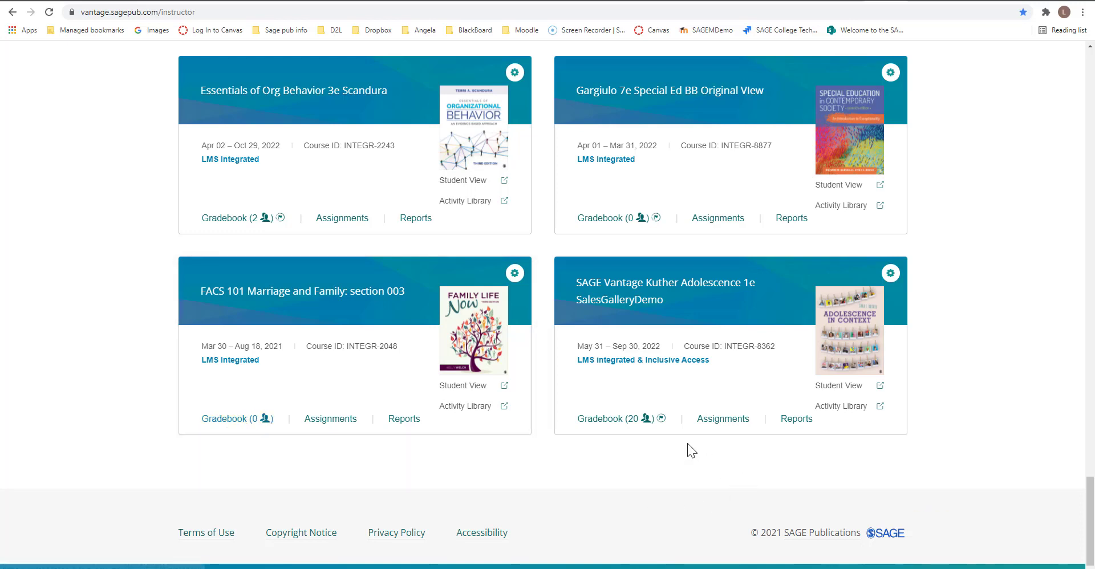
pyautogui.moveTo(599, 418)
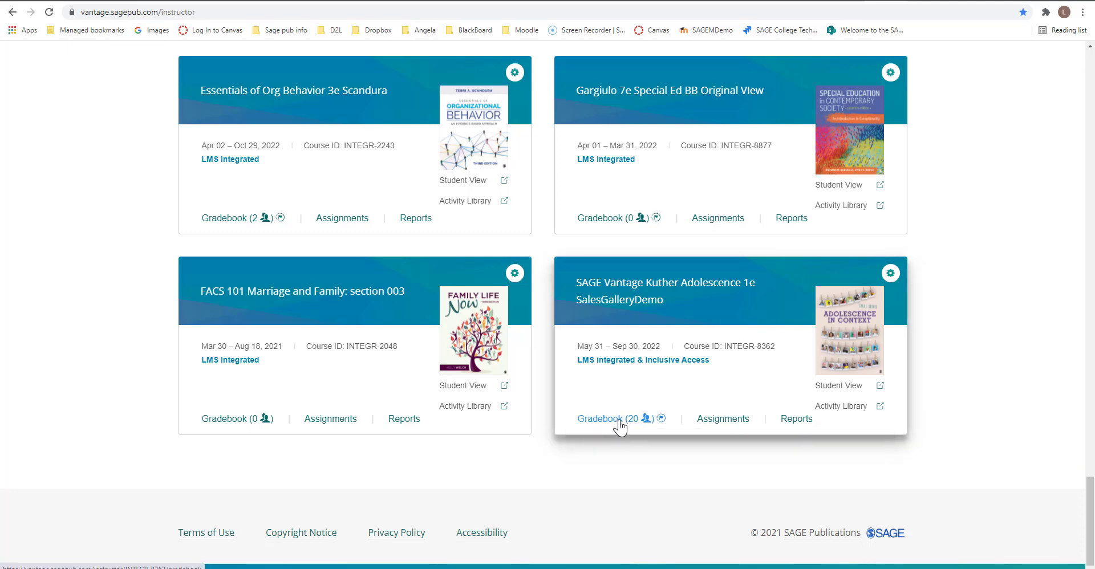
# Open Gradebook (20) from the Kuther Adolescence 1e SalesGalleryDemo course card
pyautogui.click(603, 418)
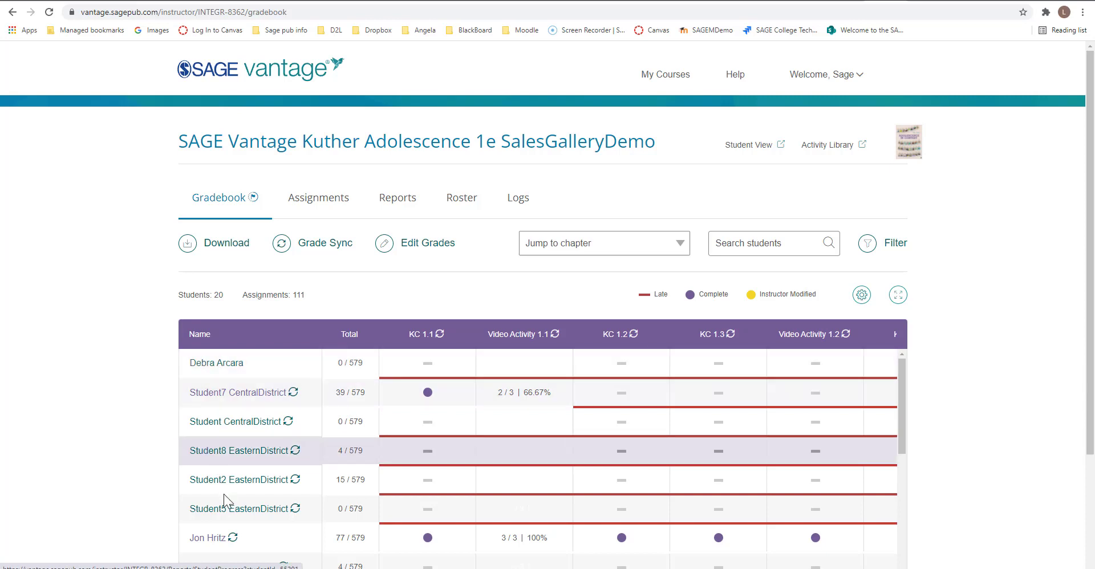
pyautogui.moveTo(226, 364)
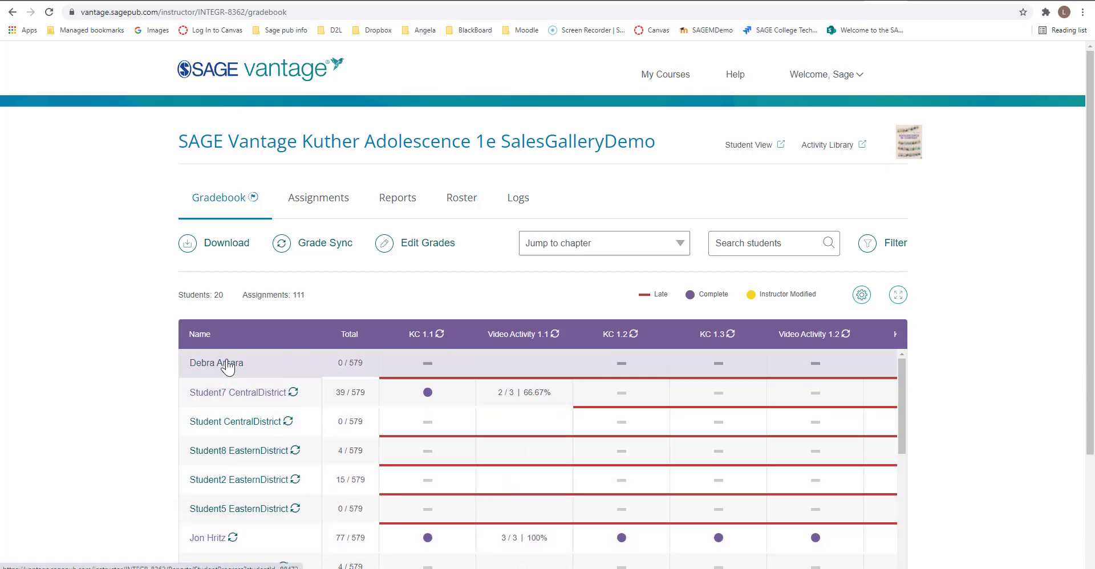
pyautogui.moveTo(523, 334)
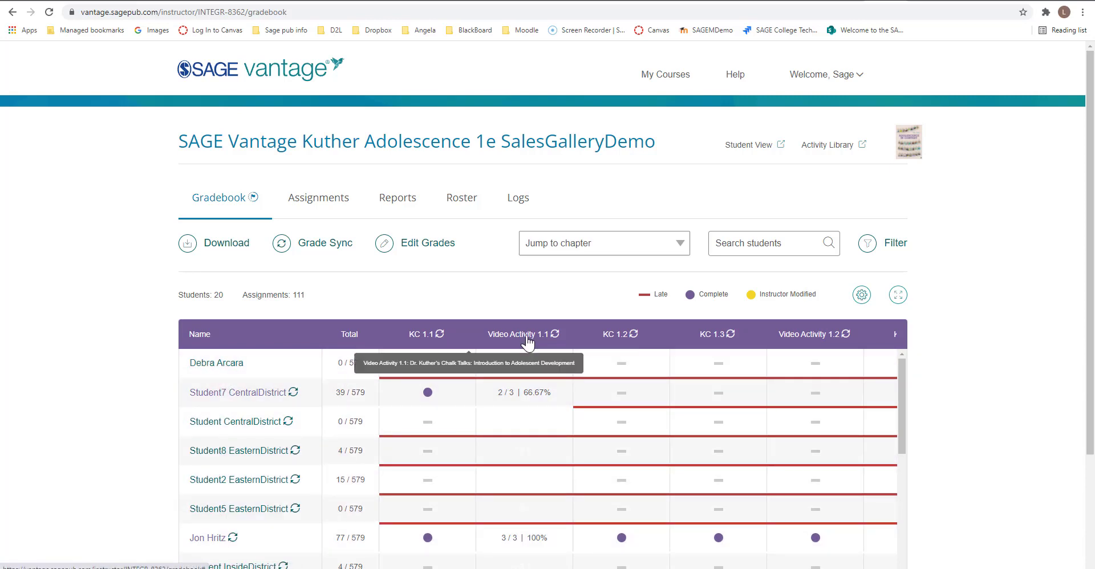
pyautogui.moveTo(613, 339)
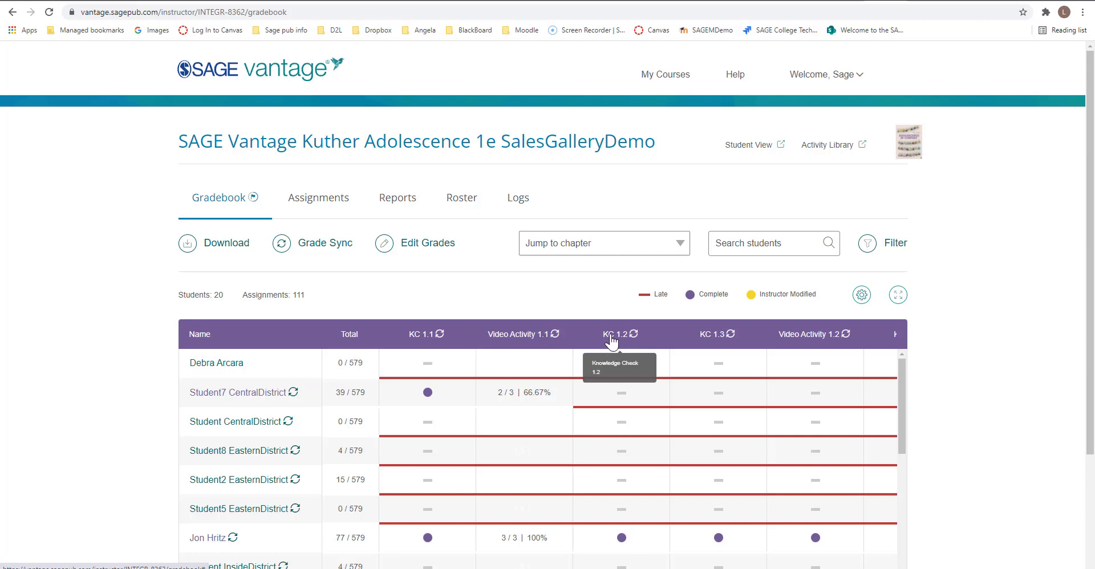
pyautogui.moveTo(702, 341)
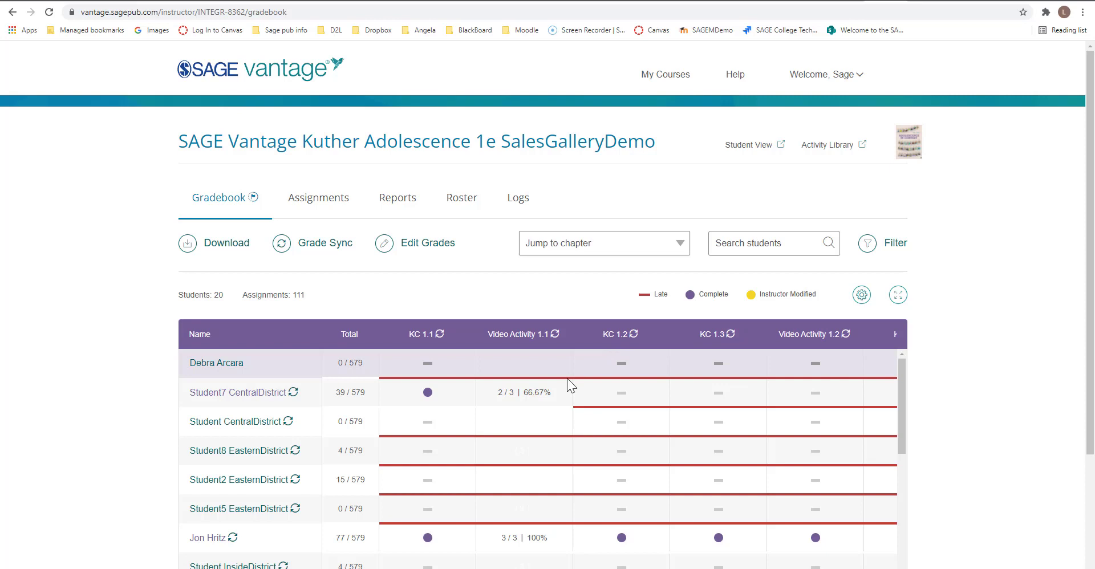
pyautogui.moveTo(312, 460)
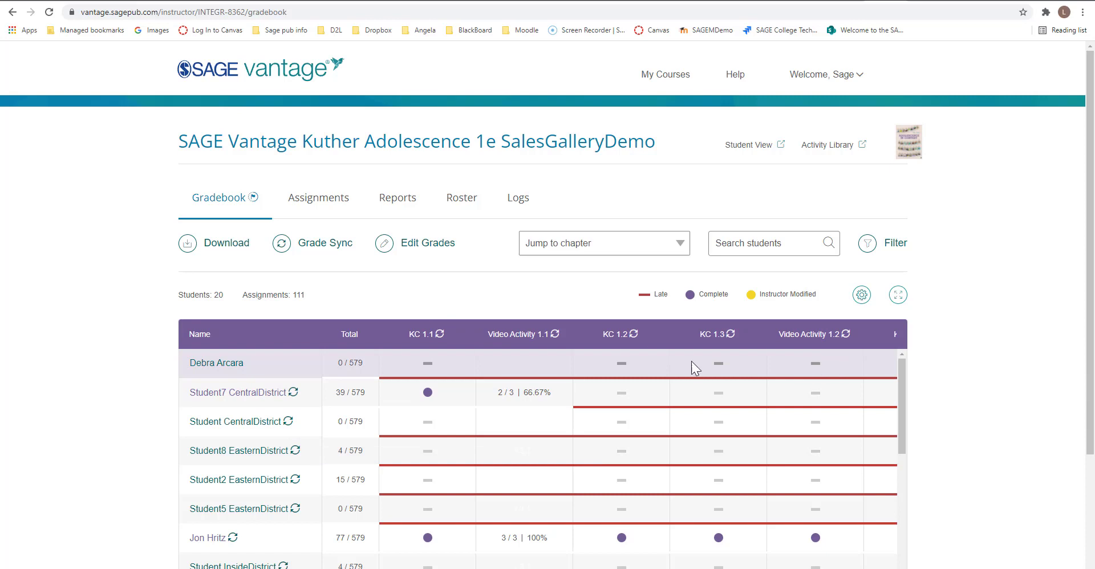
pyautogui.scroll(-3)
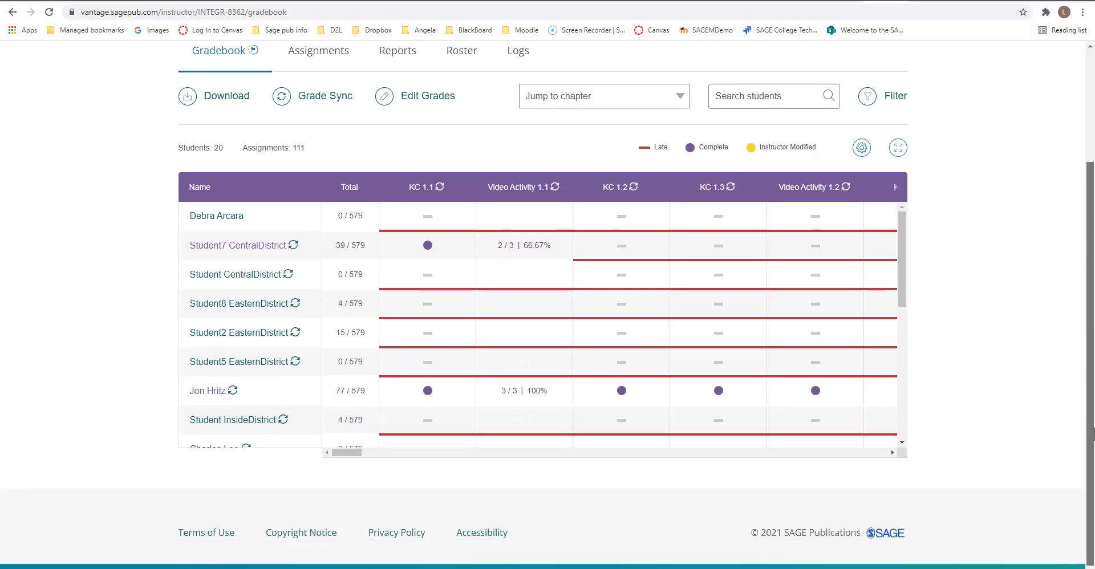
pyautogui.moveTo(486, 289)
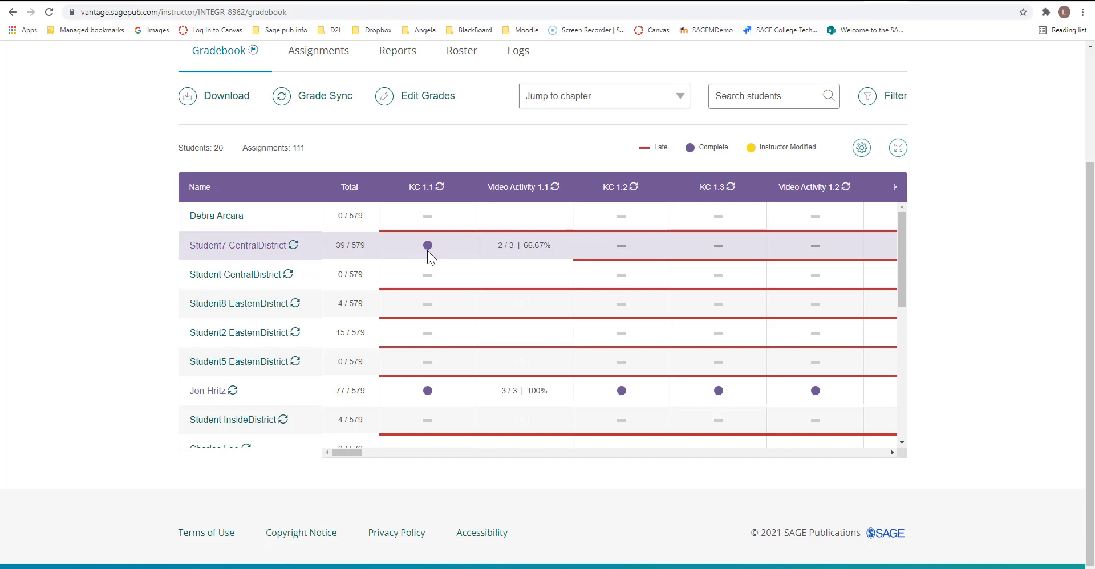
pyautogui.moveTo(427, 245)
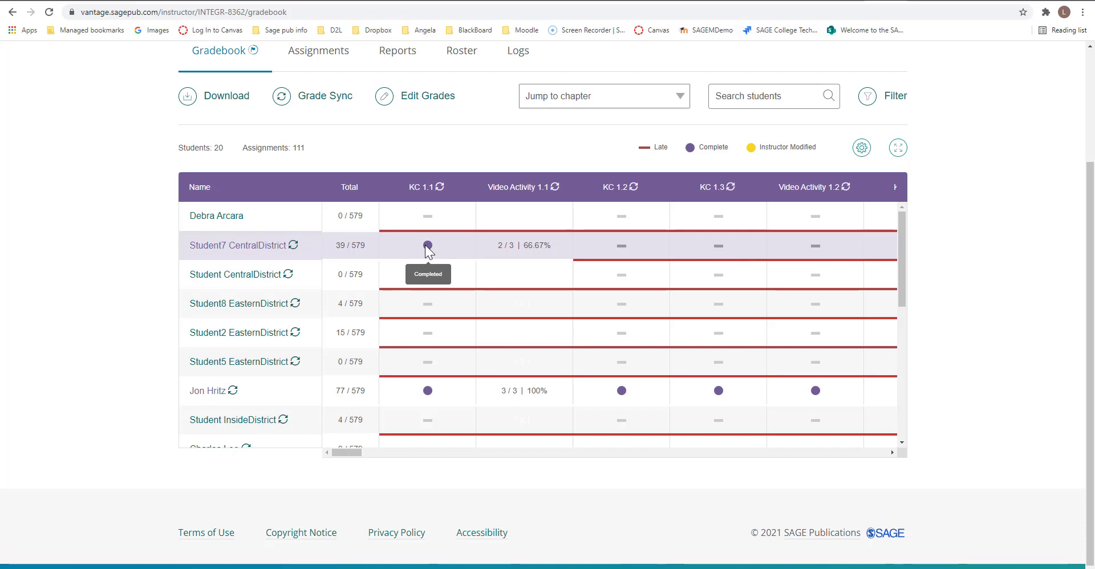
pyautogui.moveTo(433, 250)
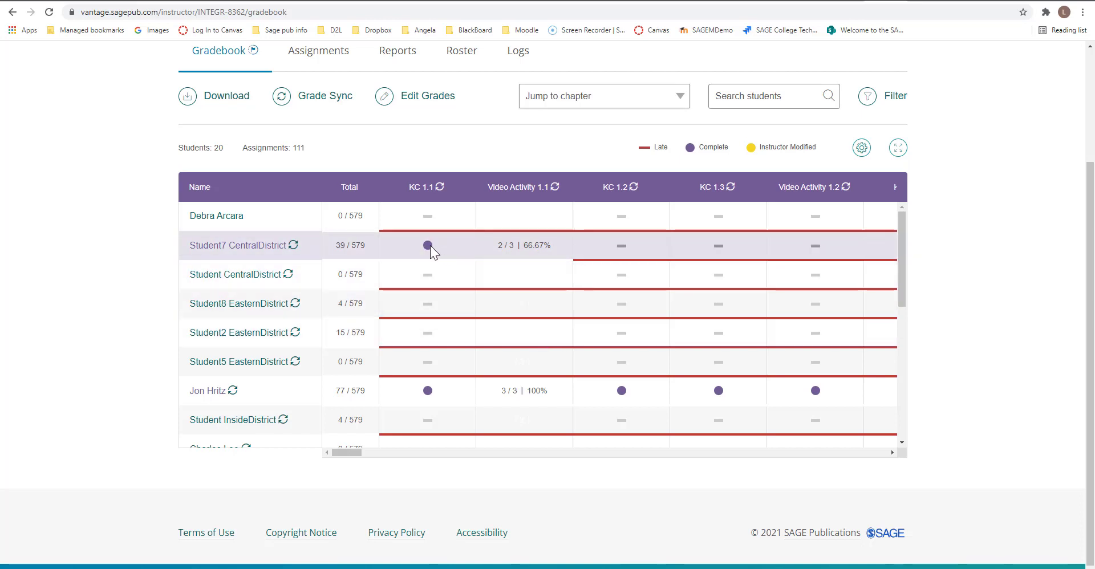
pyautogui.moveTo(428, 245)
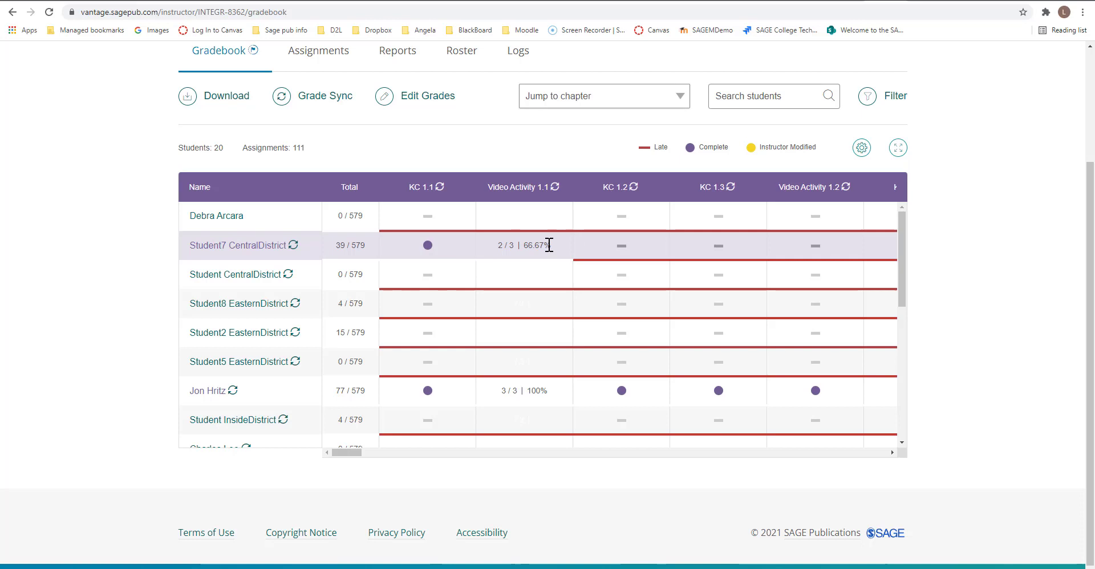
pyautogui.moveTo(524, 236)
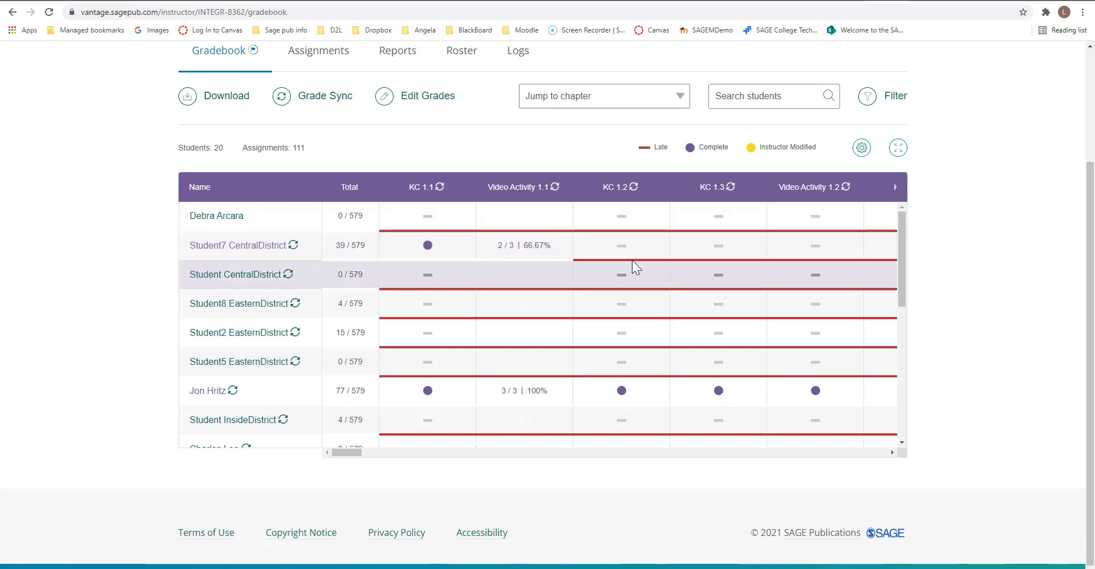
pyautogui.moveTo(655, 268)
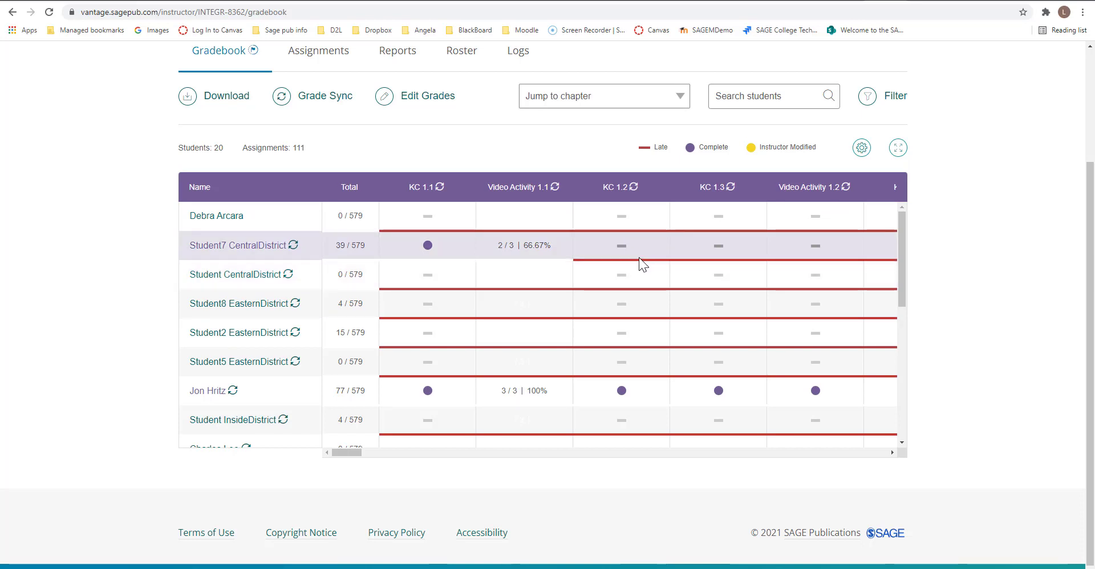
pyautogui.moveTo(547, 303)
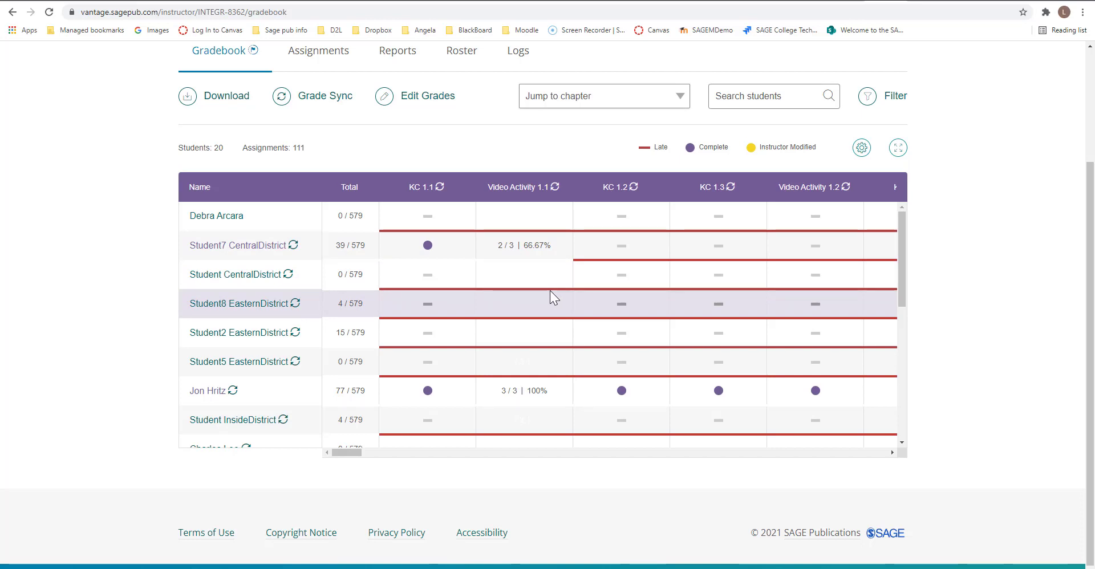
pyautogui.moveTo(387, 330)
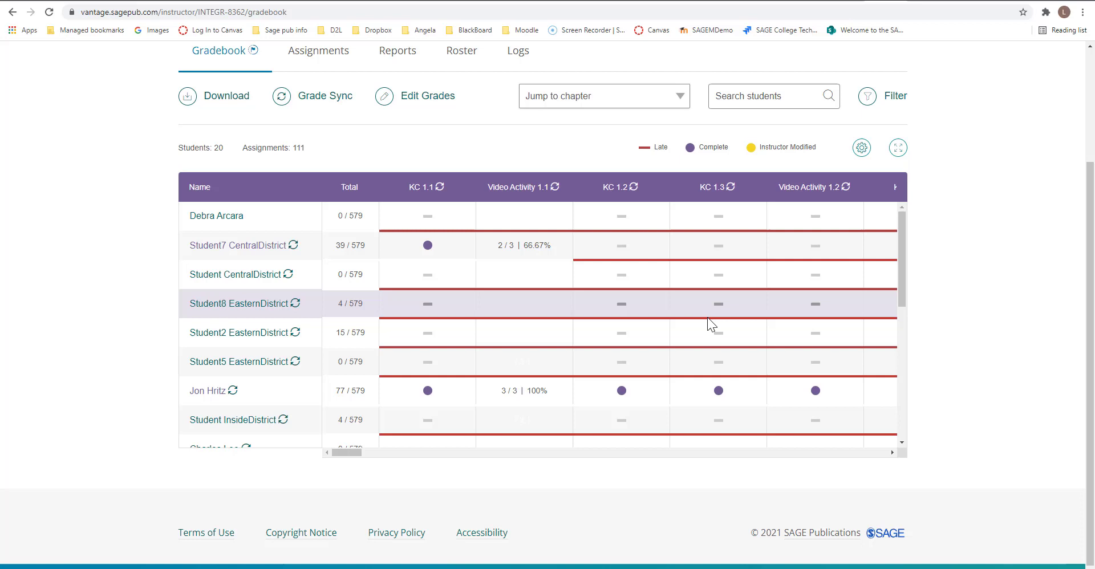
pyautogui.moveTo(515, 313)
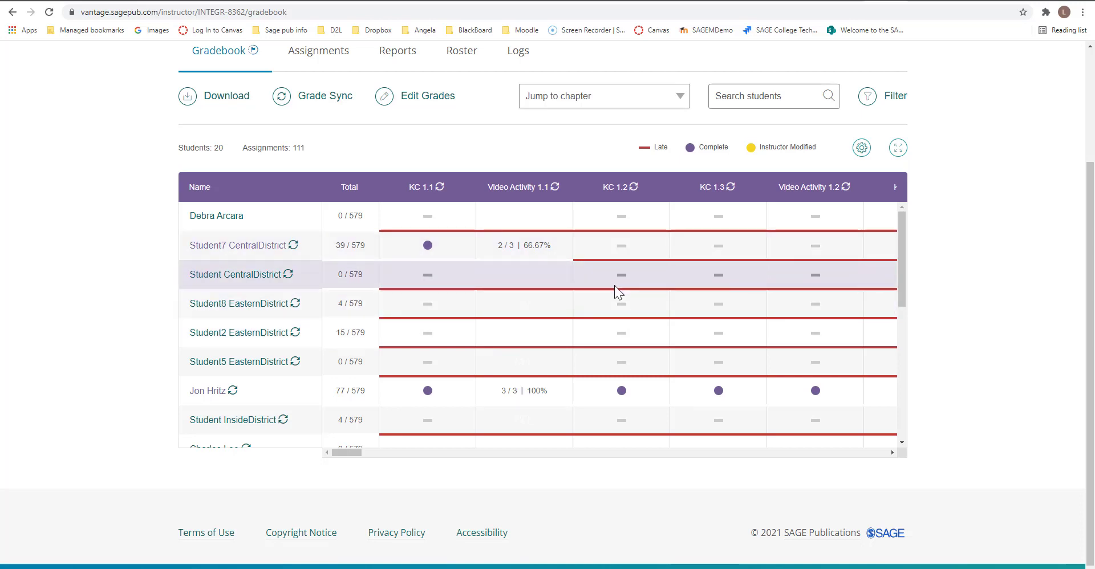
pyautogui.moveTo(613, 292)
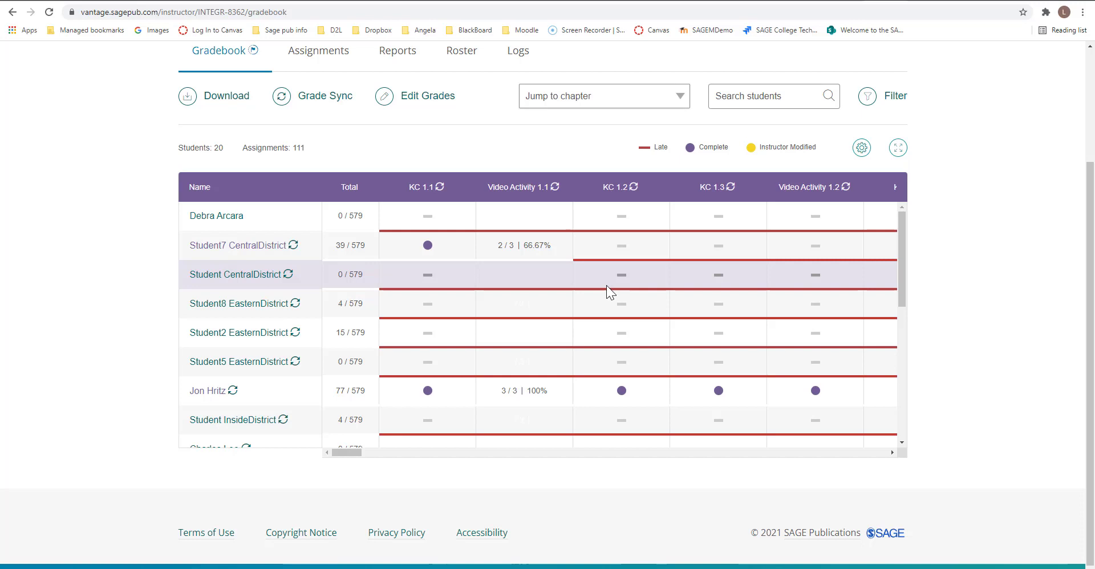
pyautogui.moveTo(871, 319)
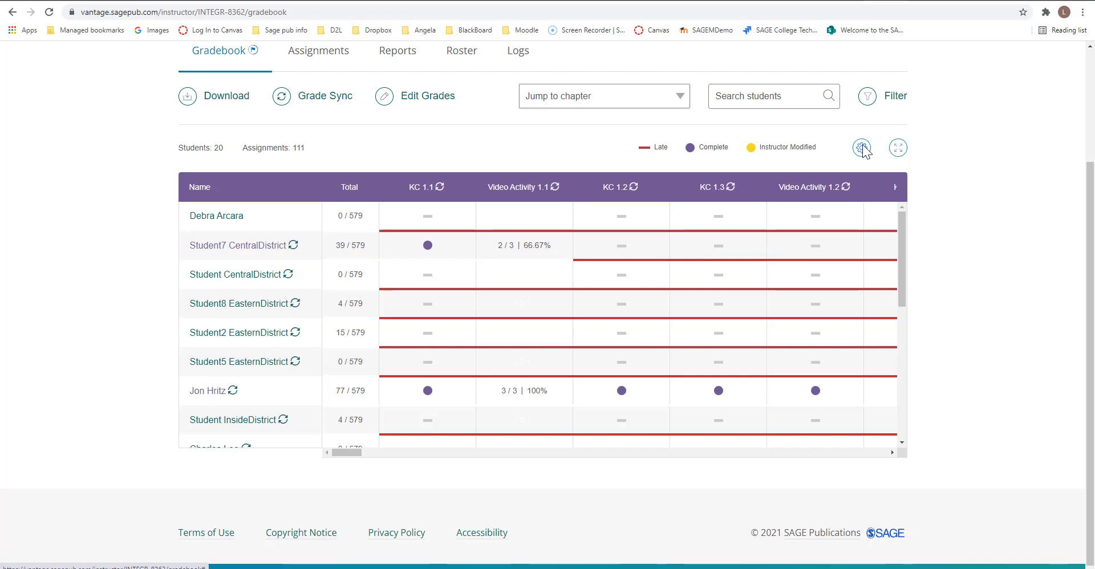
# Turn on points display for completion assignments in Grade Display and save
pyautogui.click(861, 147)
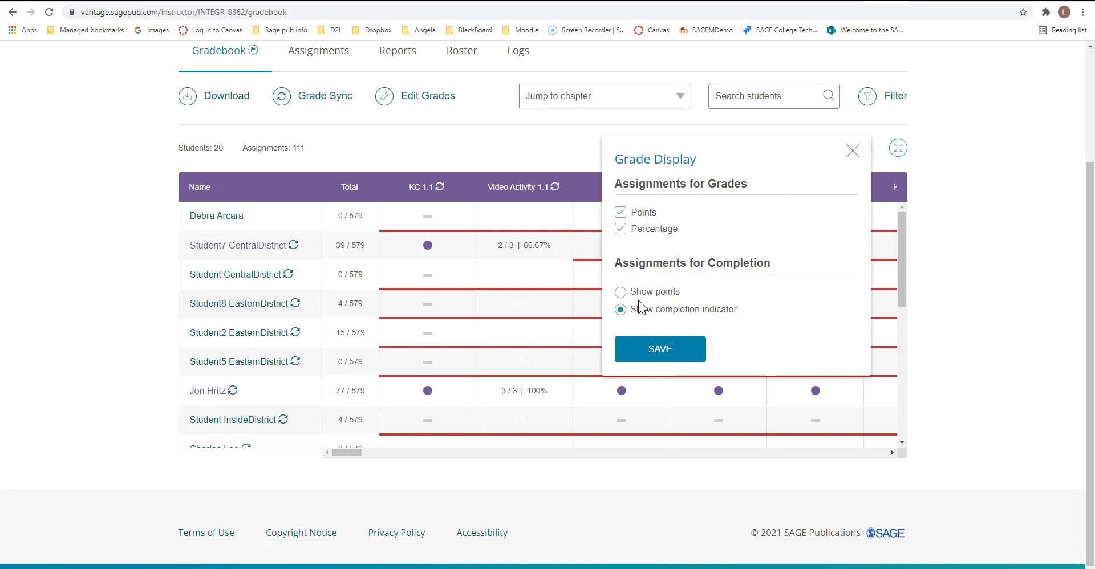
pyautogui.click(619, 291)
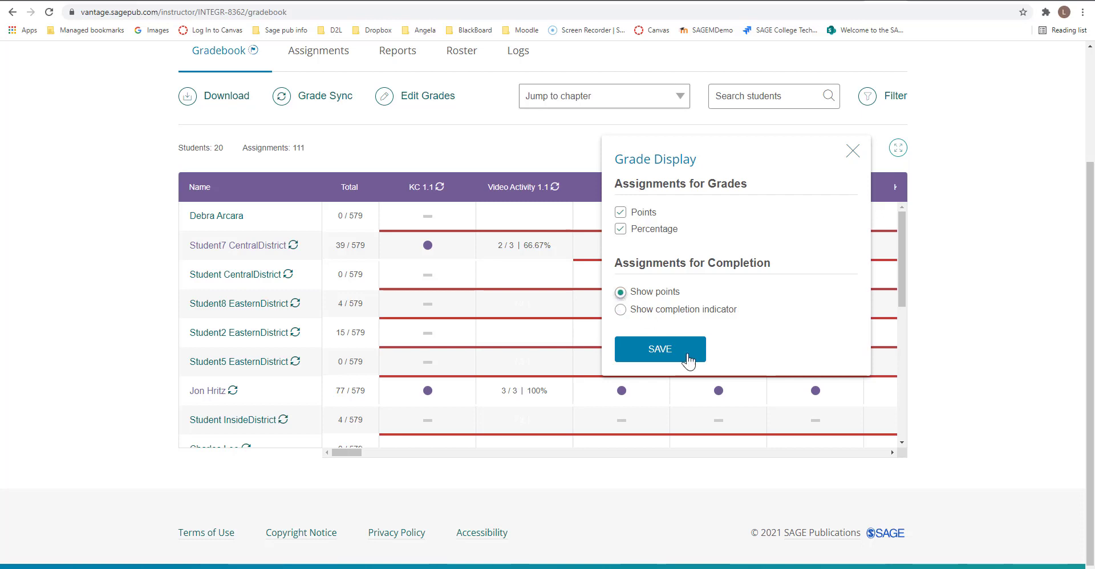
pyautogui.click(659, 349)
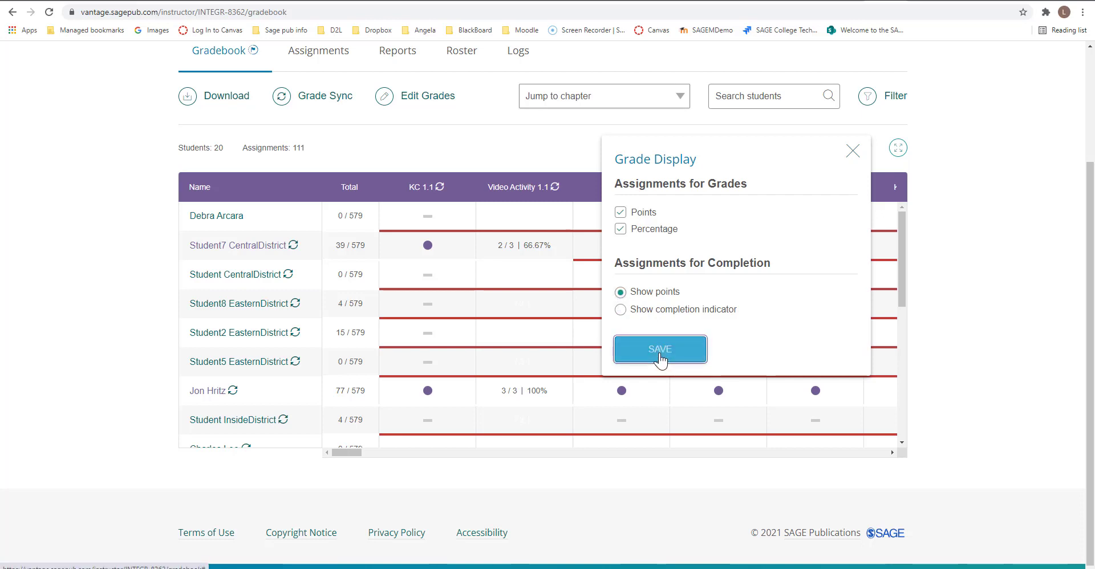
pyautogui.click(659, 349)
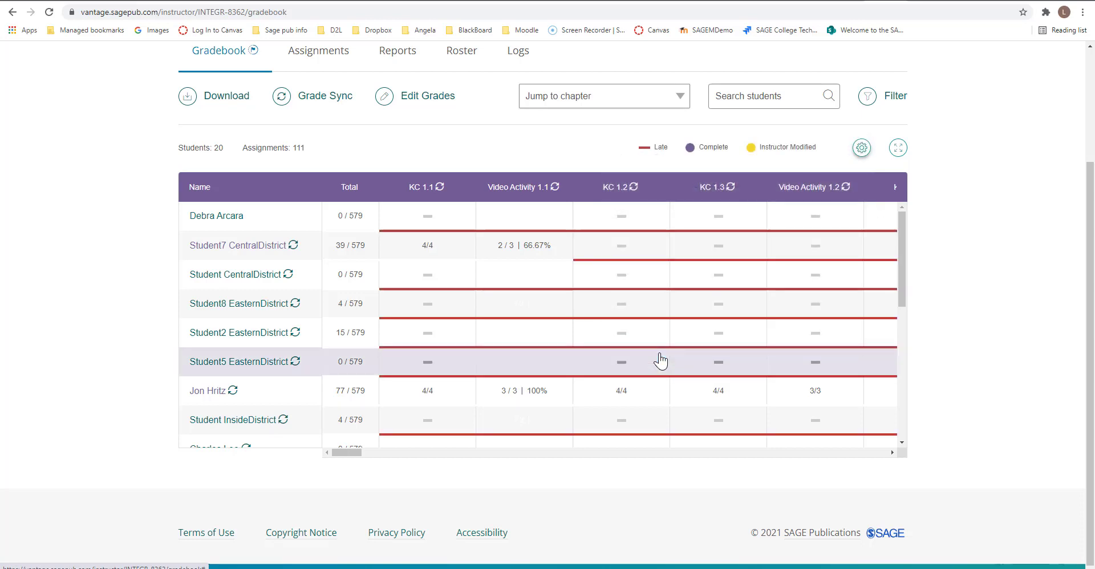
pyautogui.moveTo(1032, 202)
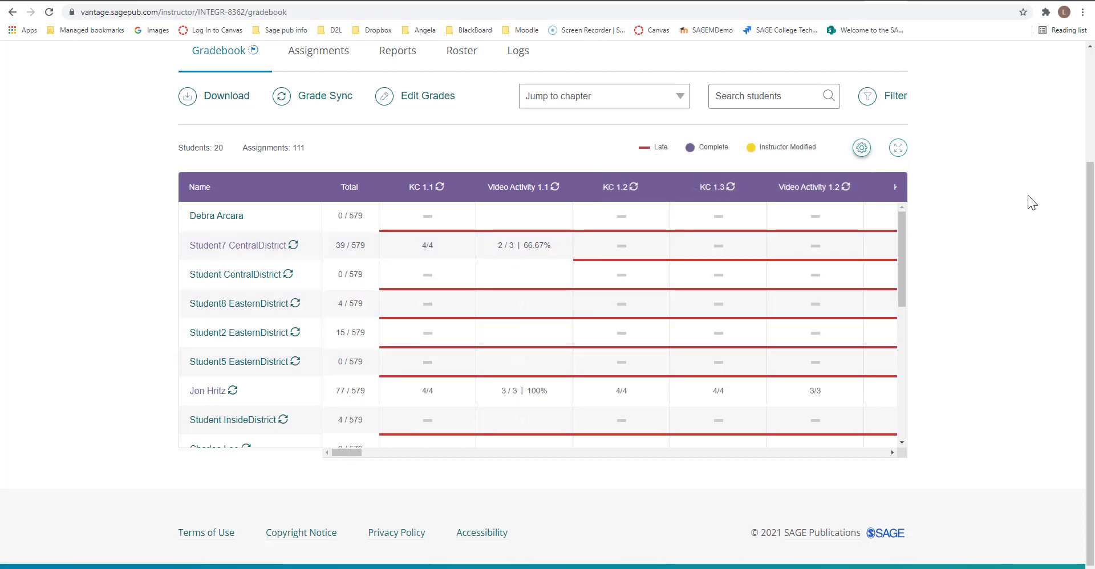
# Stop showing points for graded assignments, leaving percentage only, and save
pyautogui.click(861, 147)
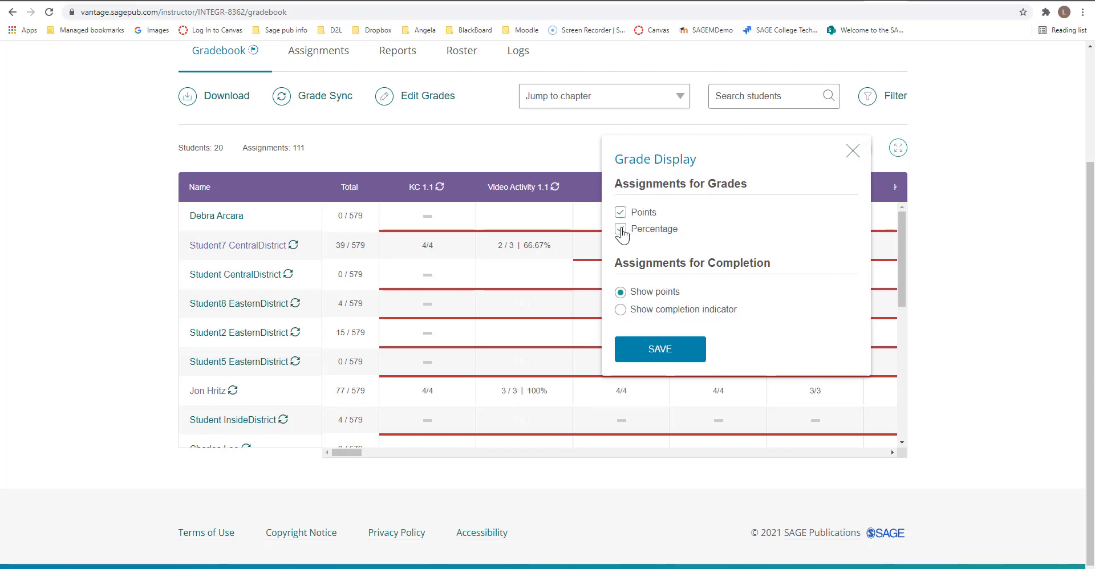
pyautogui.click(620, 229)
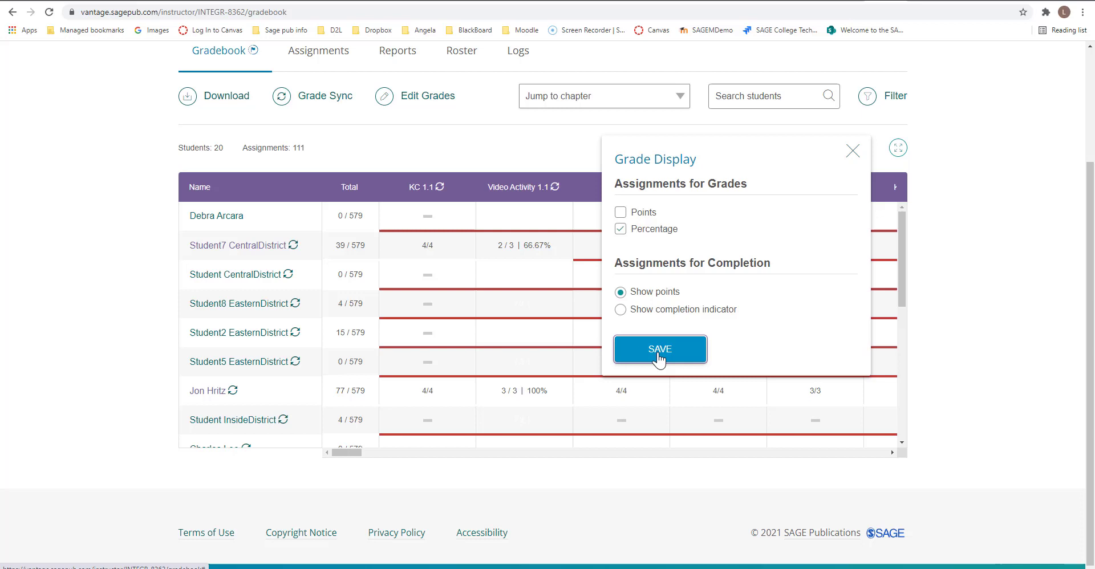
pyautogui.click(659, 349)
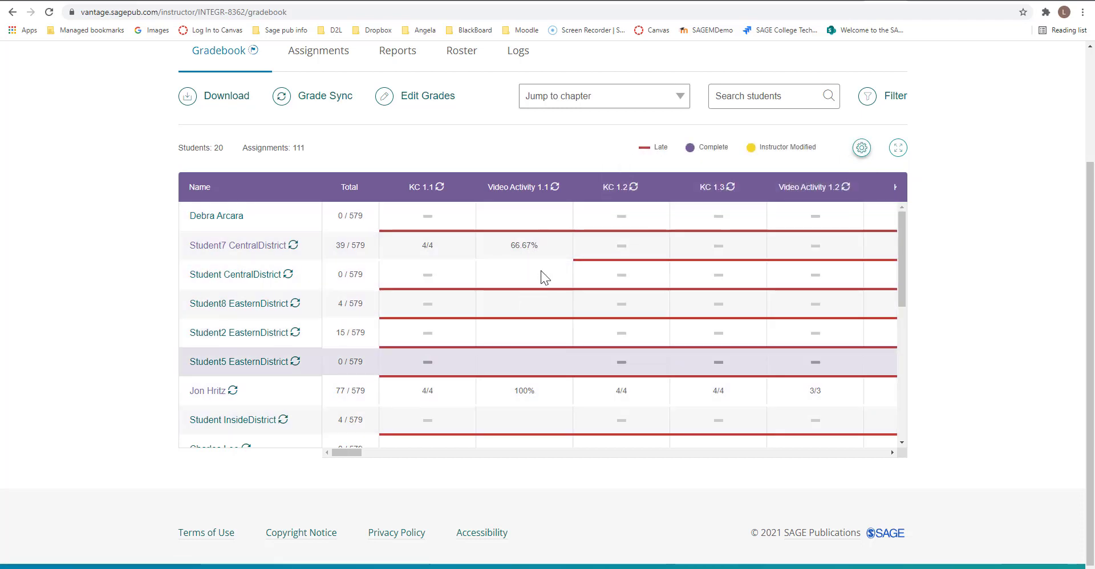
# Re-enable Points alongside Percentage in Grade Display and save
pyautogui.click(862, 147)
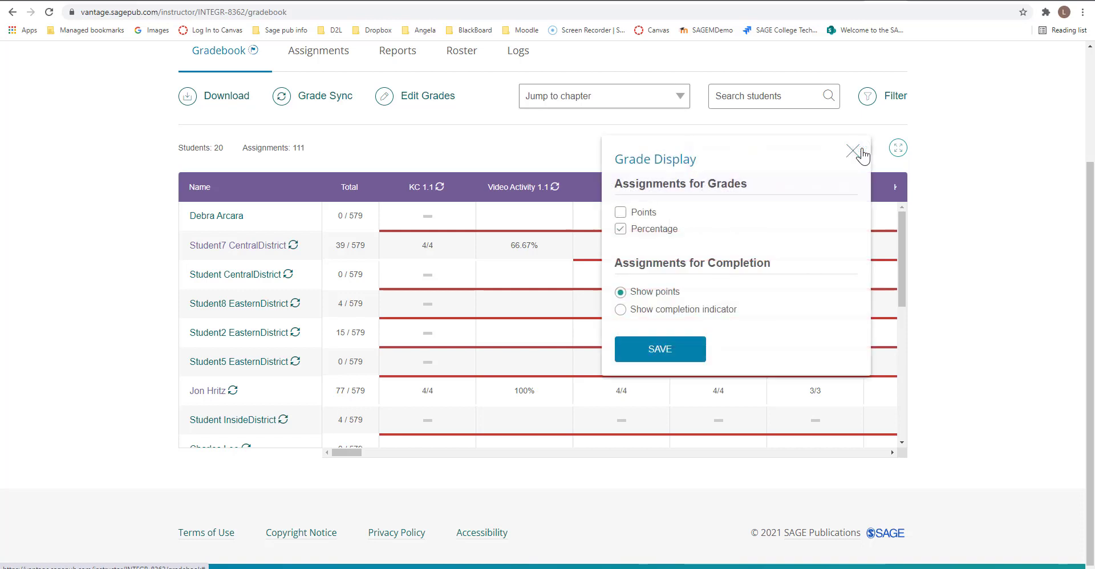
pyautogui.click(619, 212)
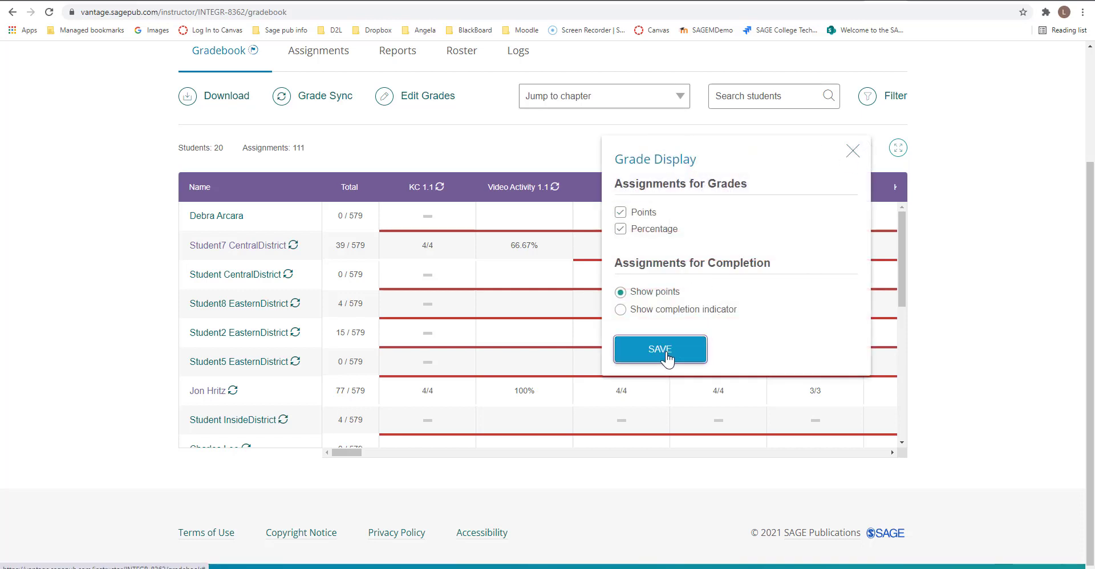
pyautogui.click(659, 348)
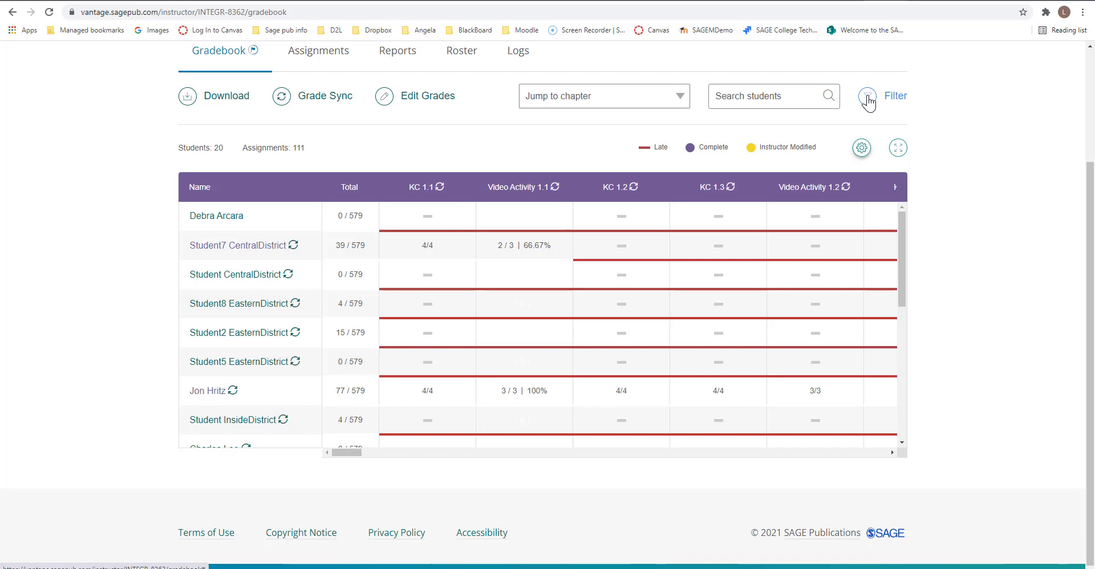
pyautogui.click(894, 96)
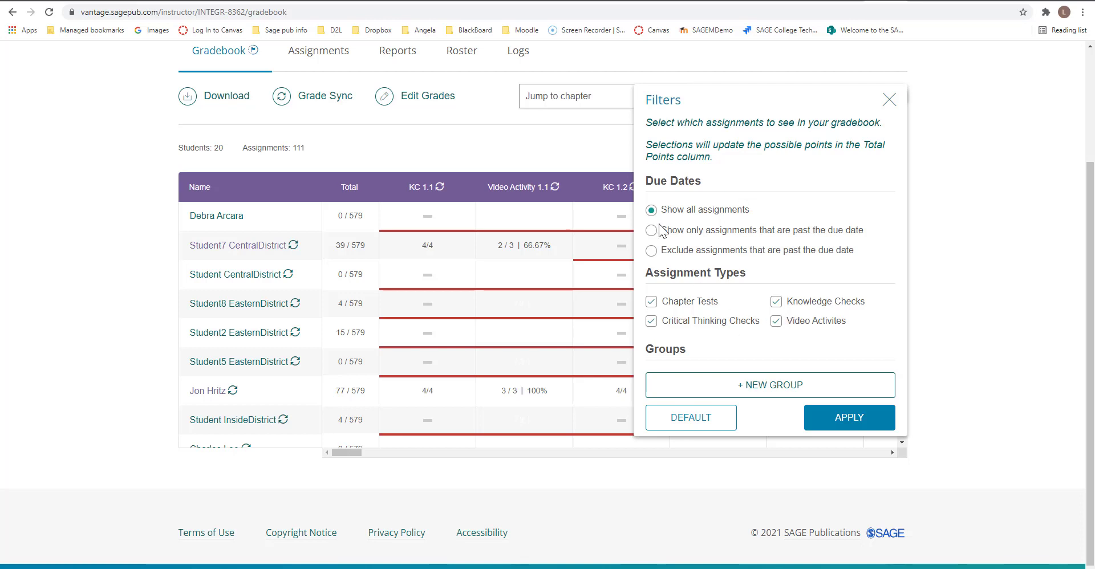
pyautogui.moveTo(841, 245)
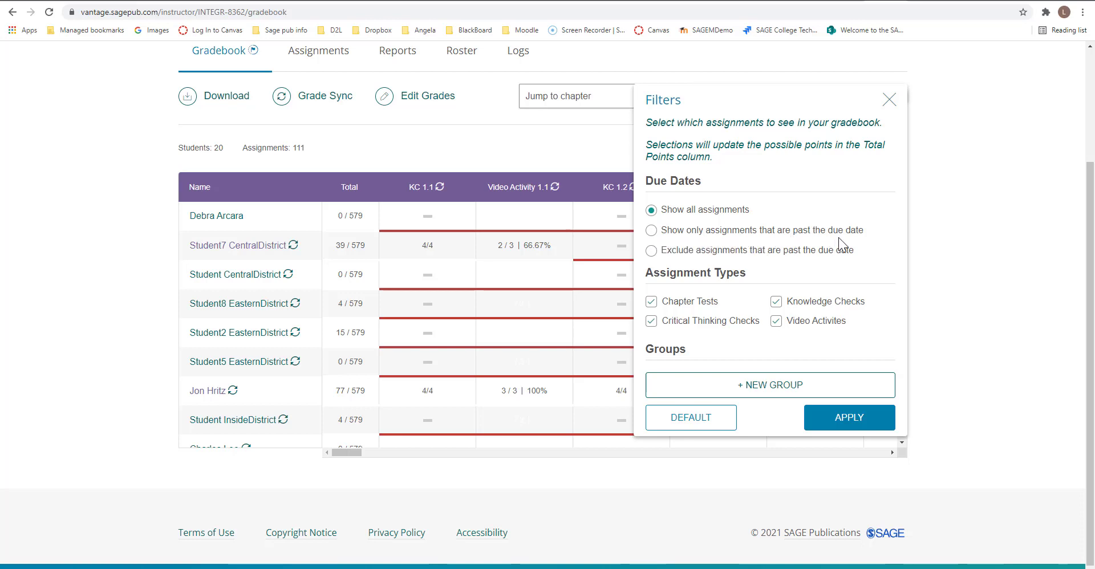
pyautogui.moveTo(765, 243)
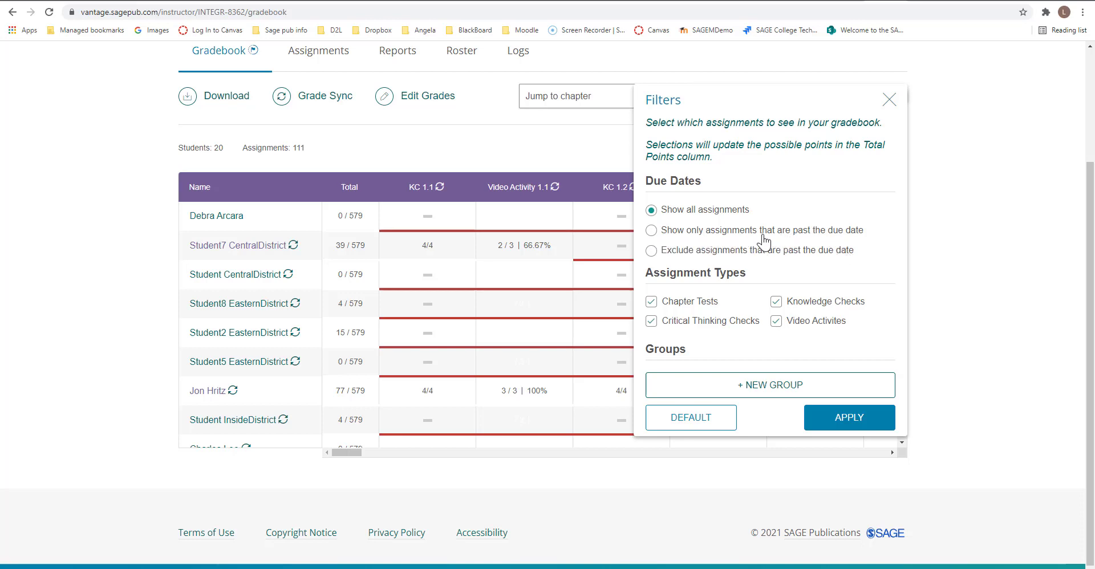
pyautogui.moveTo(760, 236)
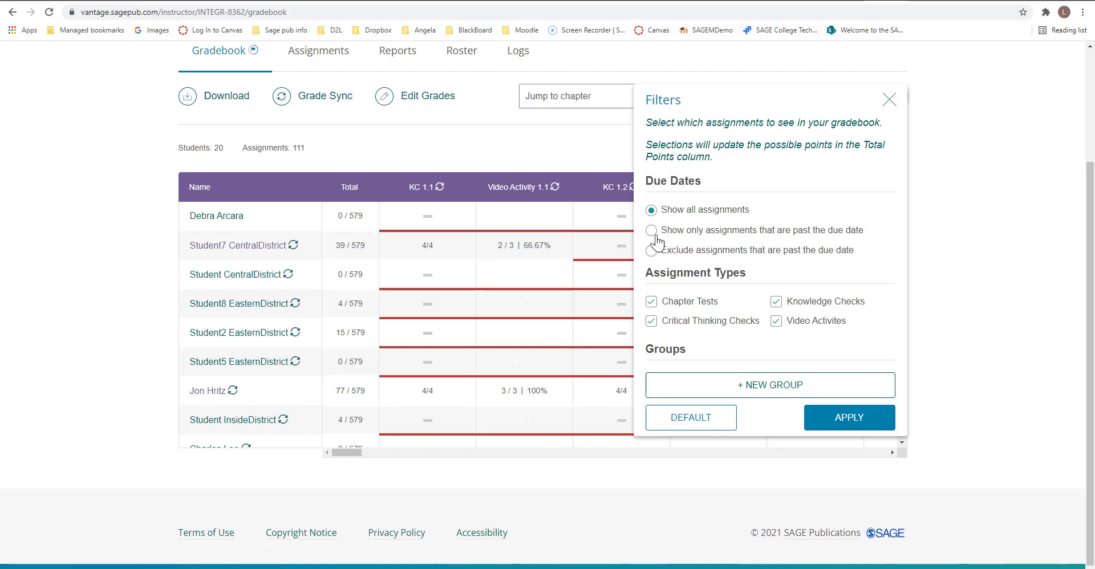
pyautogui.moveTo(796, 241)
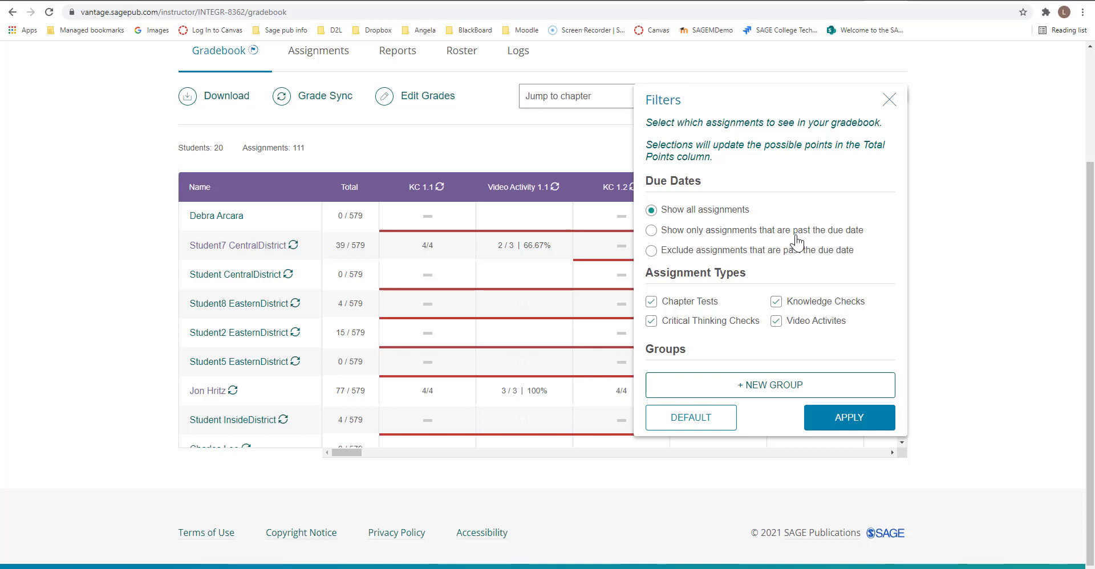
pyautogui.moveTo(804, 377)
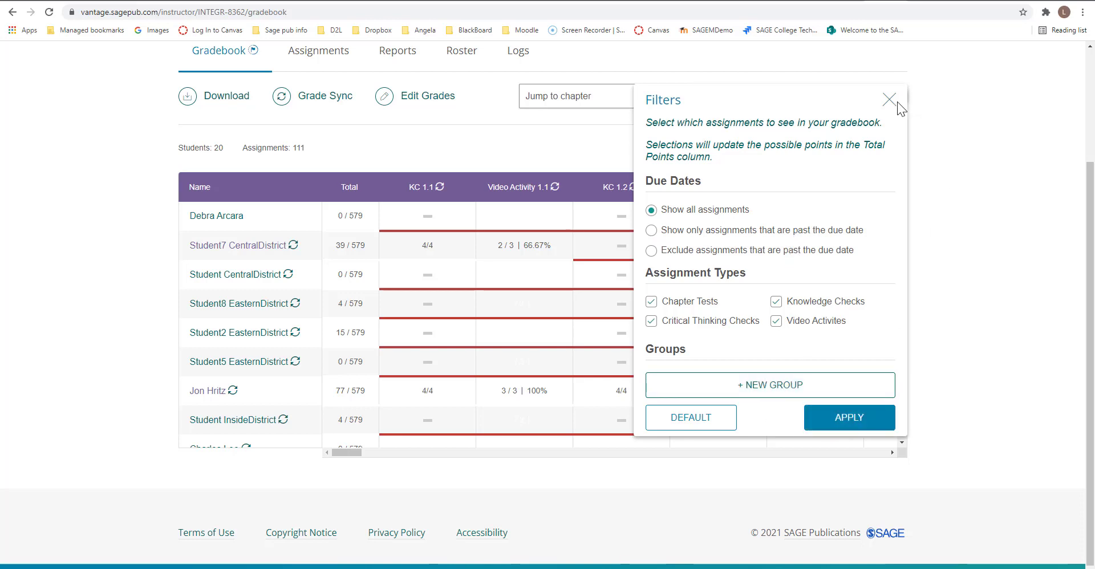
pyautogui.click(890, 100)
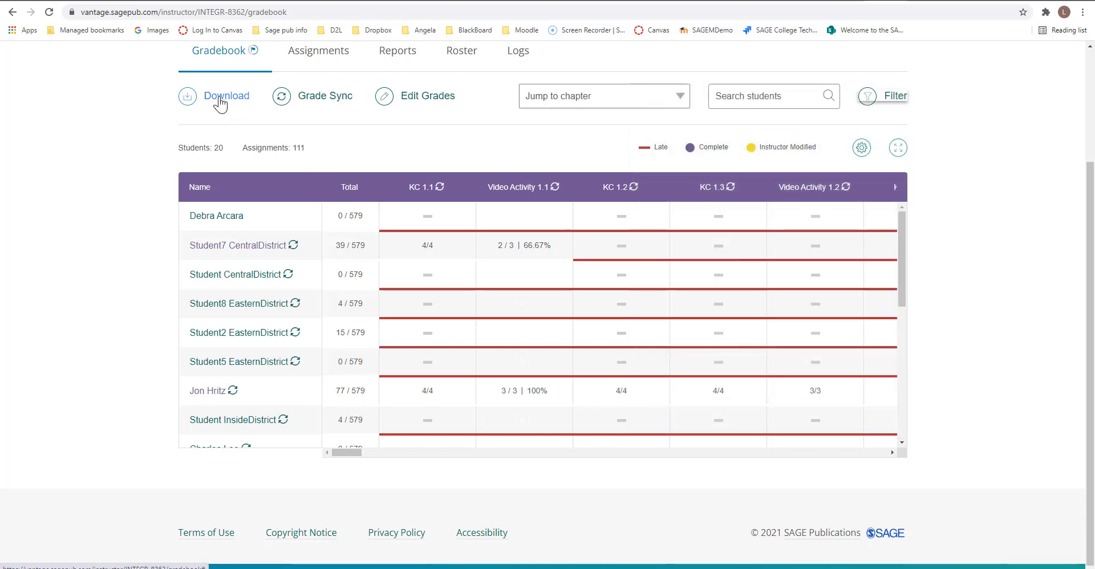
# Choose Download, then 'Download only grades currently filtered in gradebook (.csv)'
pyautogui.click(227, 96)
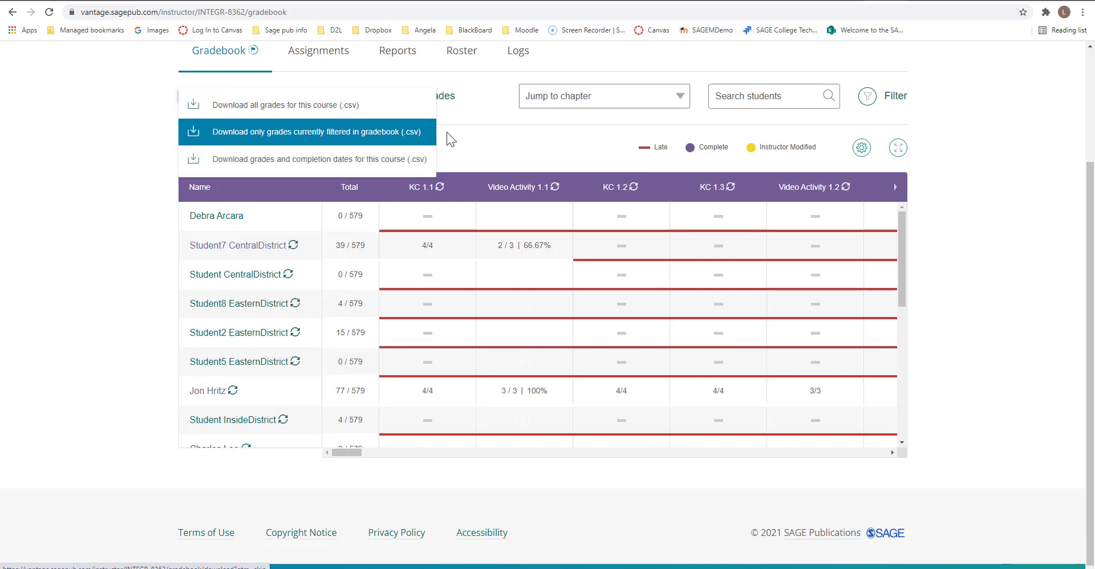
pyautogui.moveTo(349, 140)
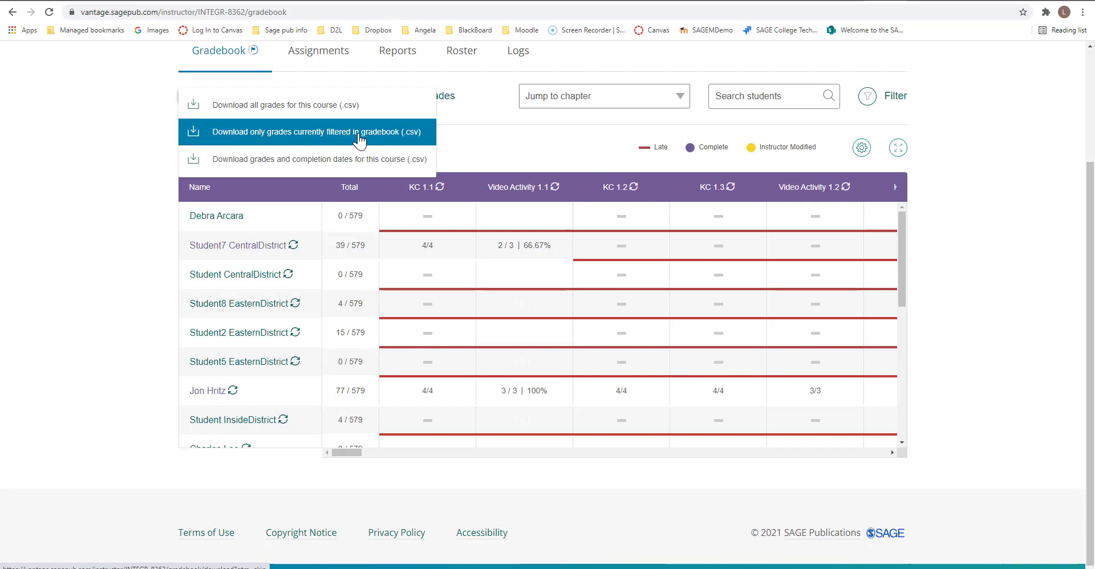
pyautogui.click(603, 95)
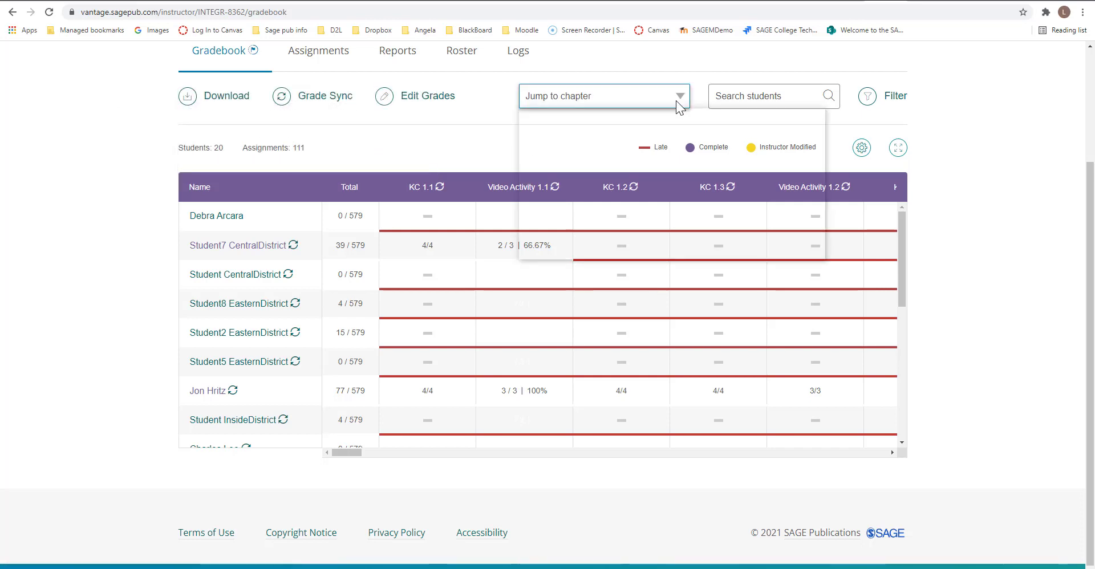
pyautogui.click(603, 96)
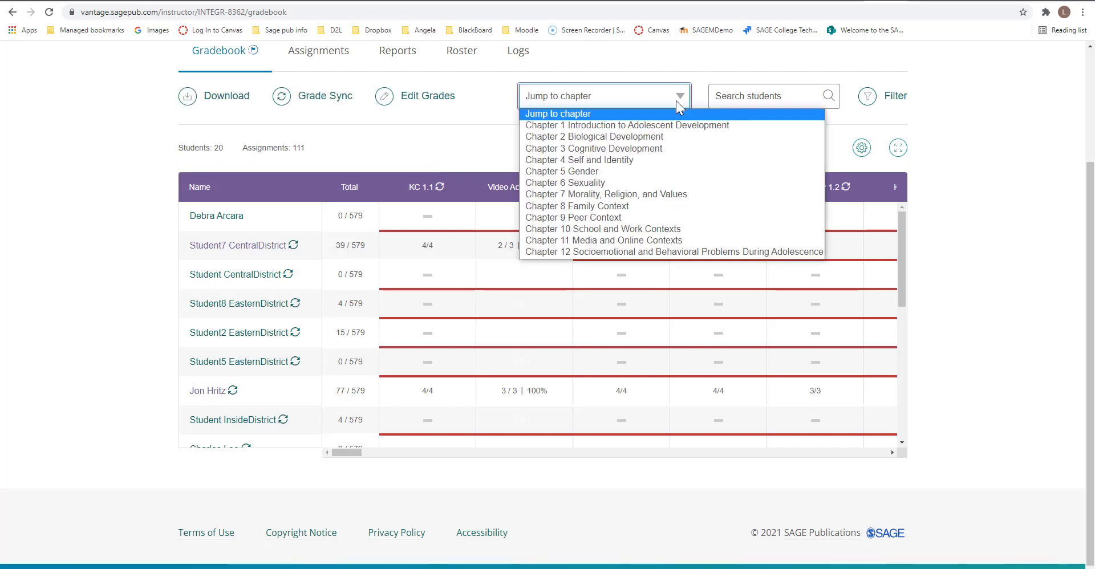
pyautogui.click(767, 96)
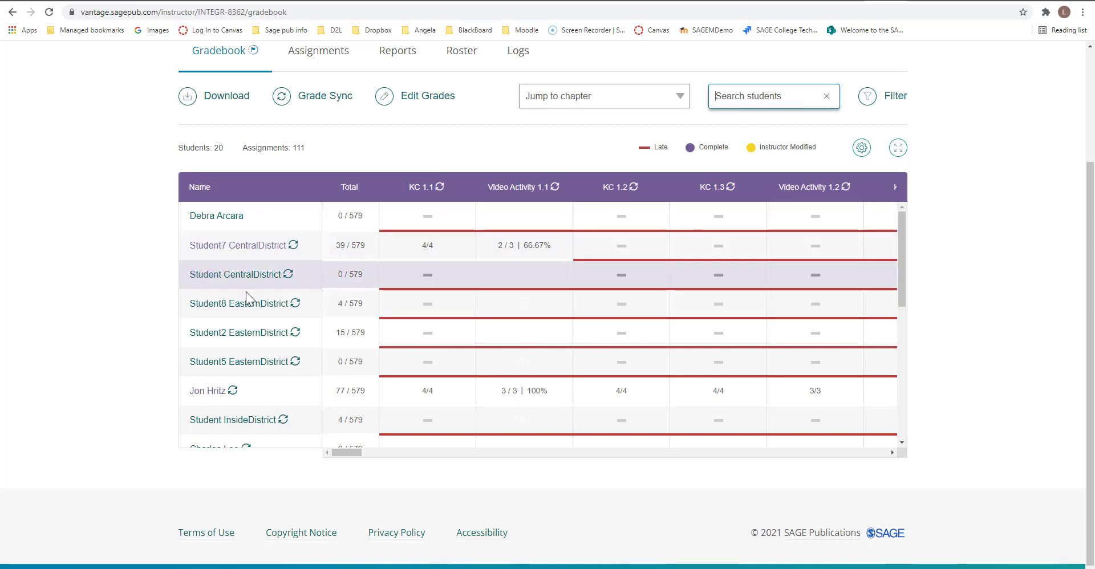
pyautogui.moveTo(859, 137)
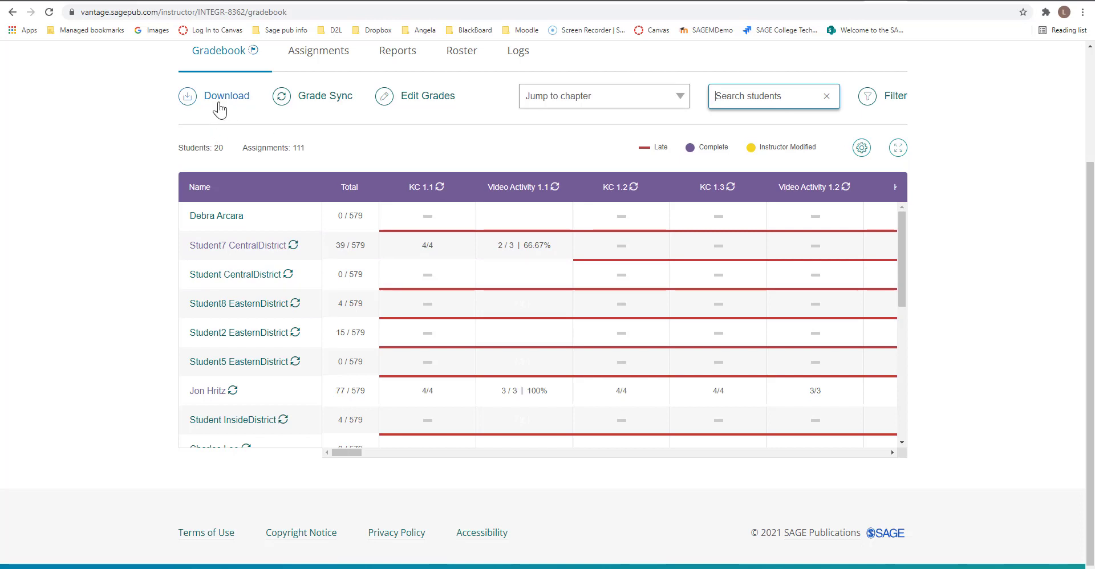
pyautogui.moveTo(299, 236)
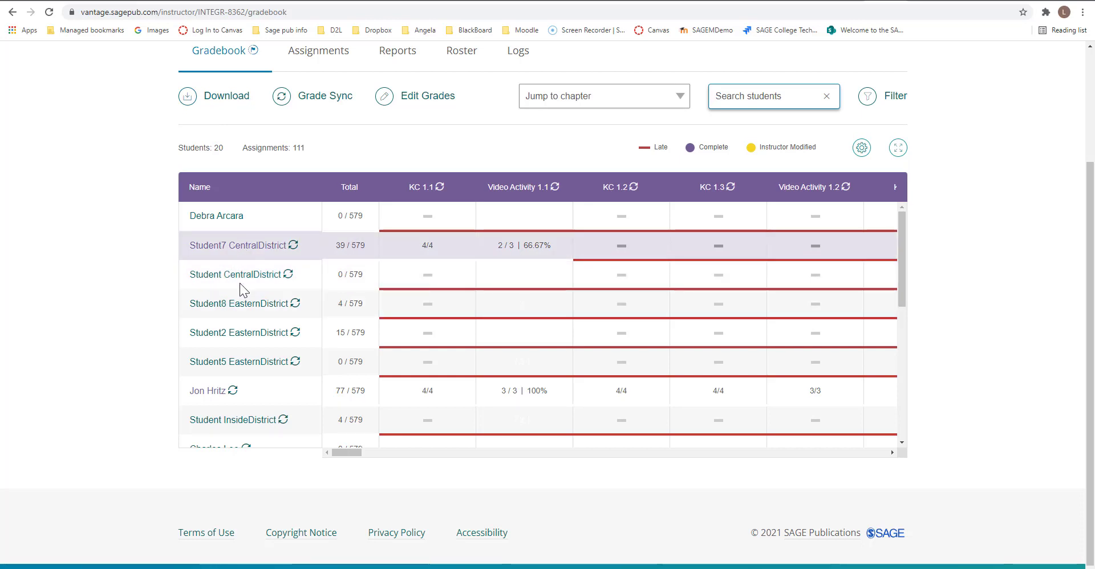
pyautogui.moveTo(241, 303)
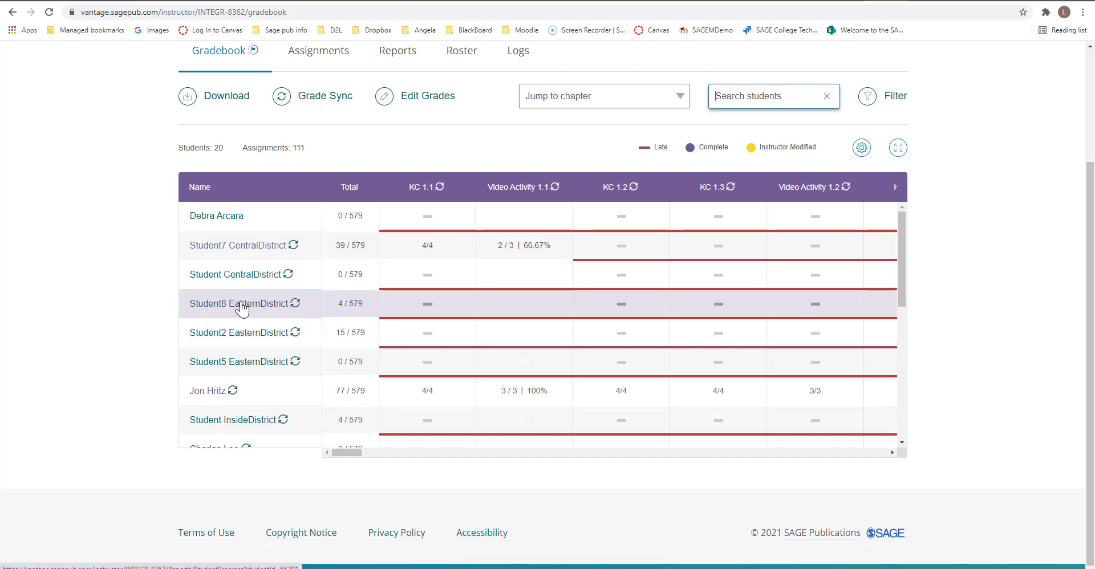
pyautogui.moveTo(243, 303)
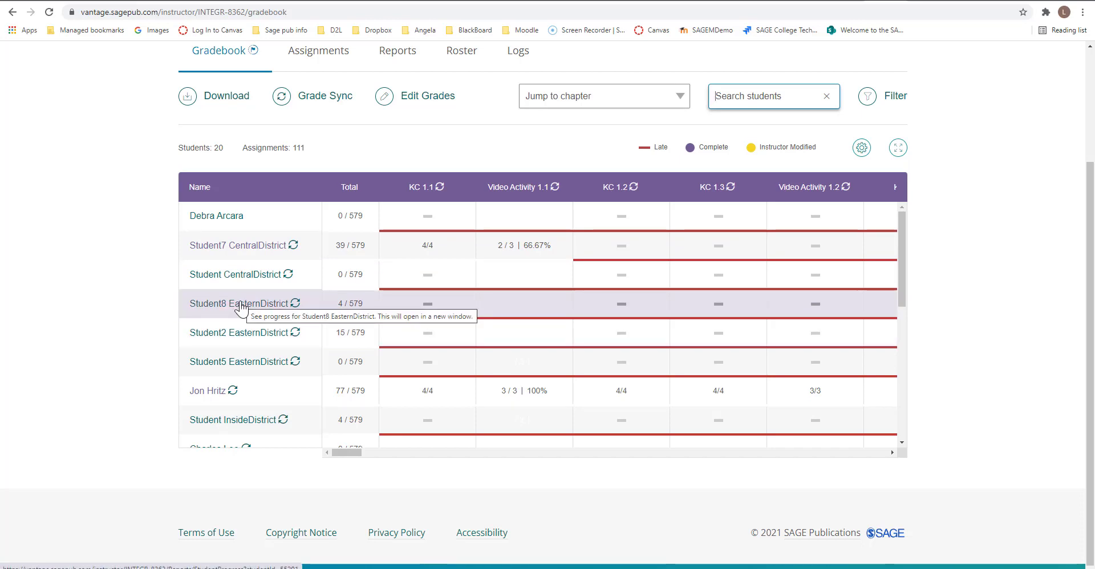
pyautogui.moveTo(271, 286)
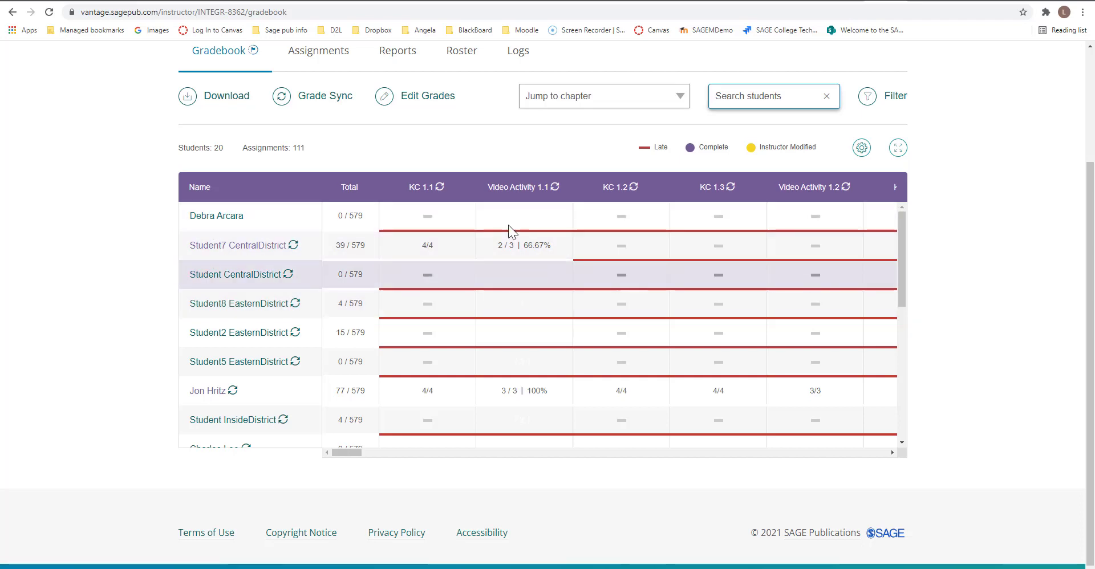
pyautogui.moveTo(427, 187)
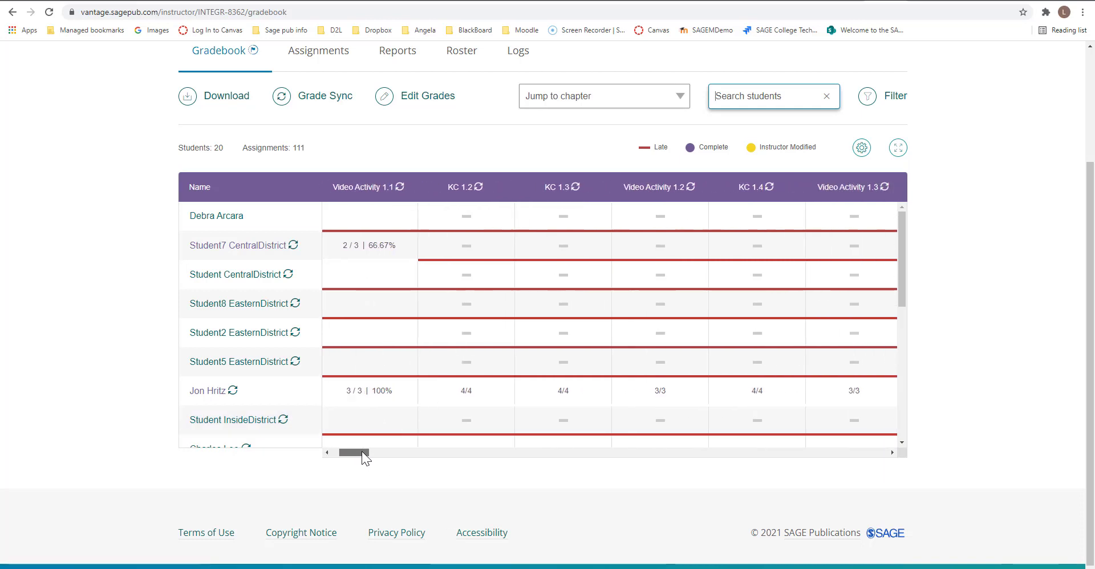
# Scroll the gradebook sideways to the chapter 2 columns KC 2.1 through KC 2.3
pyautogui.moveTo(360, 451); pyautogui.dragTo(383, 451)
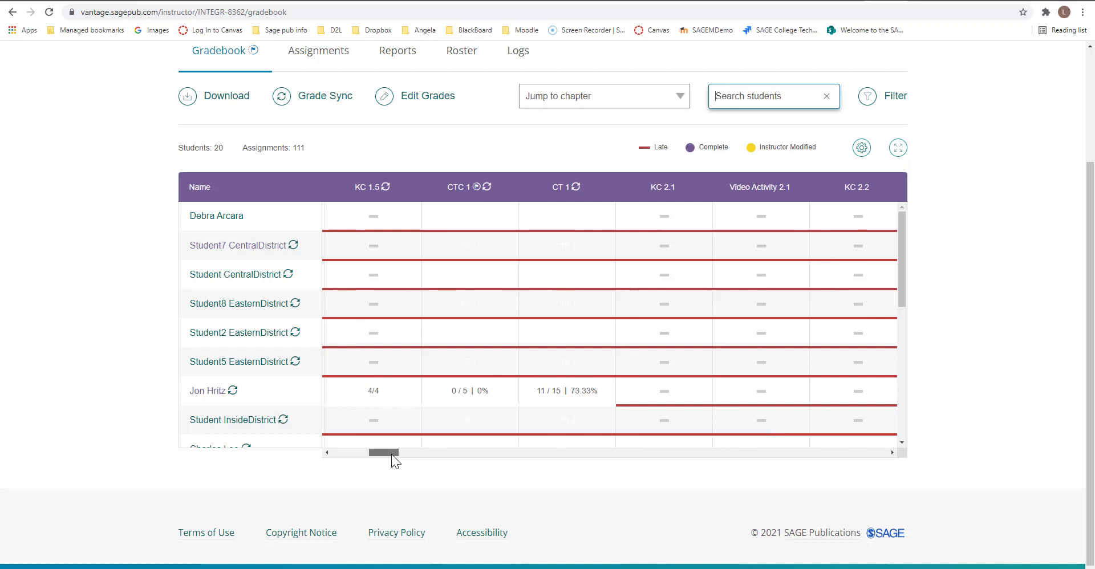
pyautogui.moveTo(383, 452); pyautogui.dragTo(393, 453)
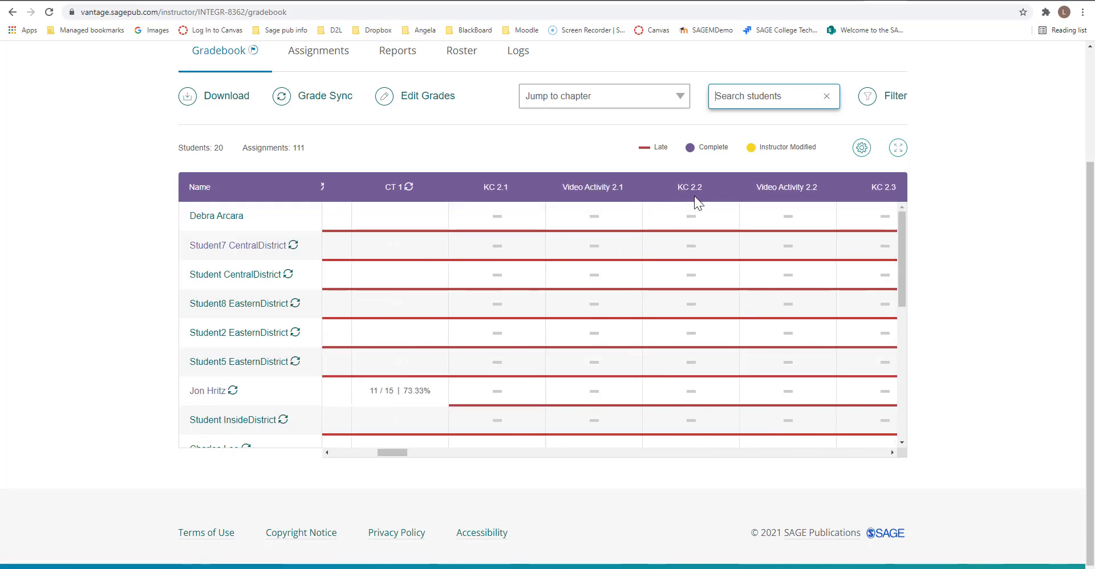
pyautogui.moveTo(703, 198)
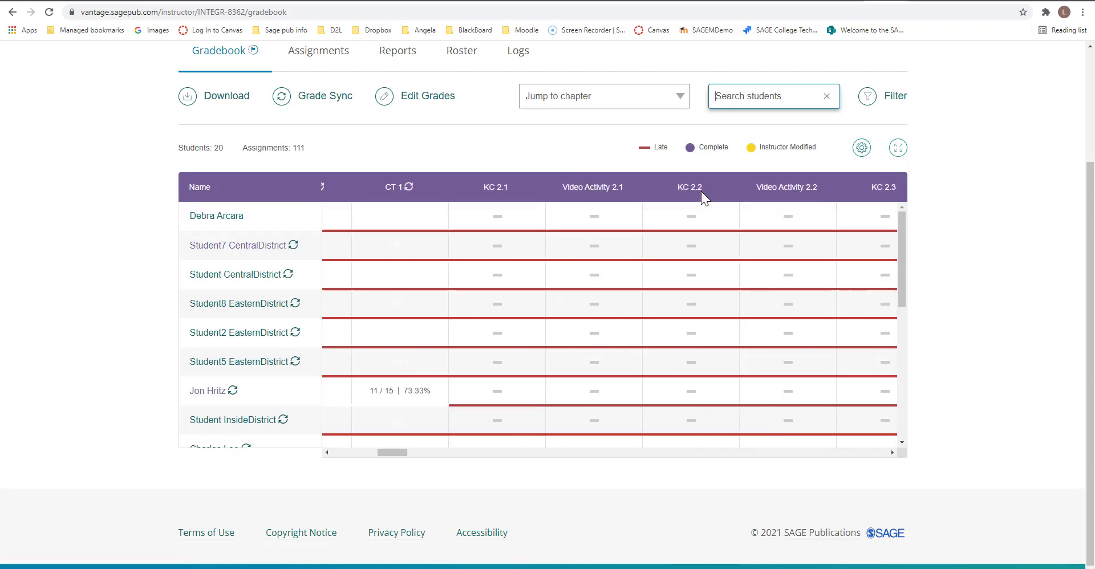
pyautogui.moveTo(630, 195)
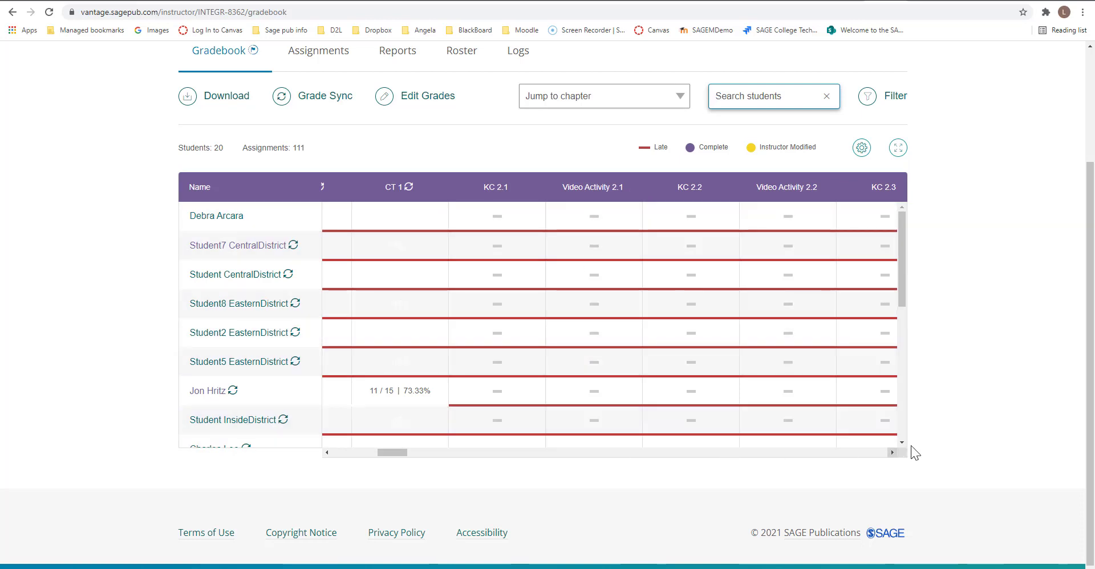
pyautogui.moveTo(224, 251)
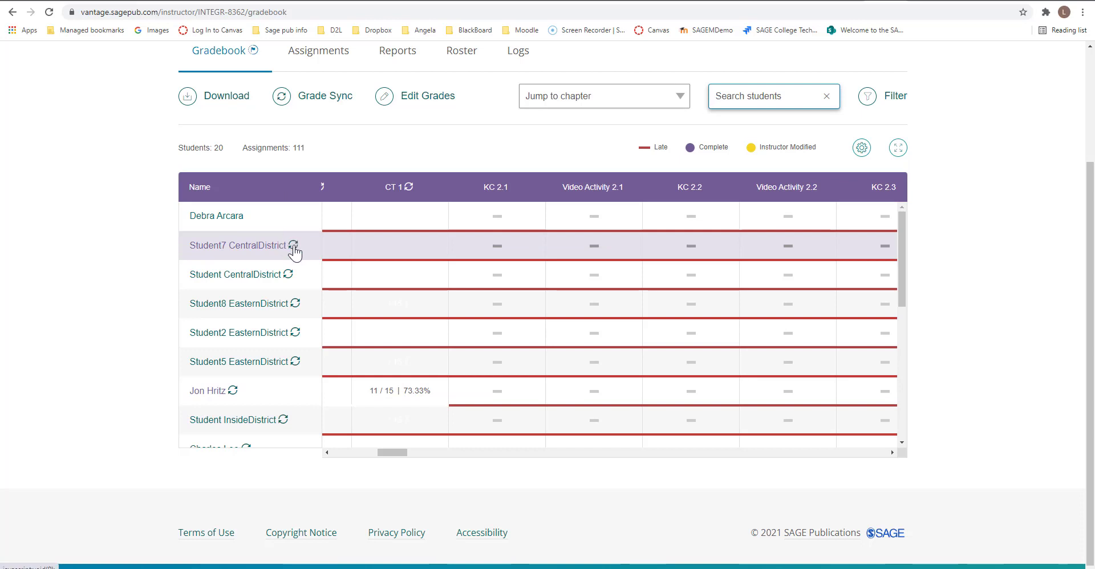
pyautogui.moveTo(398, 186)
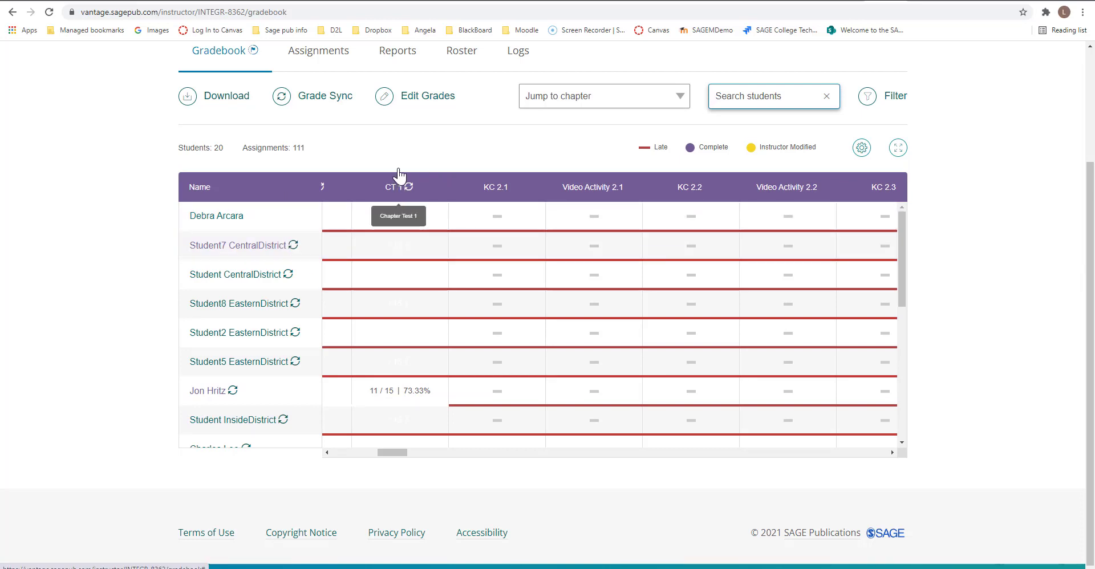
pyautogui.moveTo(319, 96)
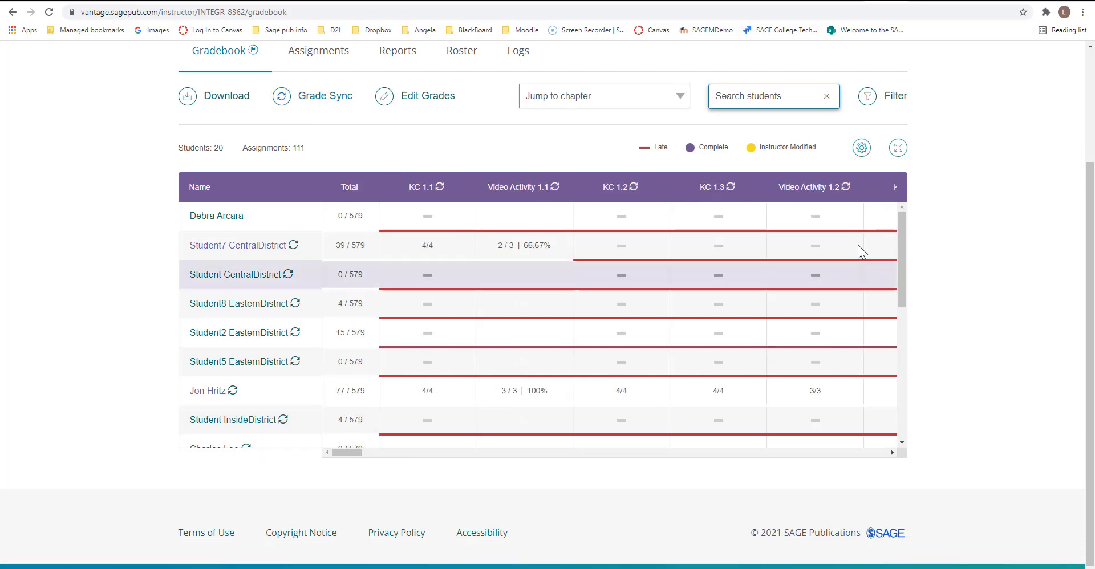
# Enter Edit Grades mode and accept the warning that saved edits can't be undone
pyautogui.scroll(-3)
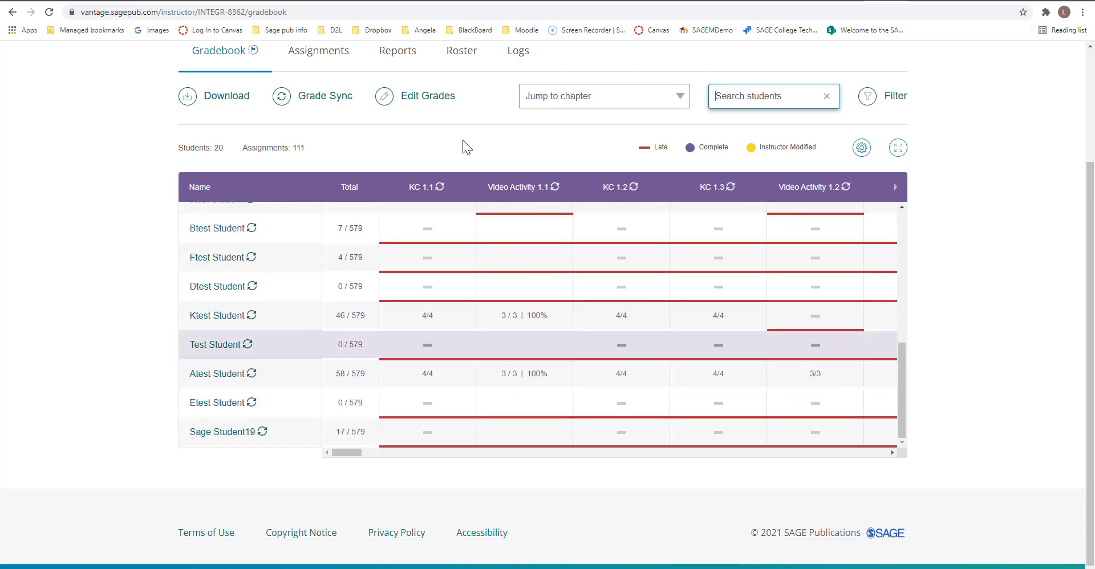
pyautogui.click(427, 96)
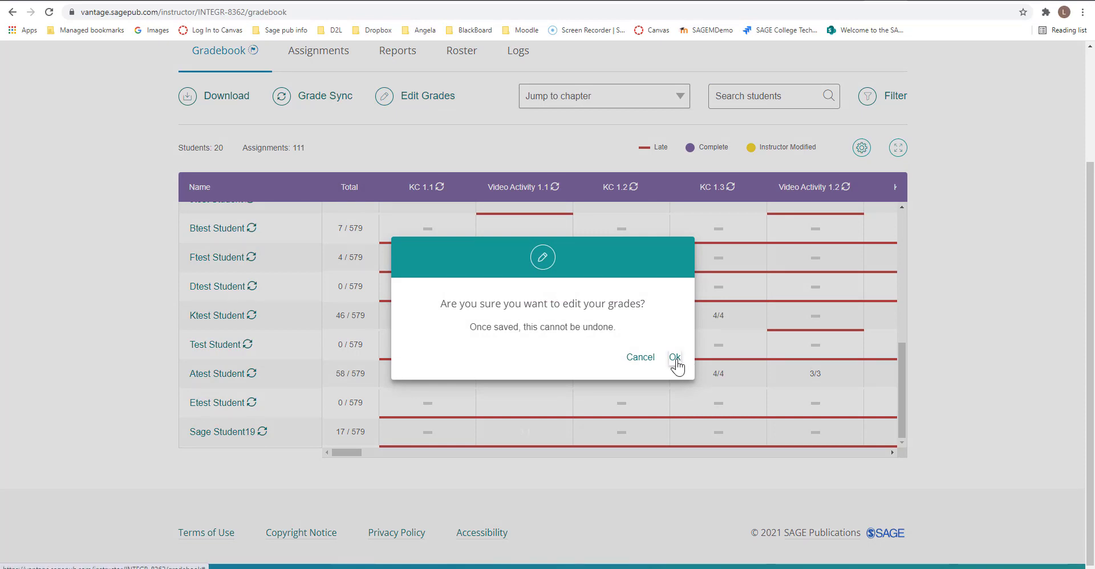
pyautogui.click(673, 358)
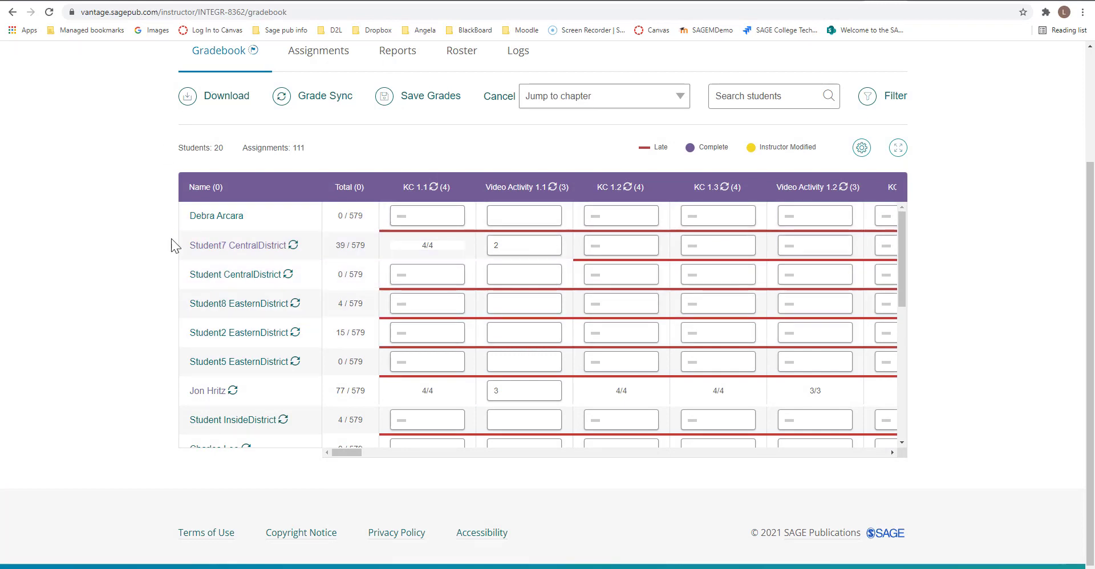
pyautogui.moveTo(558, 147)
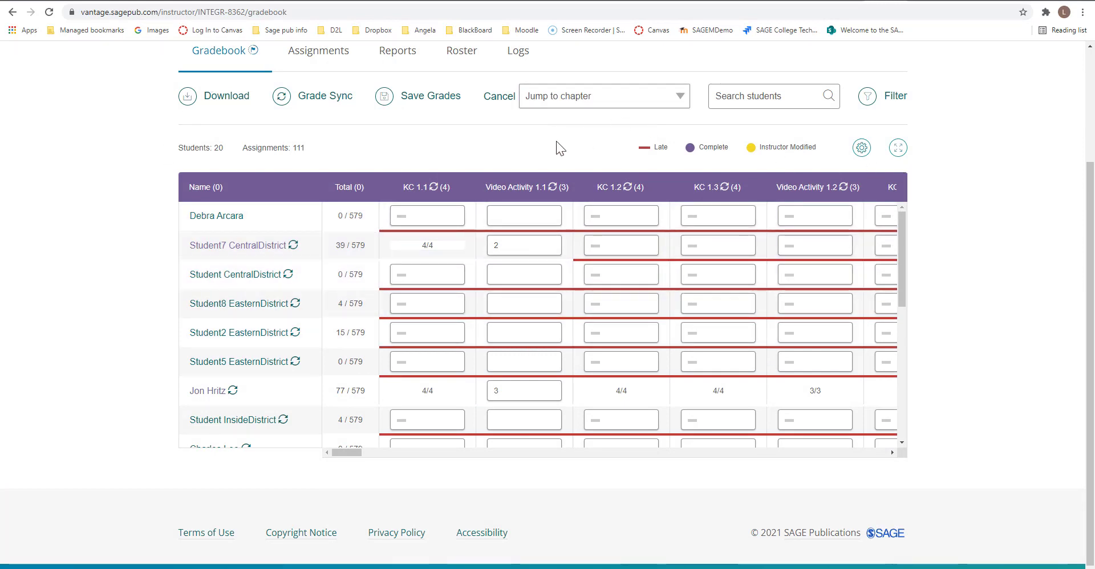
pyautogui.moveTo(777, 162)
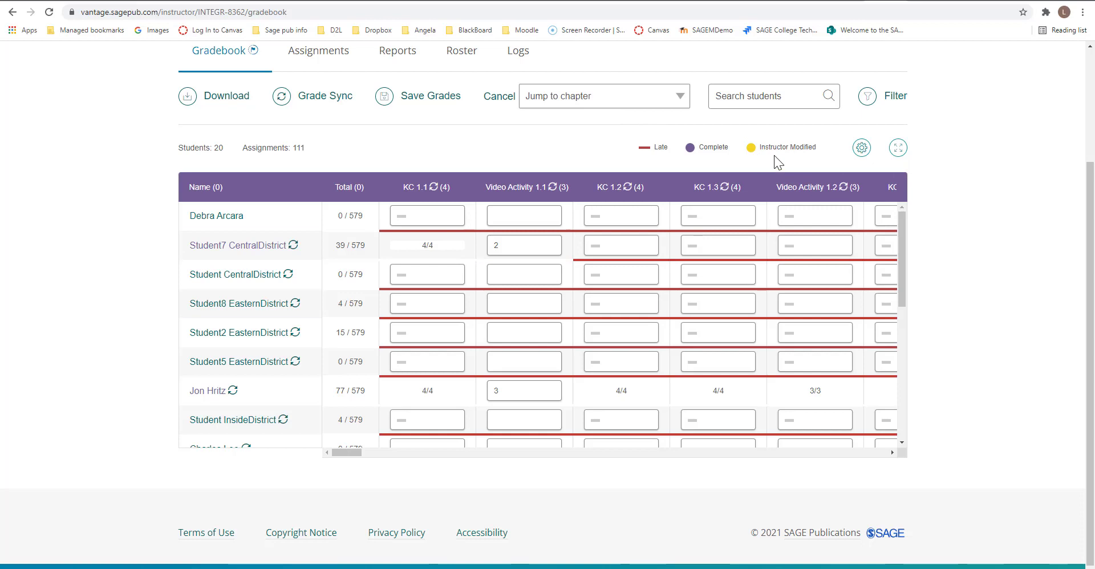
pyautogui.moveTo(798, 159)
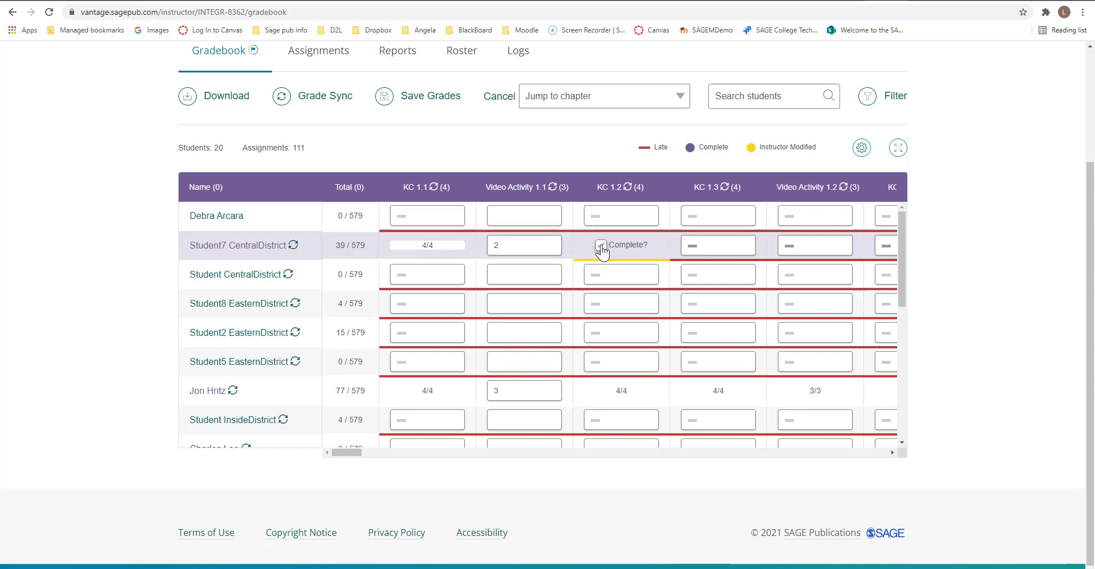
# Tick Complete for Student7 CentralDistrict's KC 1.2 and confirm Save Grades
pyautogui.click(600, 245)
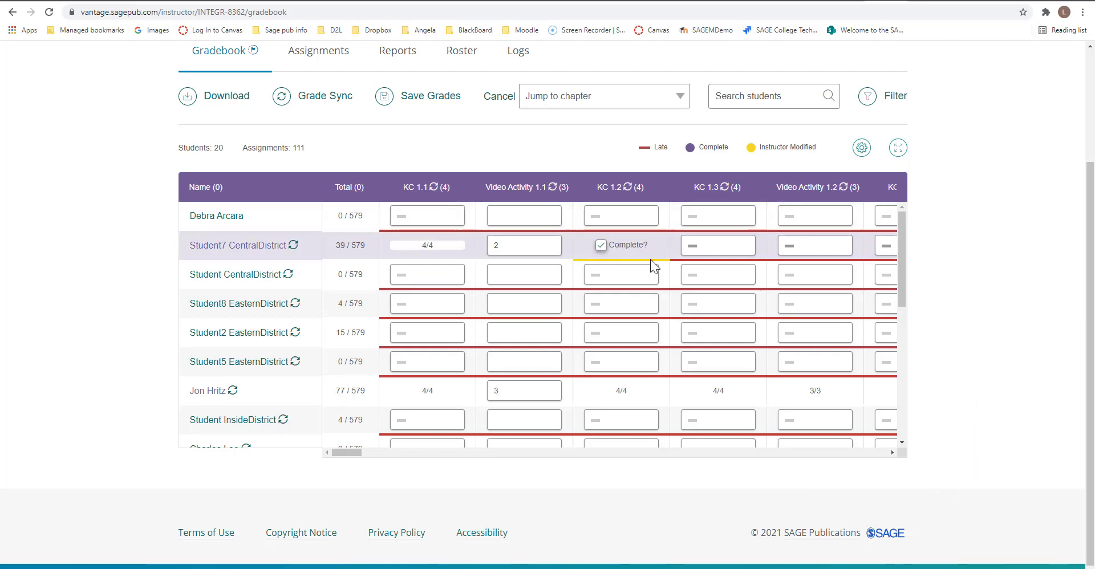
pyautogui.moveTo(1038, 352)
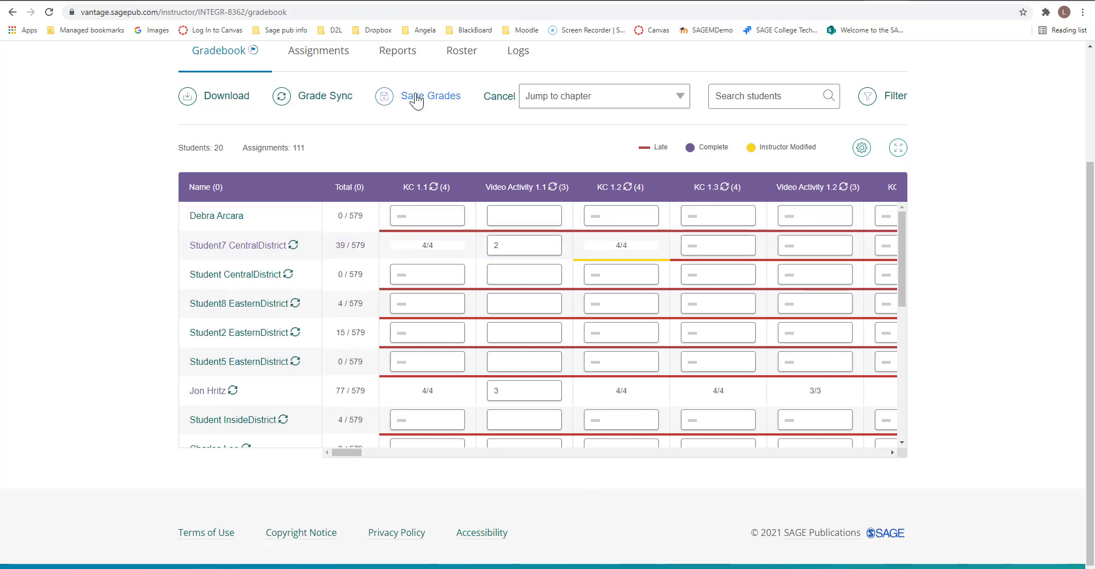
pyautogui.click(429, 96)
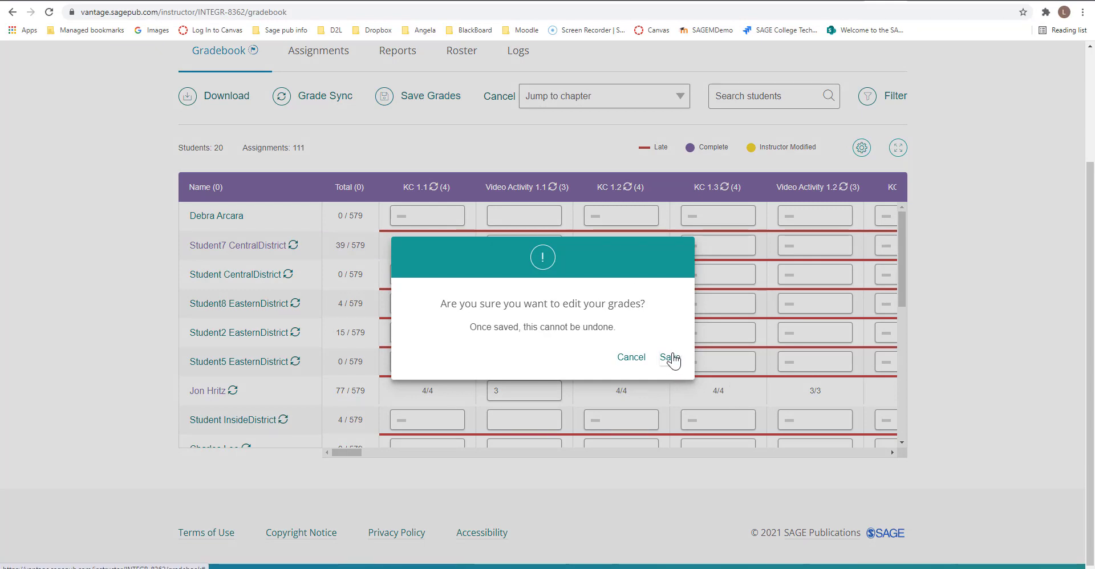
pyautogui.click(668, 357)
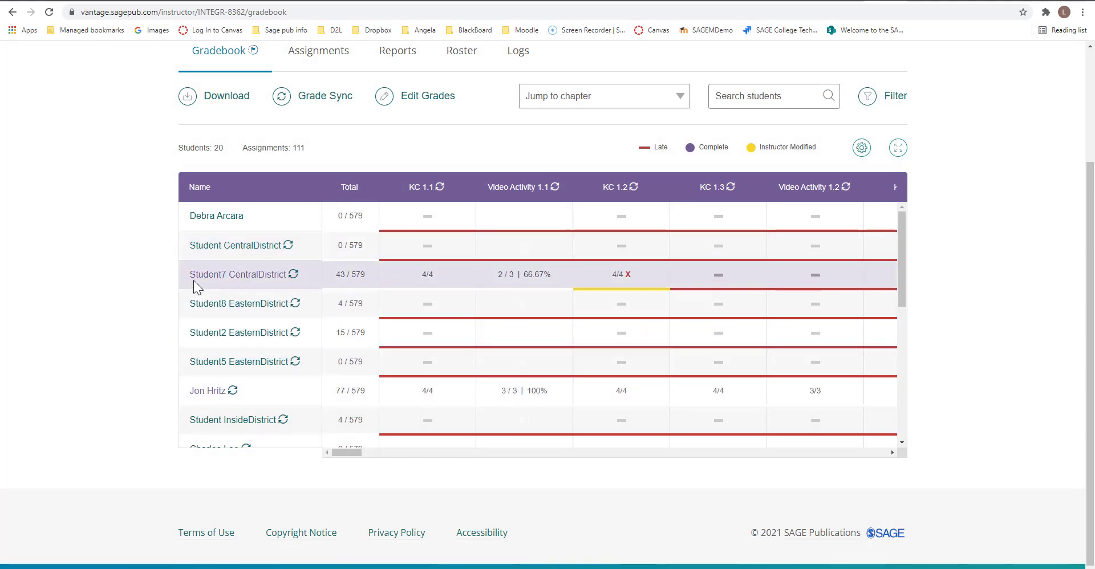
pyautogui.moveTo(209, 303)
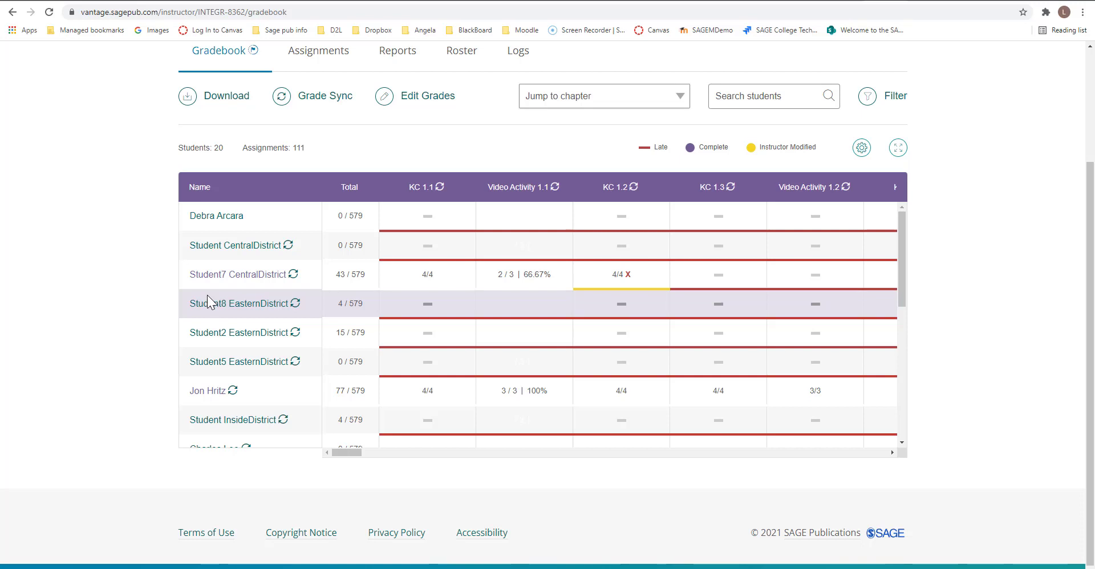
pyautogui.moveTo(227, 273)
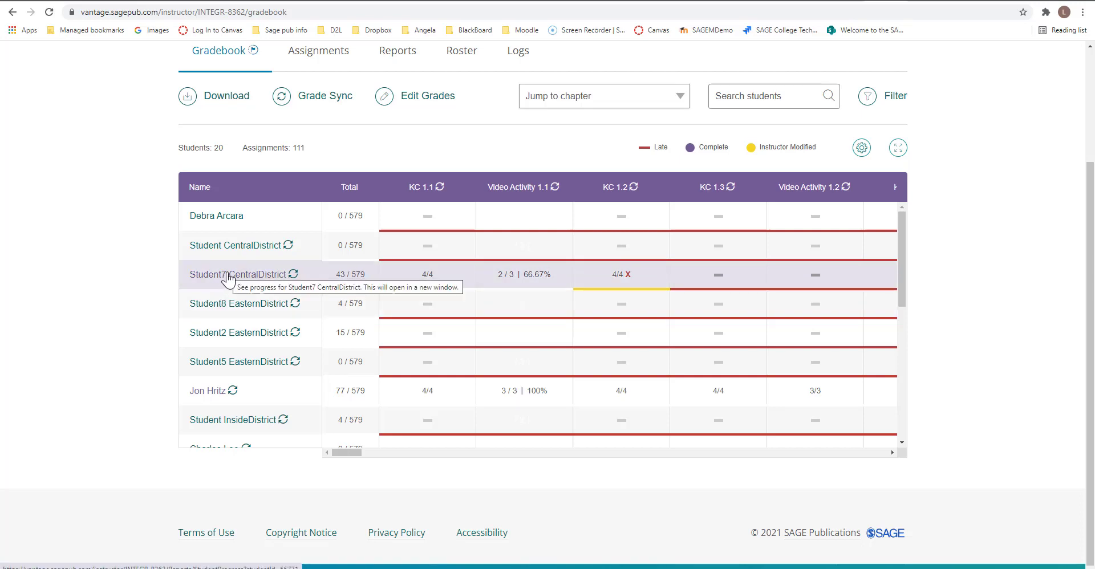
# Open Student7 CentralDistrict's Assignment Overview report from their name in the gradebook
pyautogui.click(233, 273)
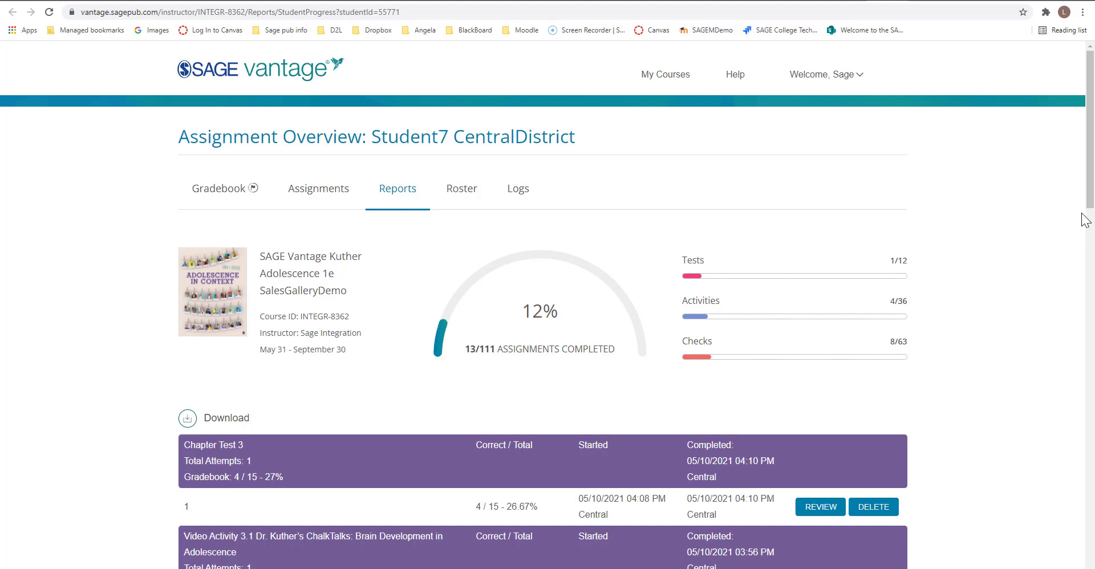
# Scroll through Student7 CentralDistrict's report to review attempt scores and start/completion times
pyautogui.scroll(-3)
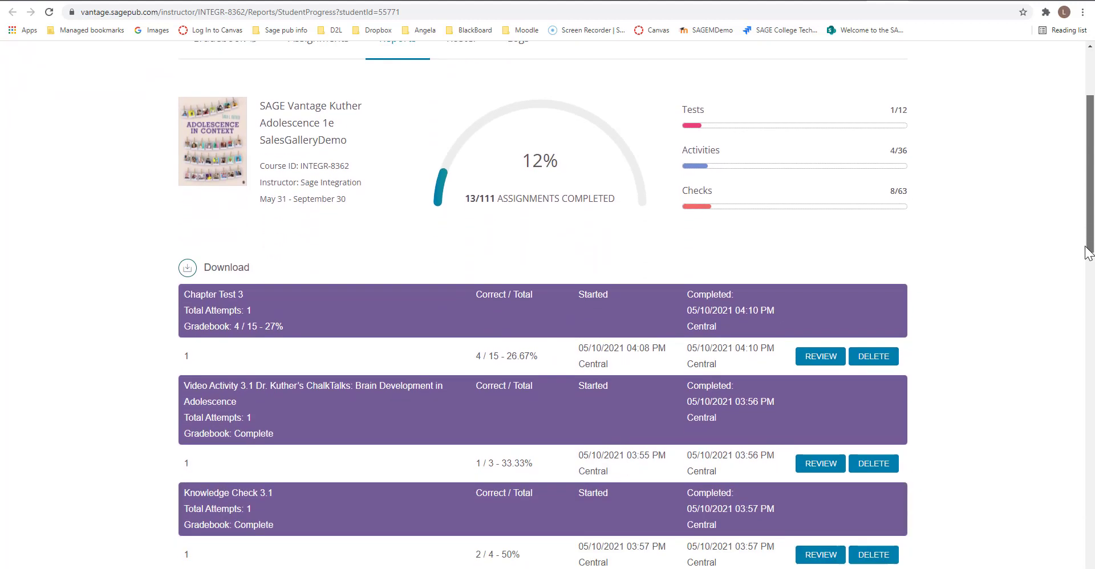
pyautogui.scroll(-3)
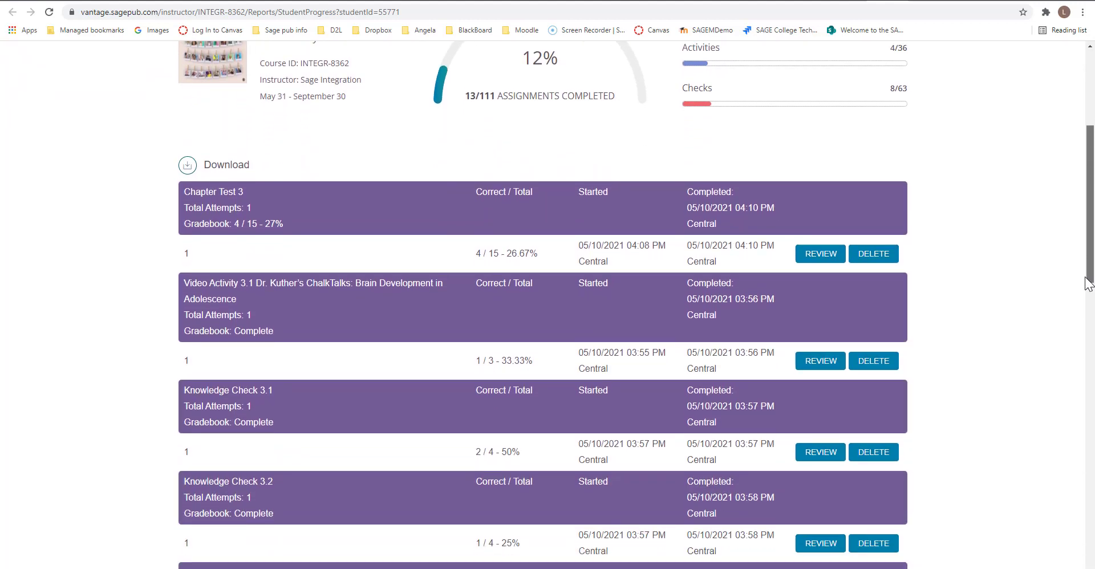
pyautogui.scroll(-3)
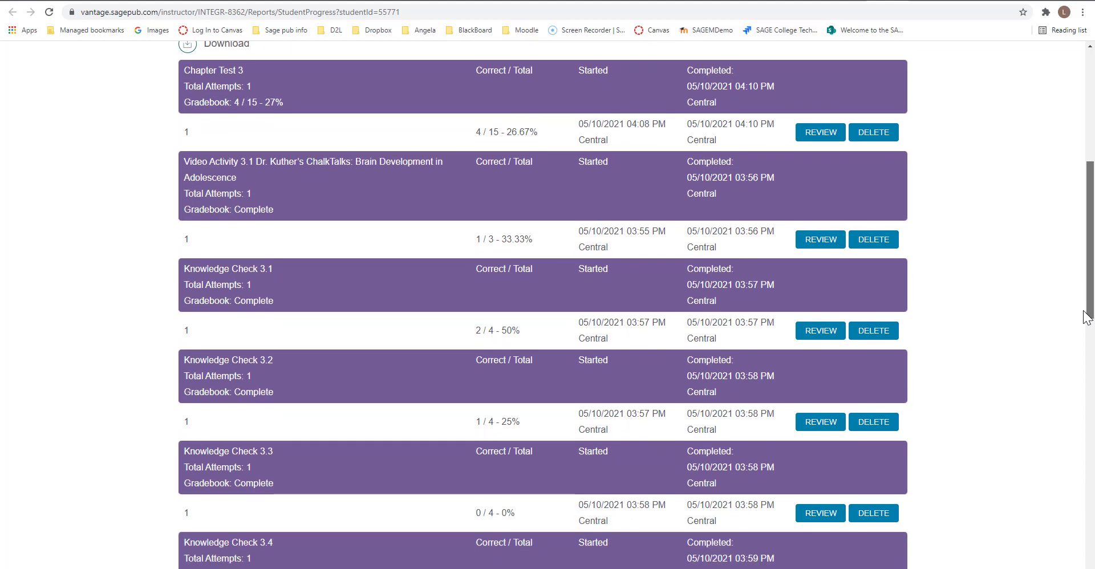
pyautogui.scroll(-3)
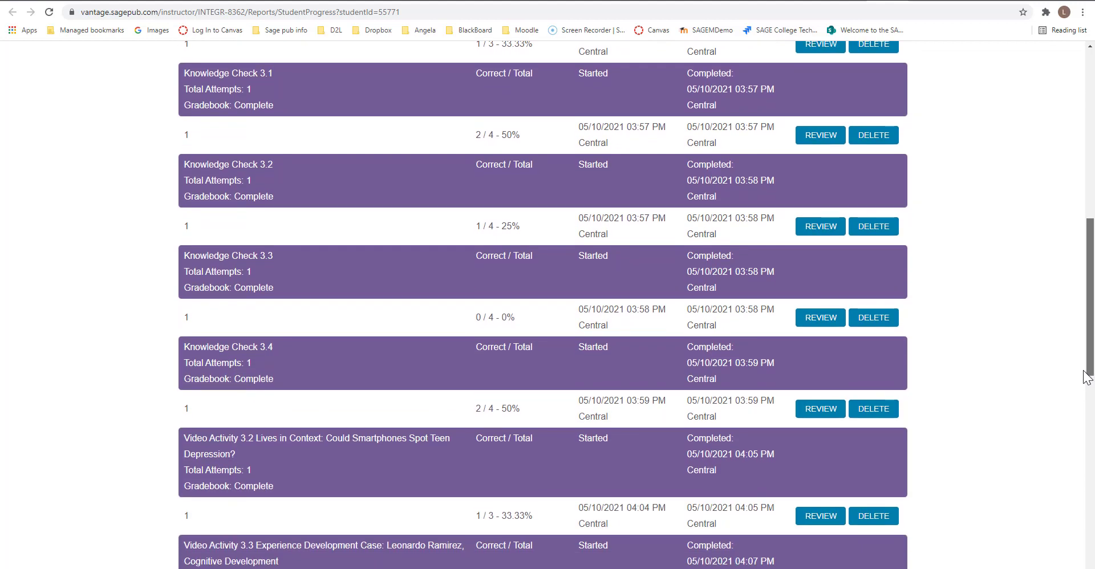
pyautogui.scroll(-3)
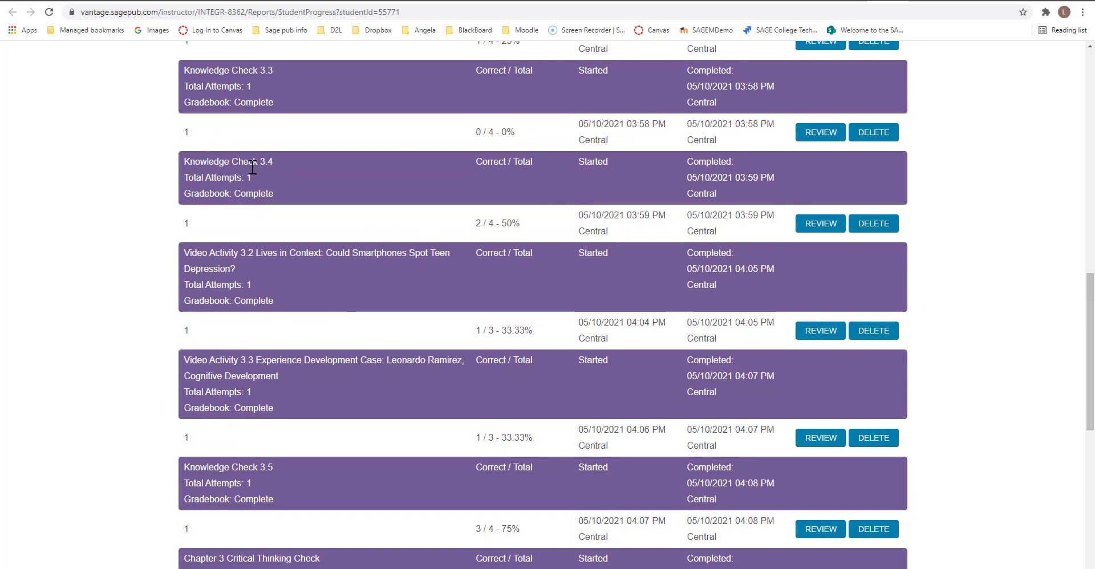
pyautogui.moveTo(190, 144)
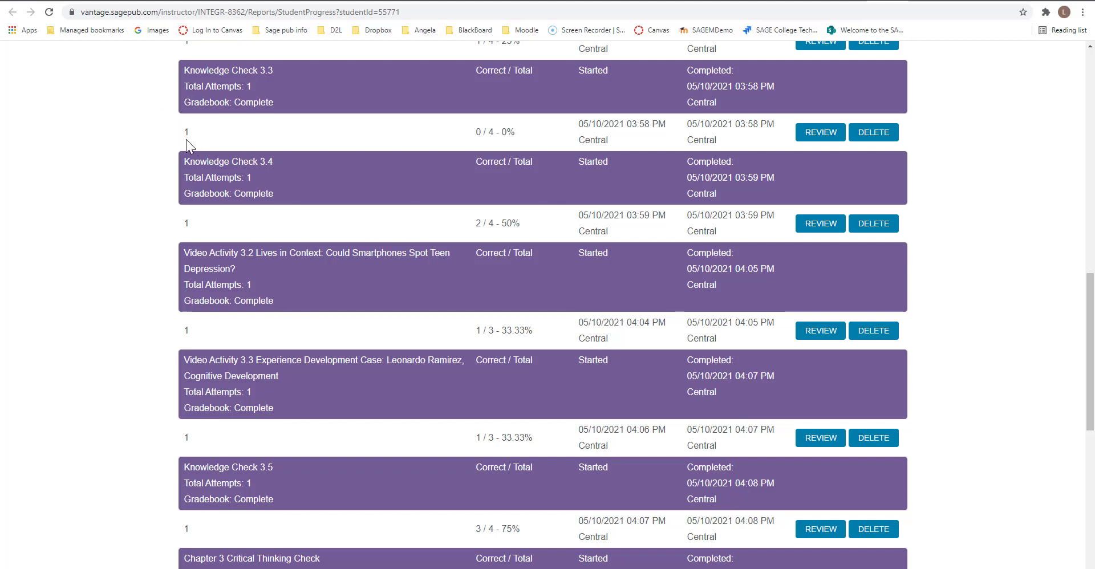
pyautogui.moveTo(209, 133)
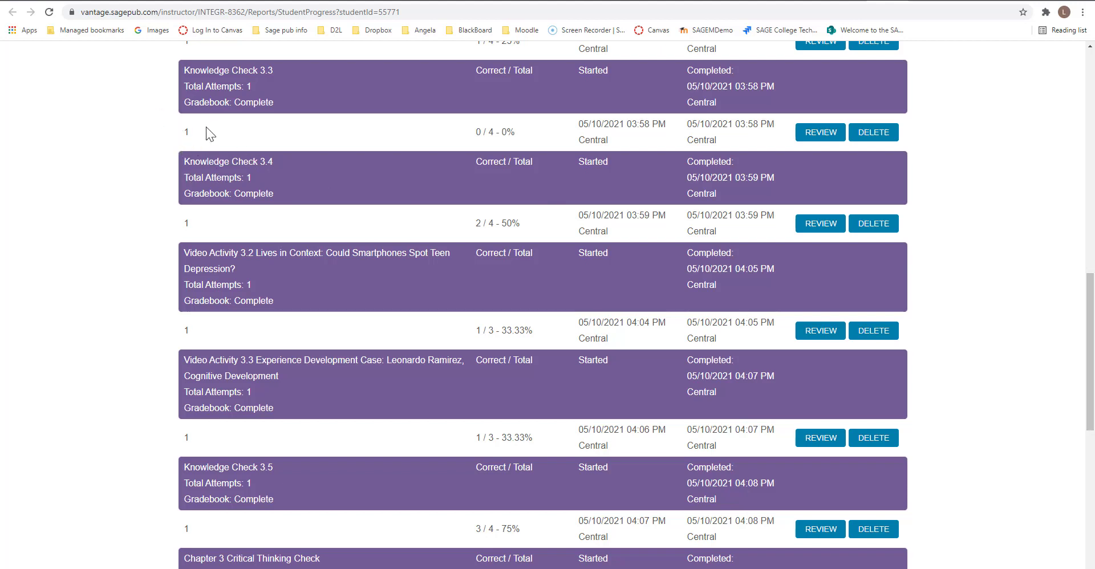
pyautogui.moveTo(240, 87)
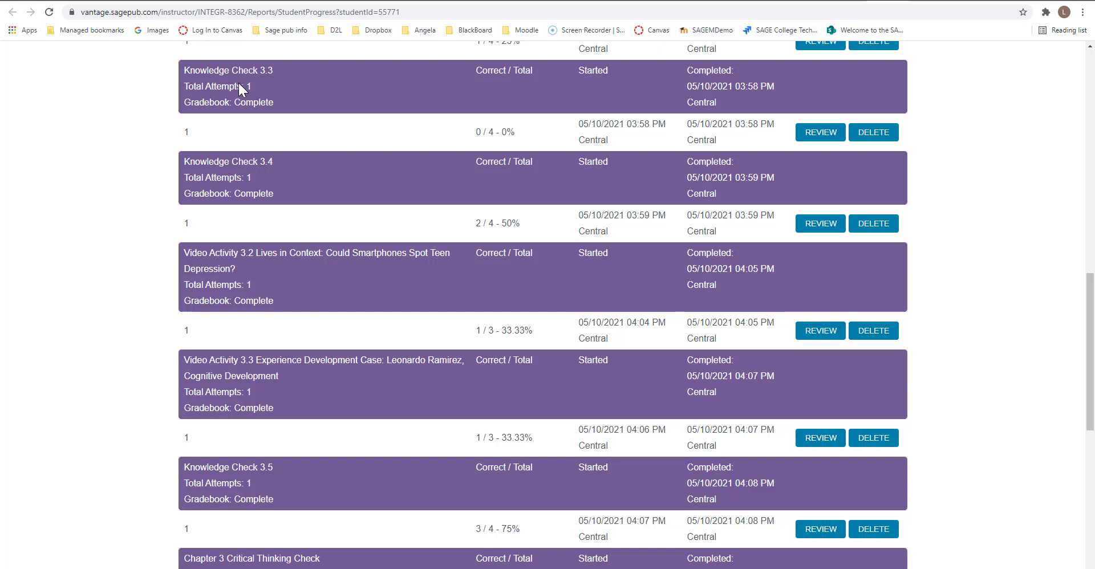
pyautogui.moveTo(196, 136)
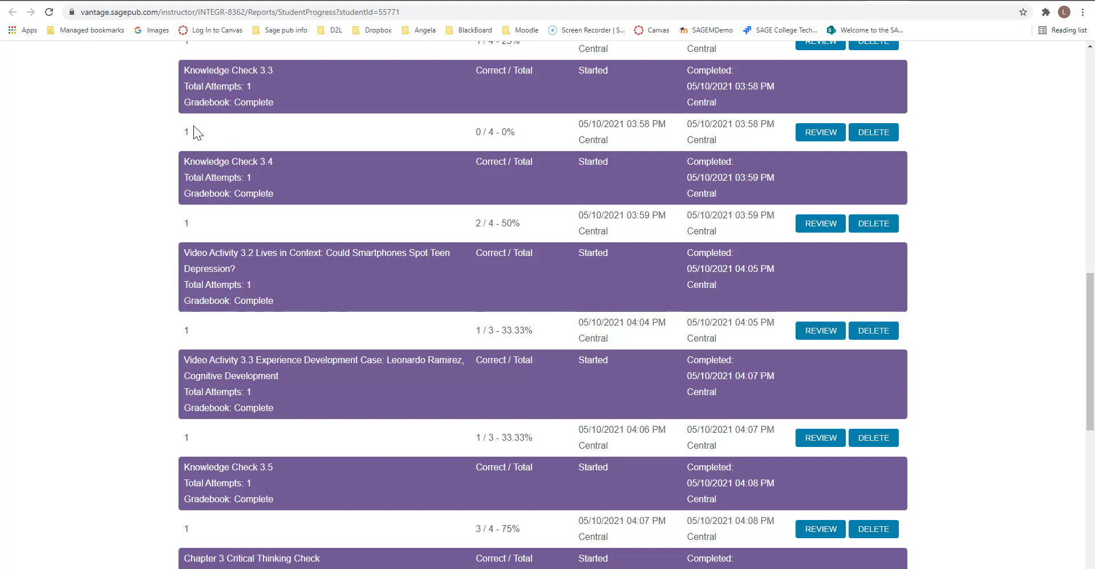
pyautogui.moveTo(745, 279)
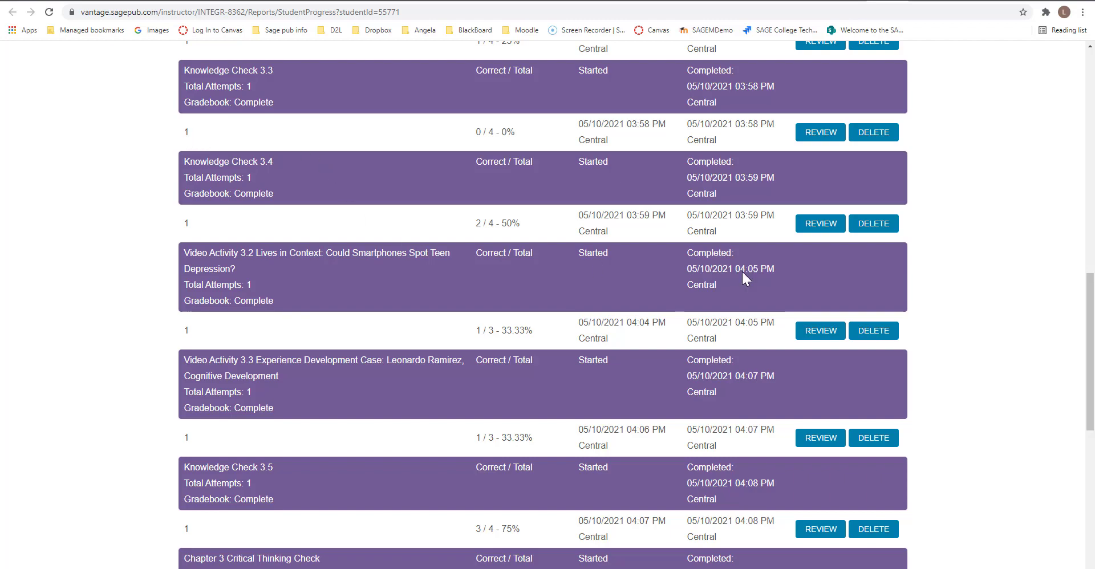
pyautogui.scroll(-3)
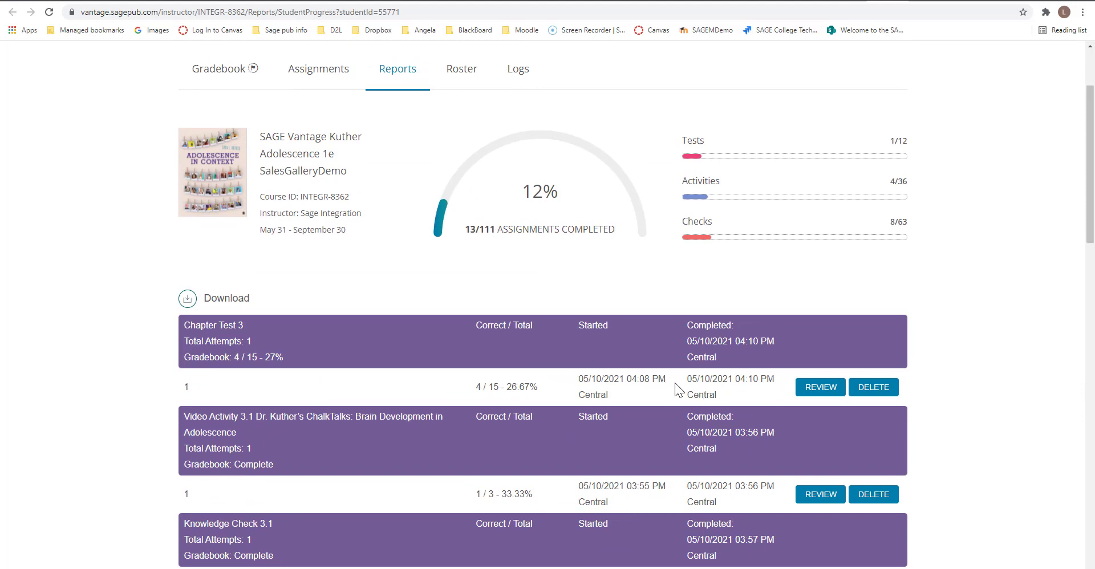
pyautogui.moveTo(845, 351)
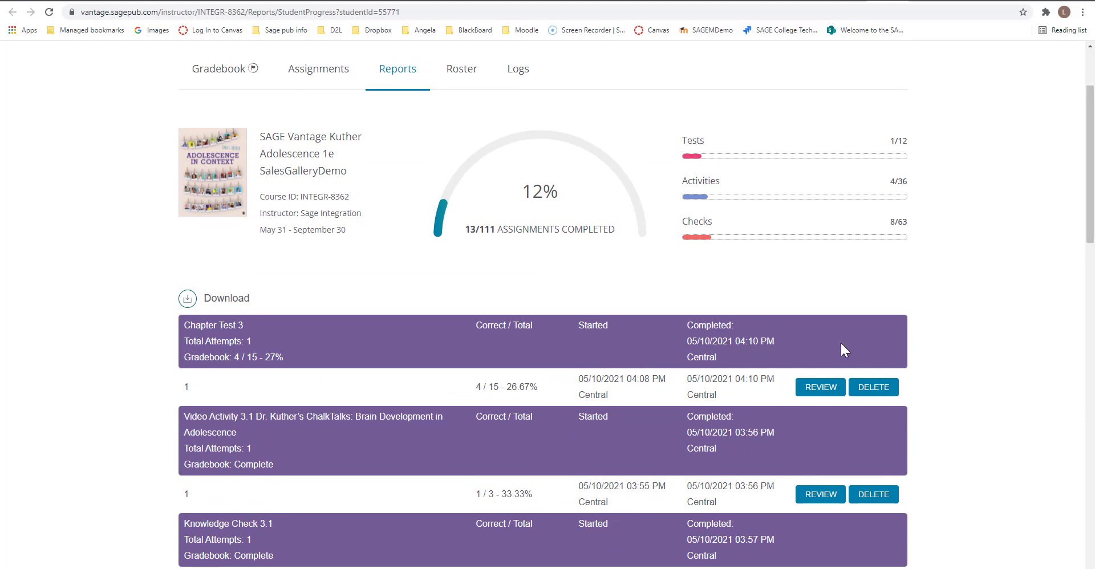
pyautogui.moveTo(810, 338)
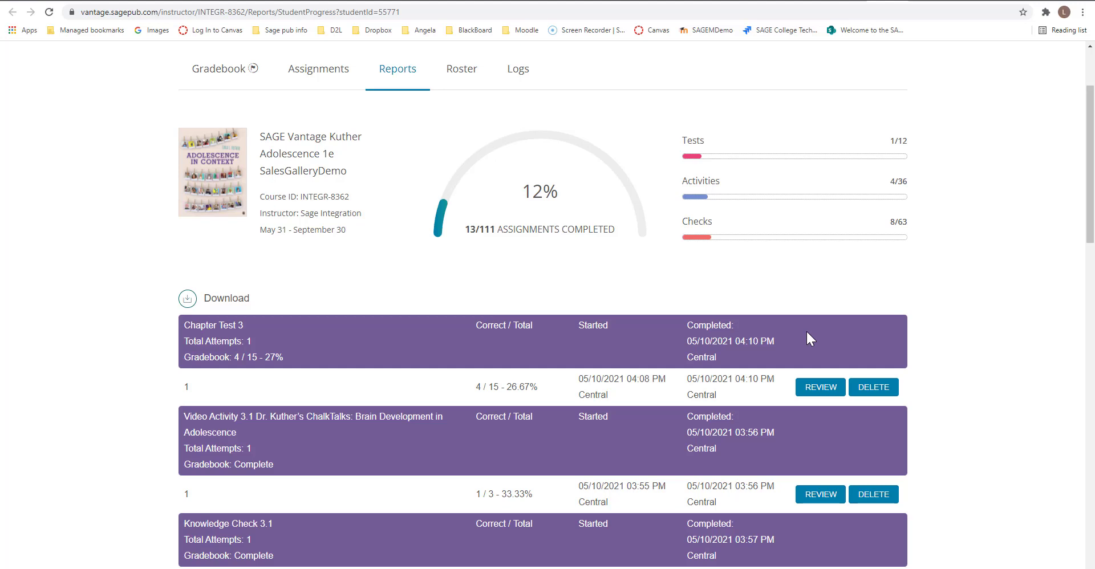
pyautogui.moveTo(836, 335)
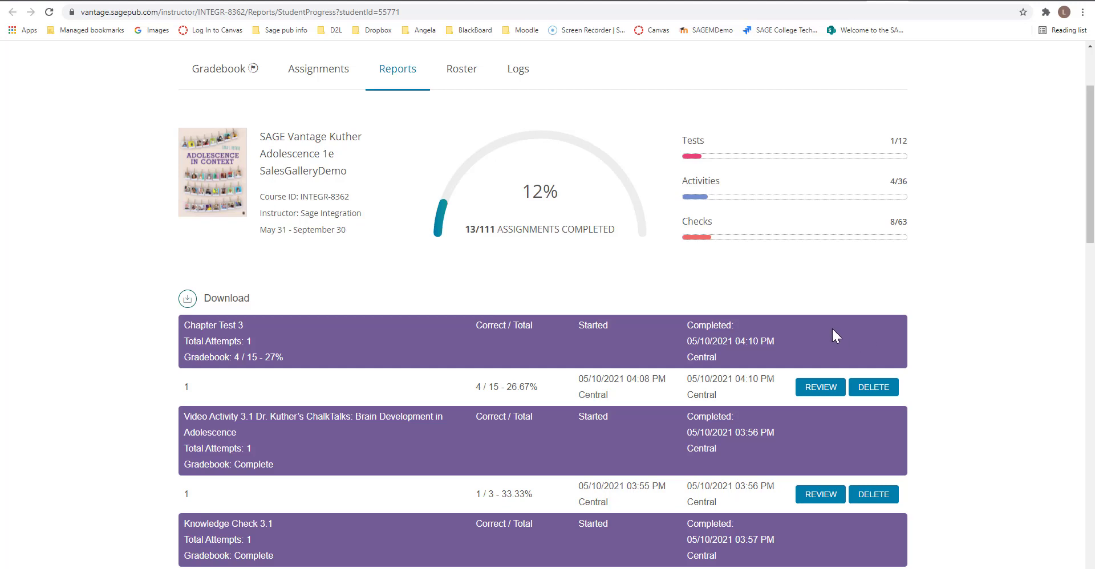
pyautogui.moveTo(842, 335)
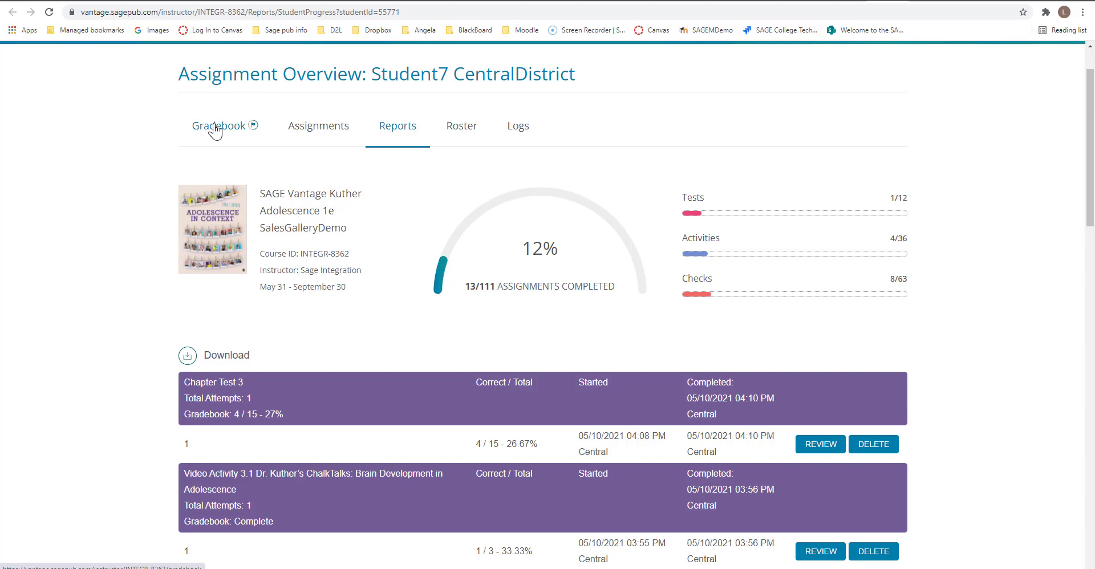
# Return to the Gradebook tab from the Assignment Overview page
pyautogui.click(219, 125)
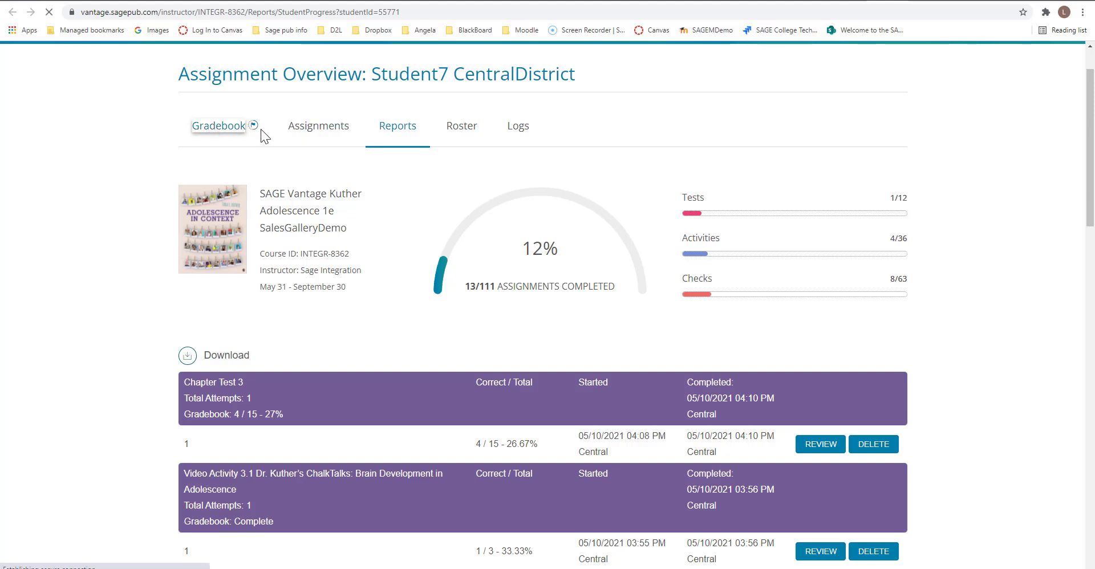
pyautogui.moveTo(262, 137)
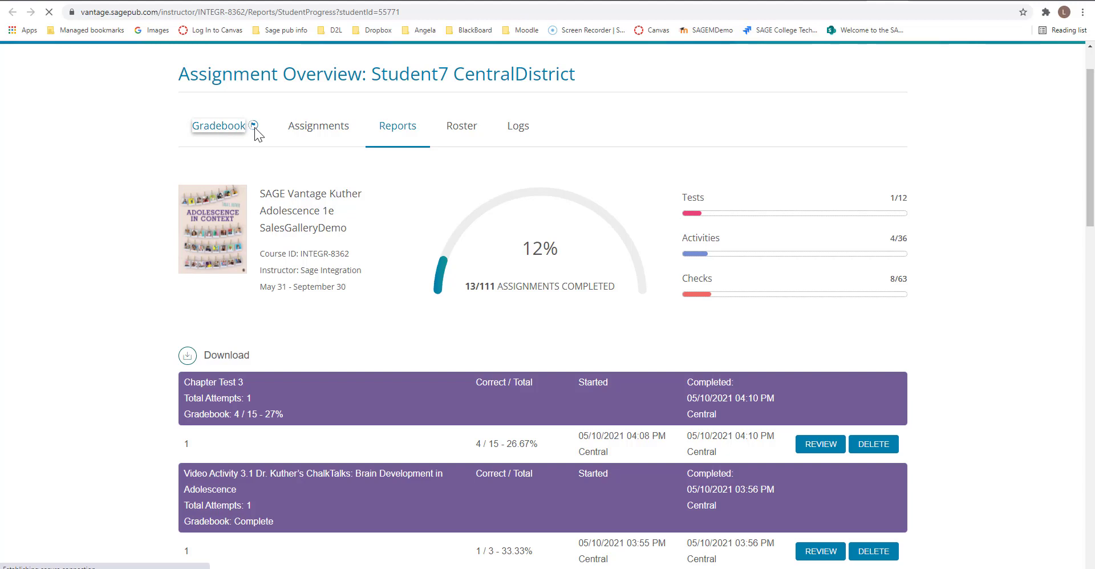
pyautogui.click(220, 125)
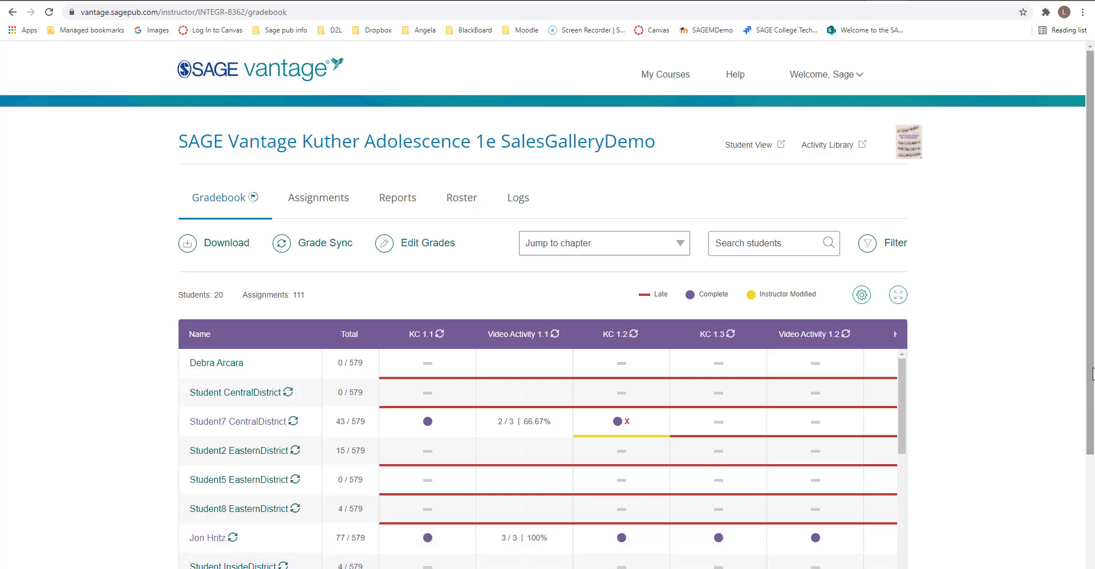
# Scroll the gradebook right to the later columns, CT 1 through Video Activity 2.1
pyautogui.scroll(-3)
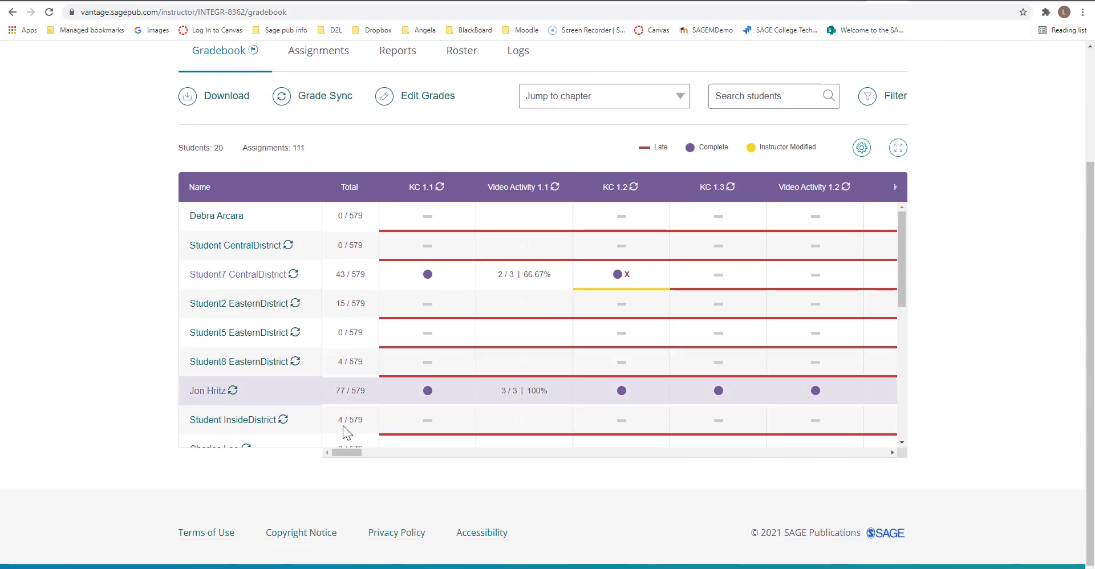
pyautogui.moveTo(345, 453); pyautogui.dragTo(363, 457)
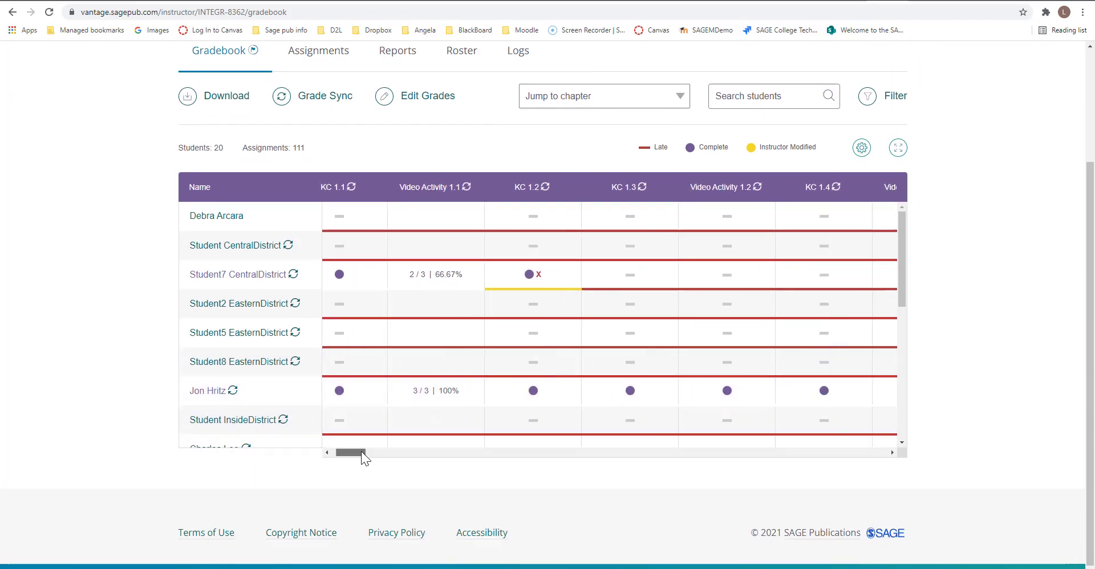
pyautogui.moveTo(349, 454); pyautogui.dragTo(367, 454)
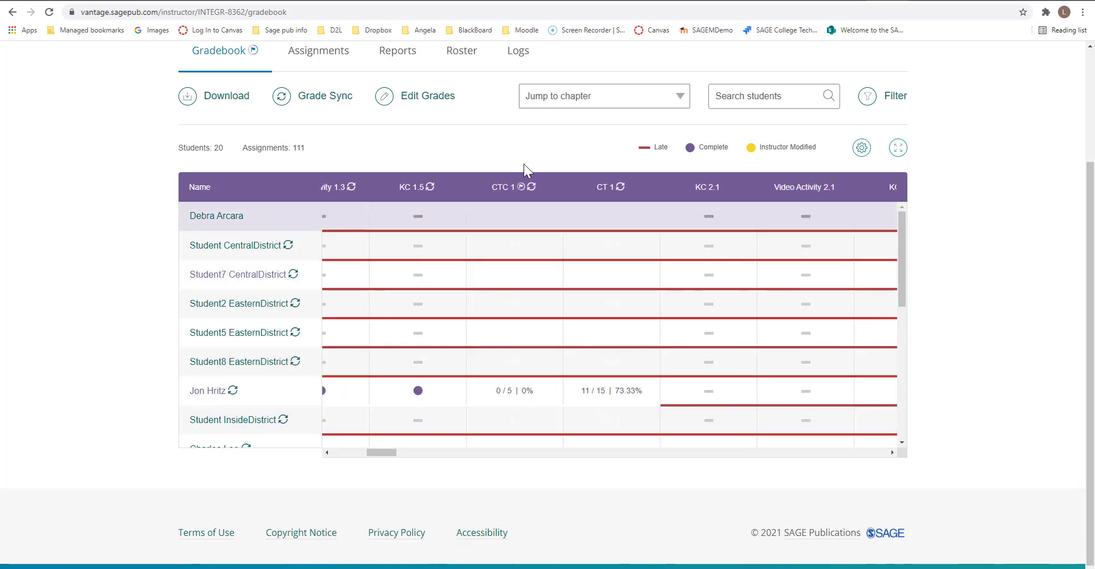
pyautogui.moveTo(520, 186)
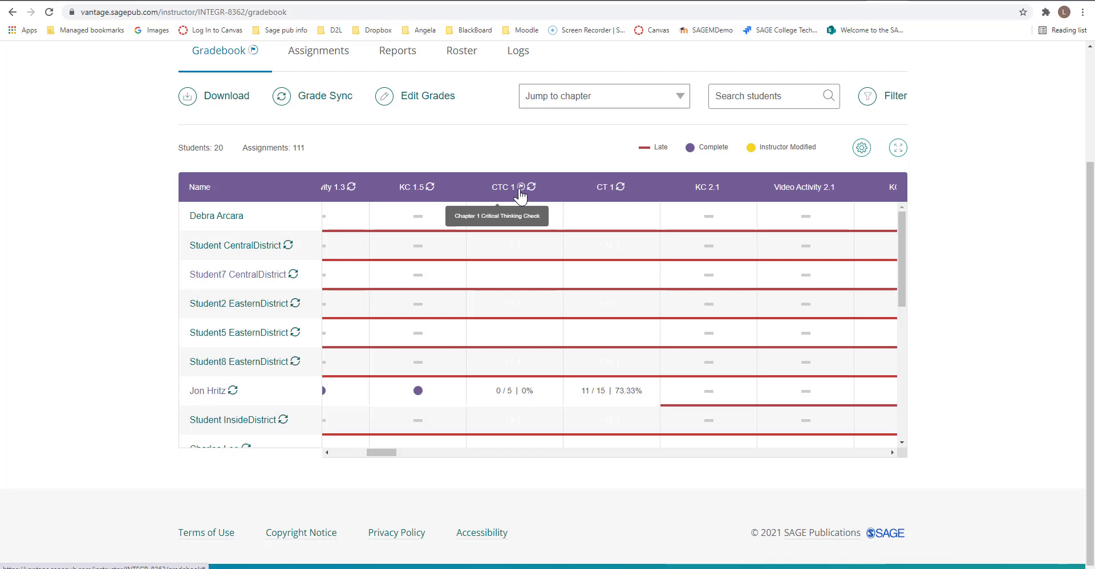
pyautogui.moveTo(520, 197)
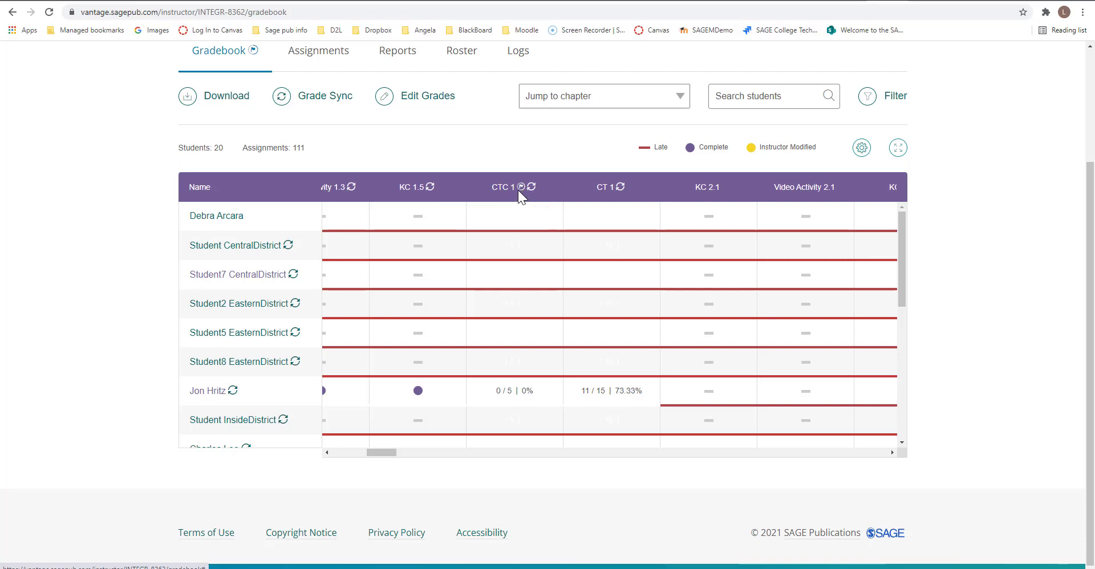
pyautogui.moveTo(520, 186)
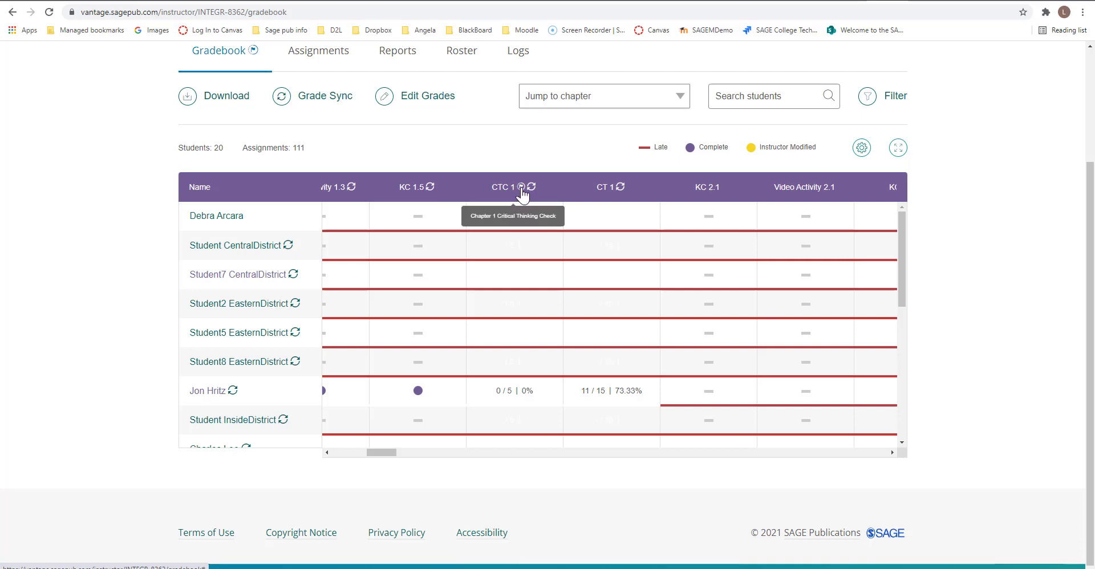
# Open Chapter 1 Critical Thinking Check grading and give Jtest Student no credit on Q1
pyautogui.click(500, 187)
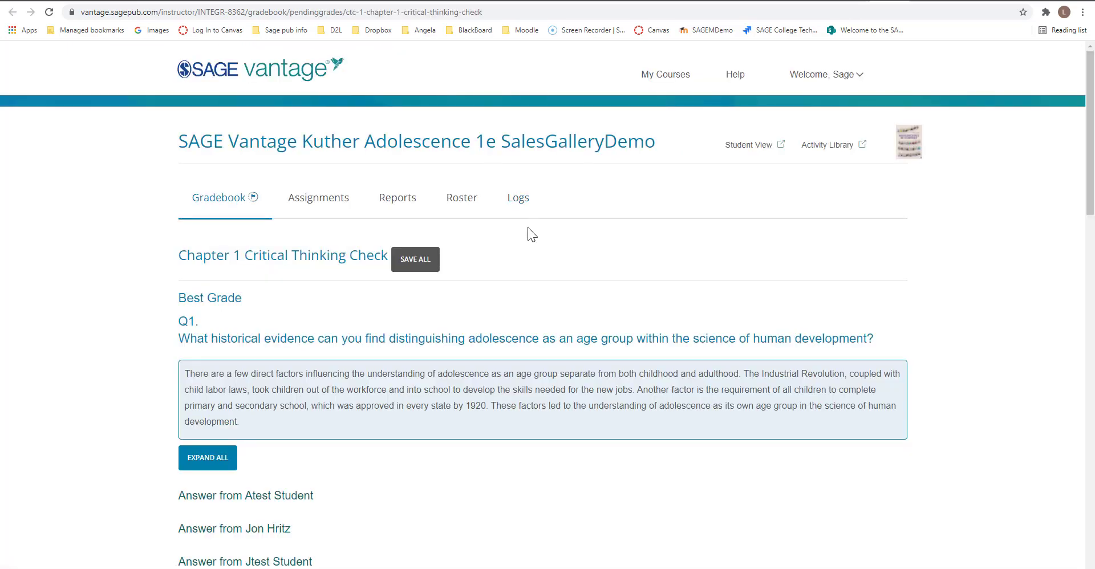
pyautogui.scroll(-3)
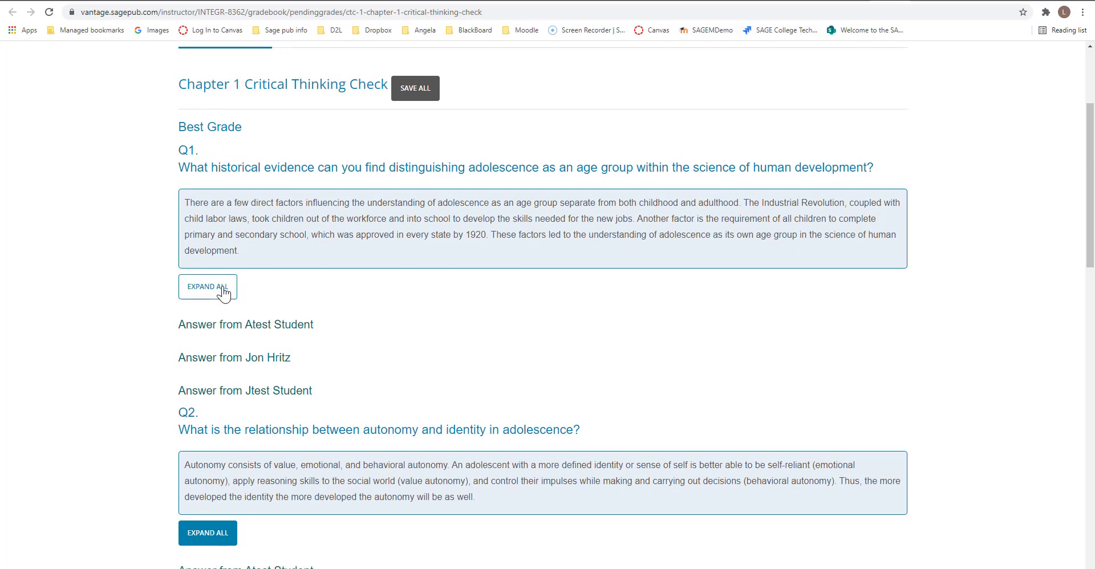
pyautogui.click(208, 286)
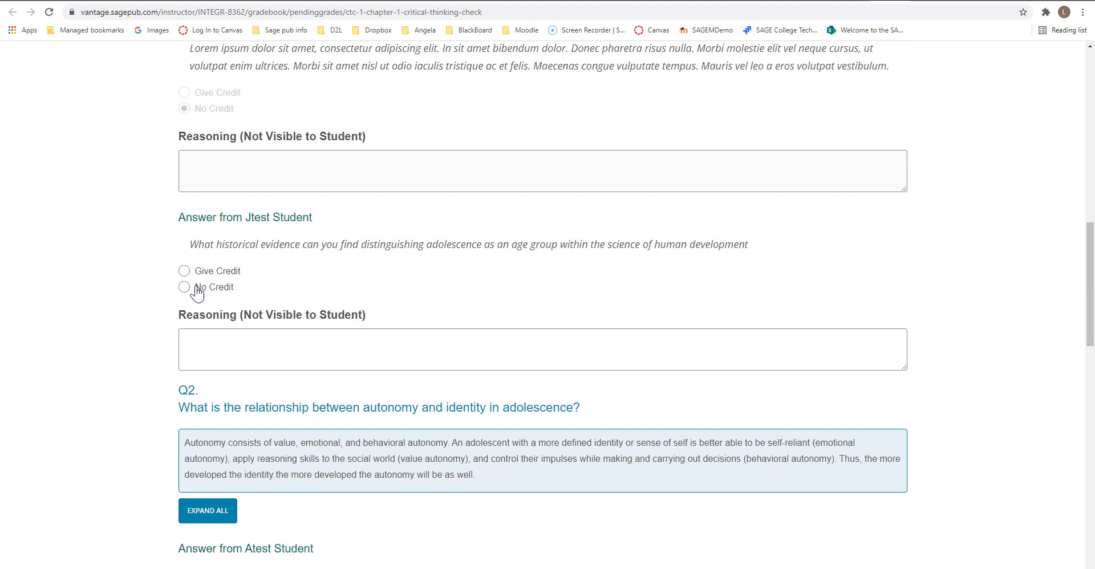
pyautogui.click(184, 287)
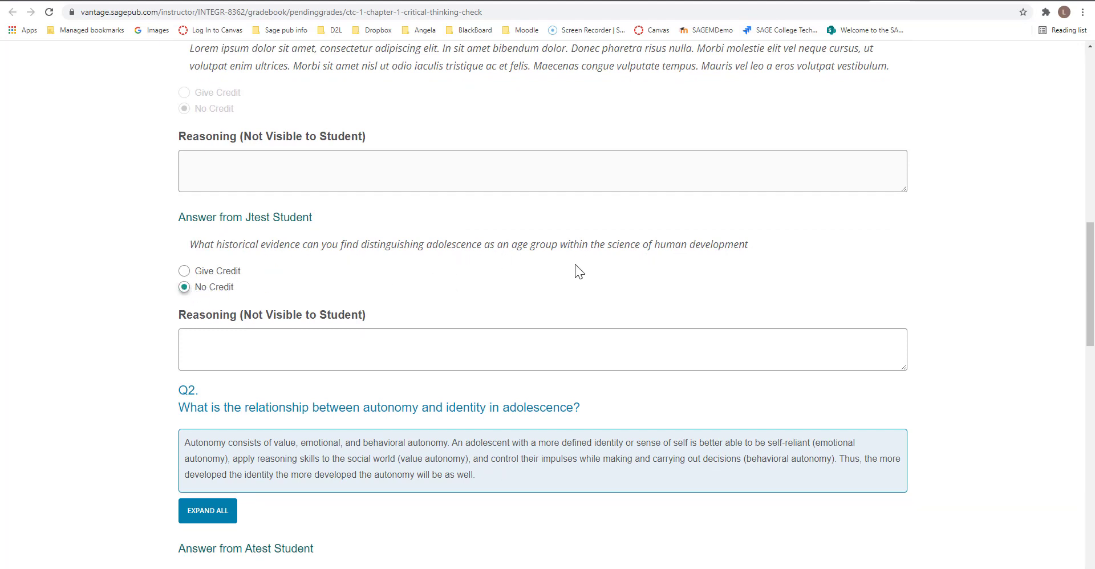
# Expand question 4 answers and give Atest Student credit
pyautogui.scroll(-3)
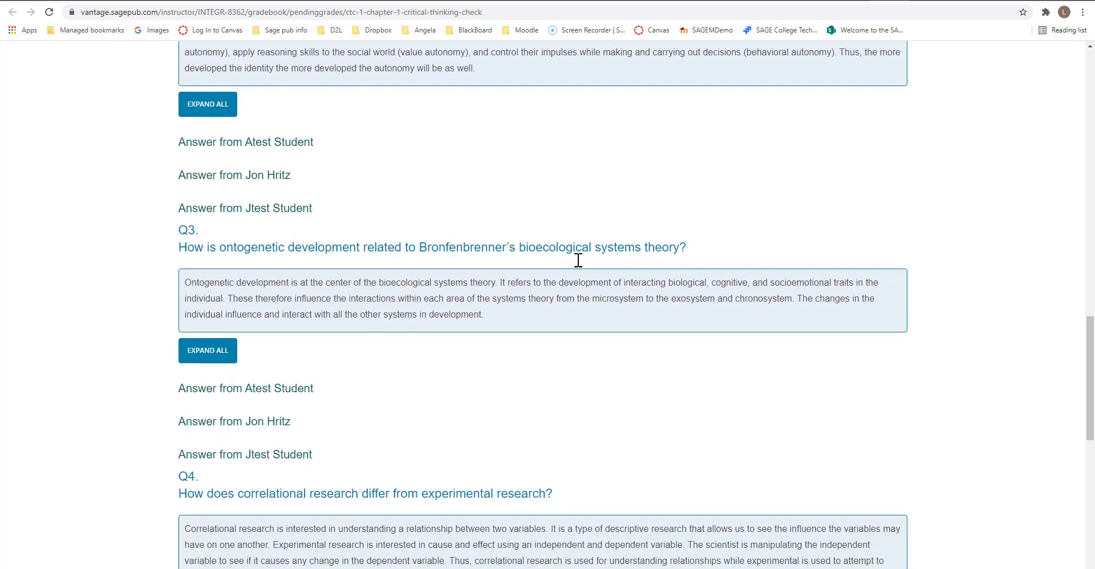
pyautogui.scroll(-3)
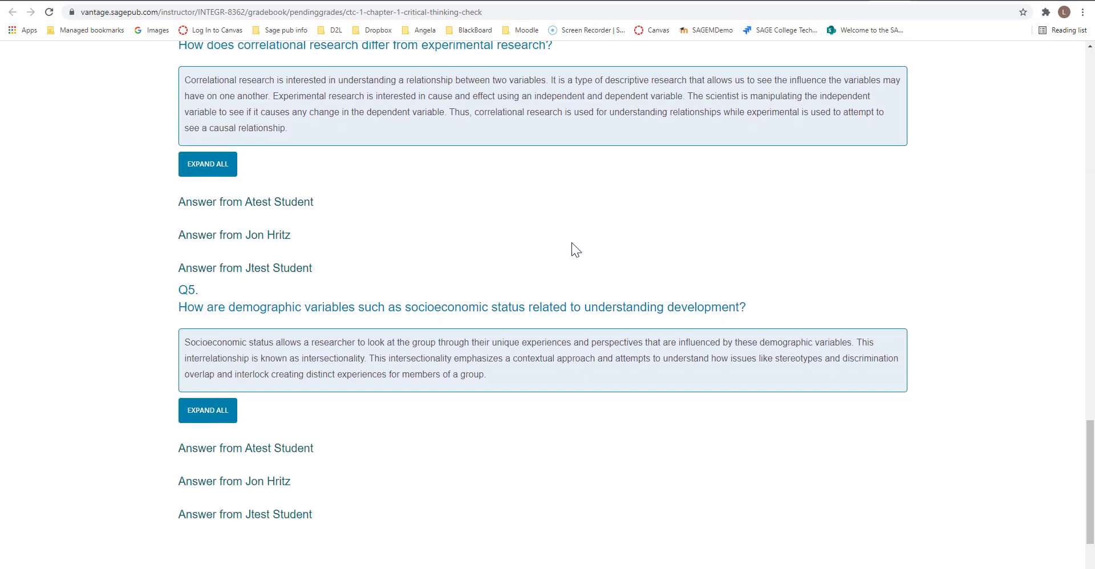
pyautogui.click(207, 164)
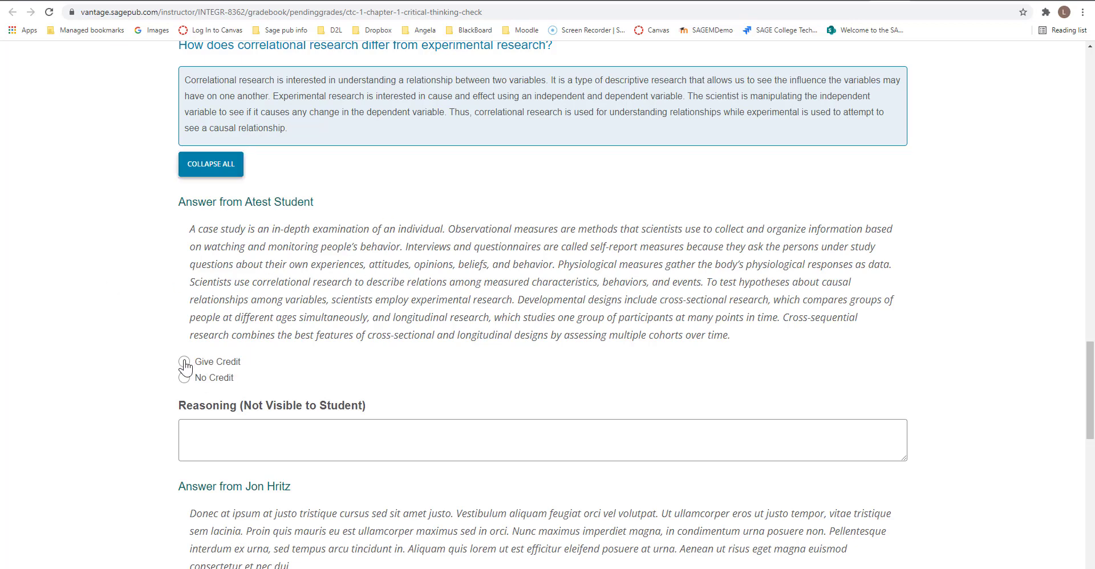
pyautogui.click(184, 361)
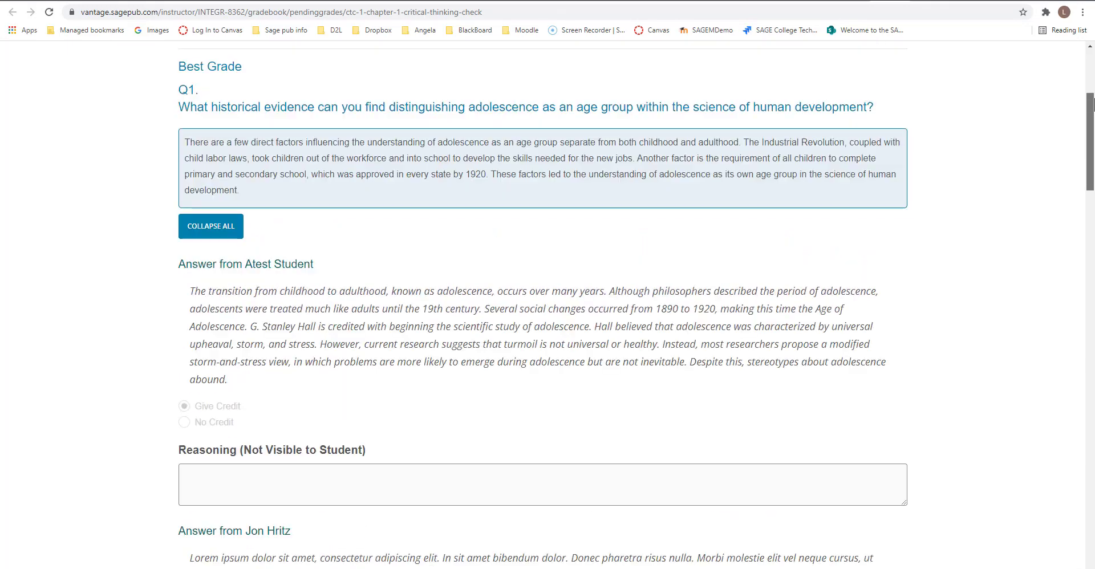
pyautogui.scroll(3)
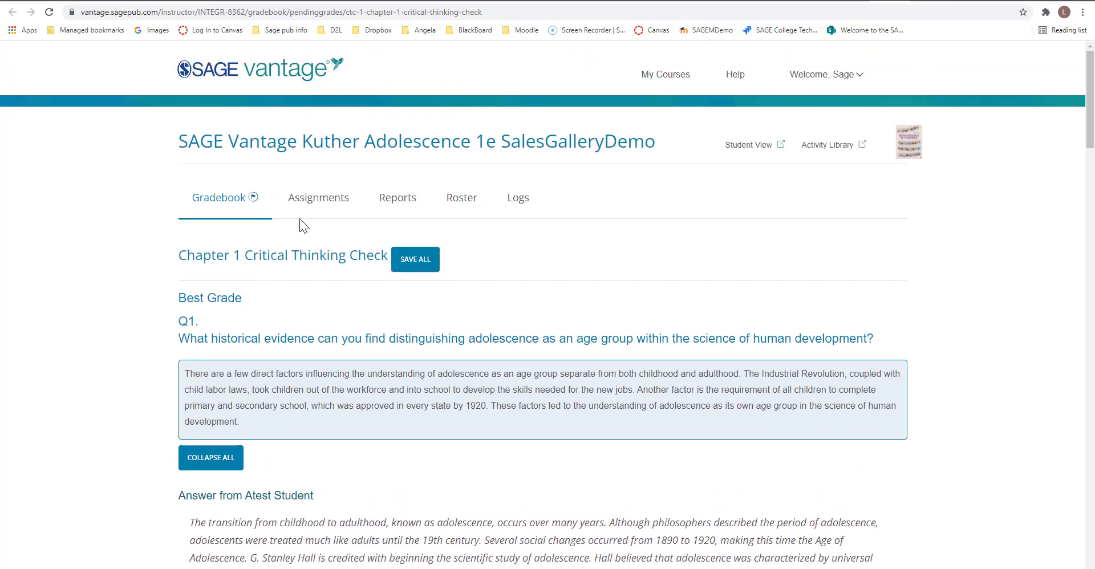
# Return from the Critical Thinking Check grading page to the course gradebook
pyautogui.click(220, 197)
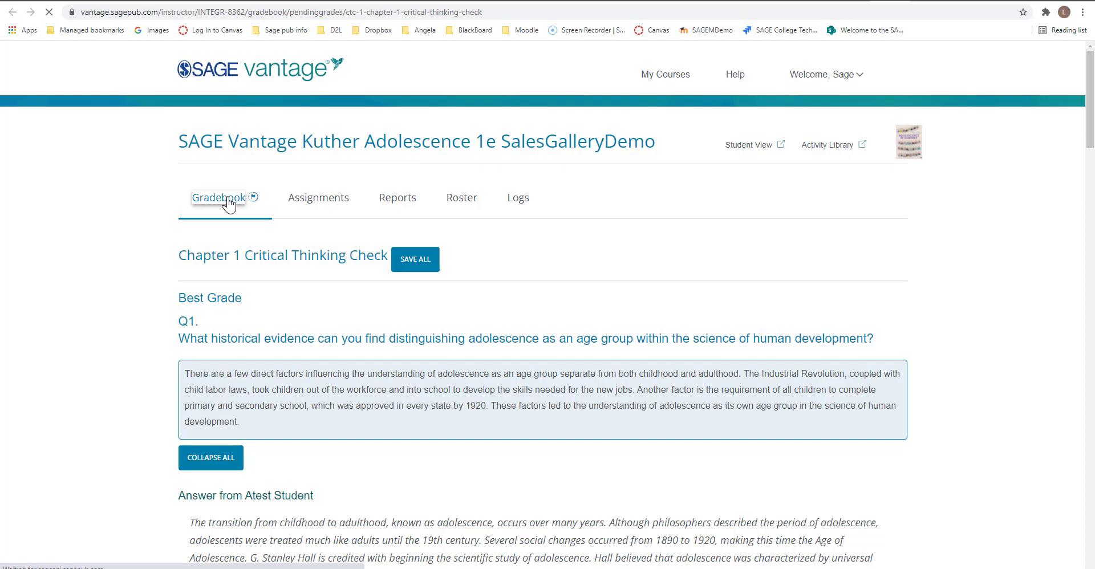
pyautogui.click(219, 197)
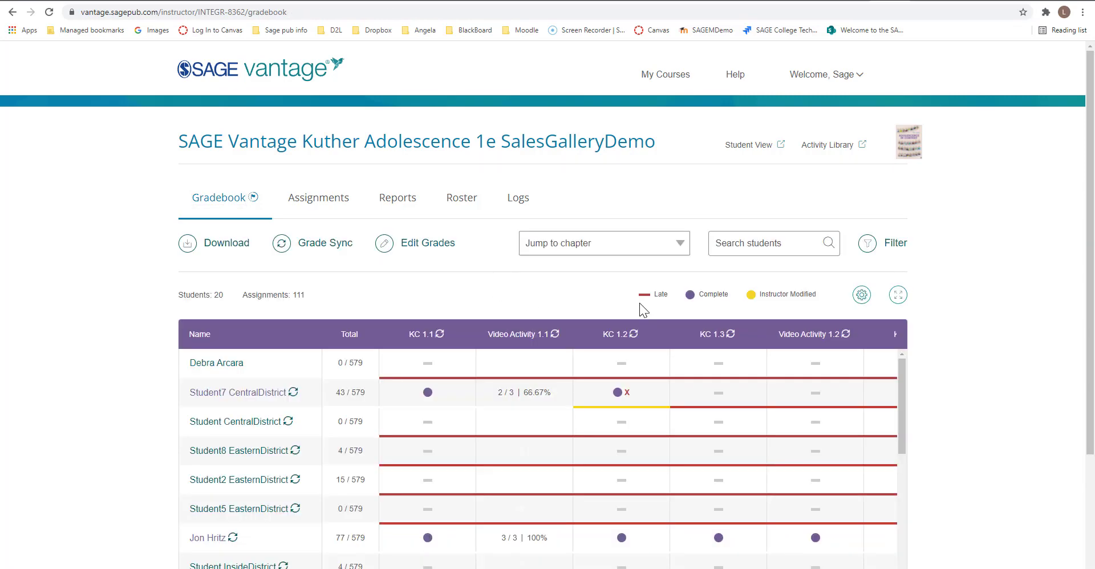
pyautogui.moveTo(715, 308)
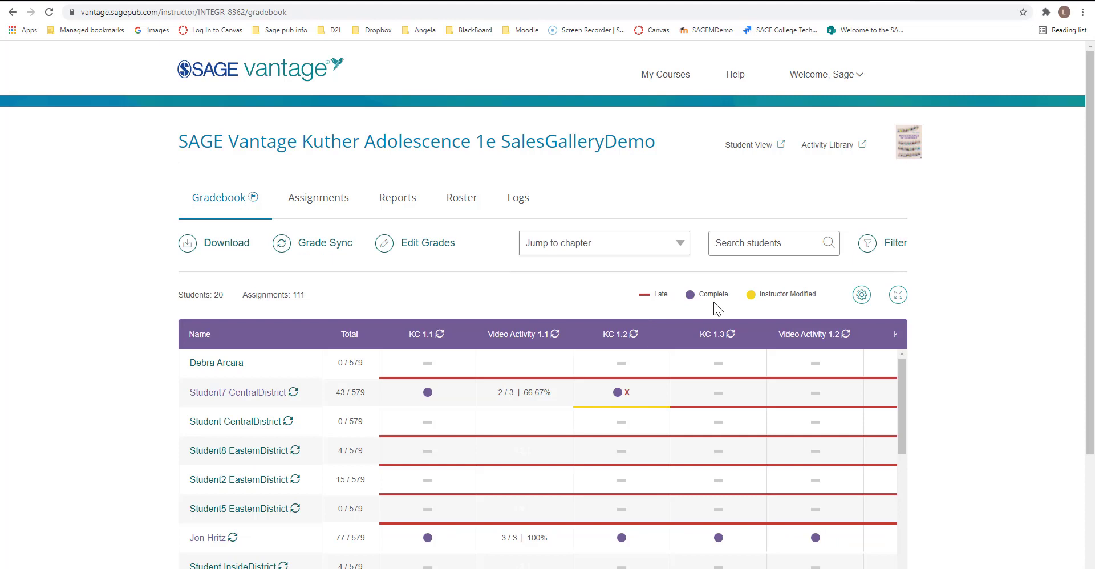
pyautogui.moveTo(791, 296)
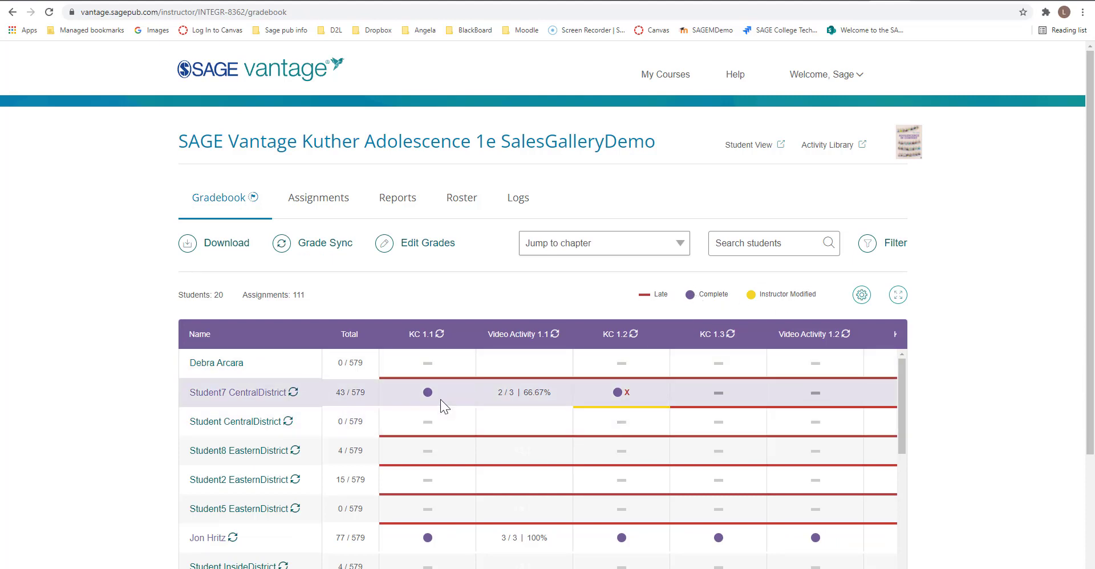
pyautogui.moveTo(642, 410)
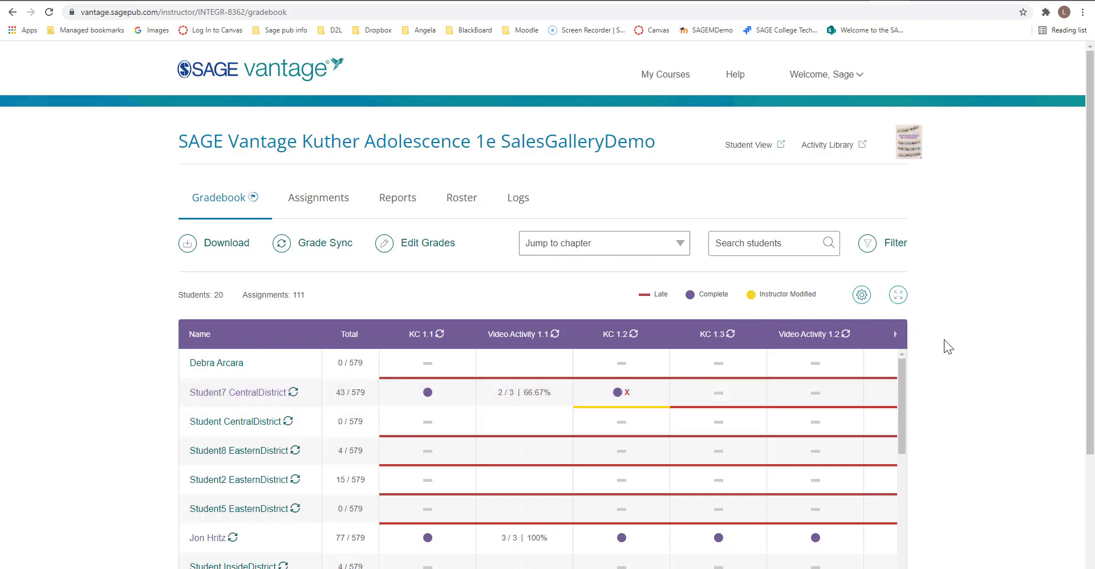
pyautogui.moveTo(959, 345)
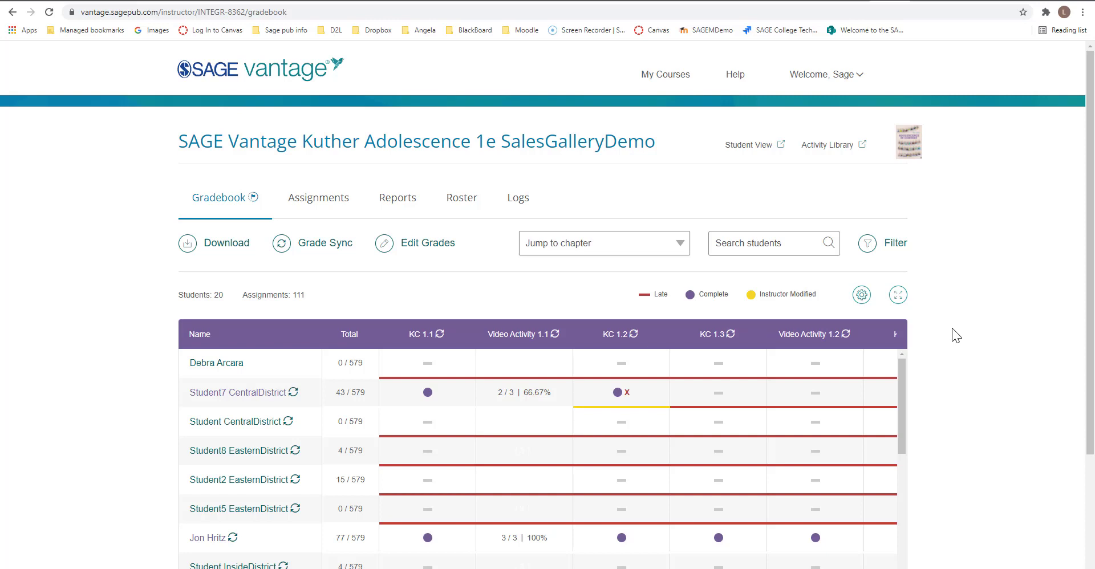
pyautogui.moveTo(494, 296)
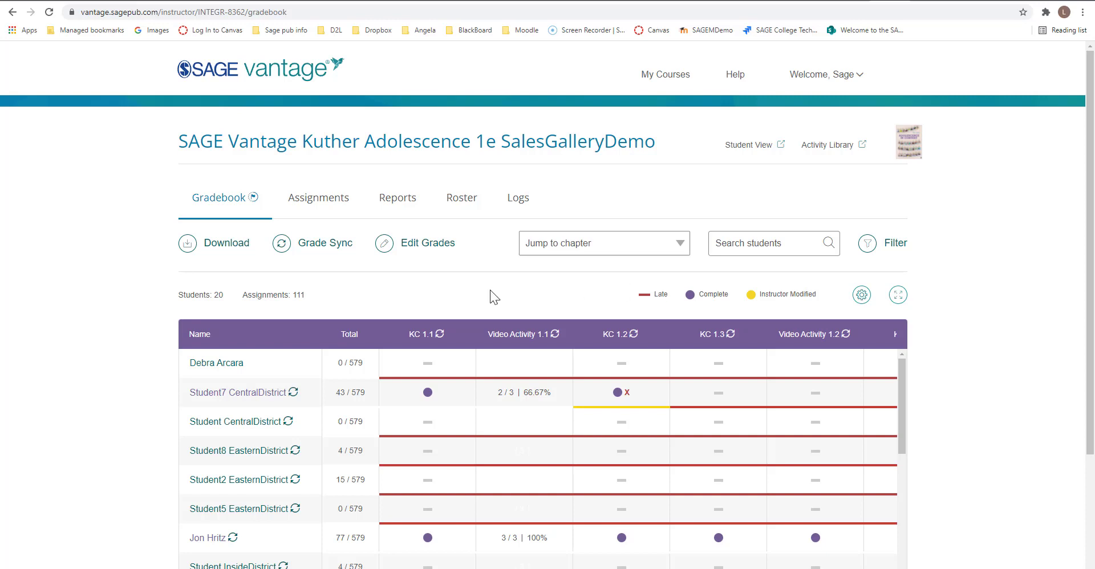